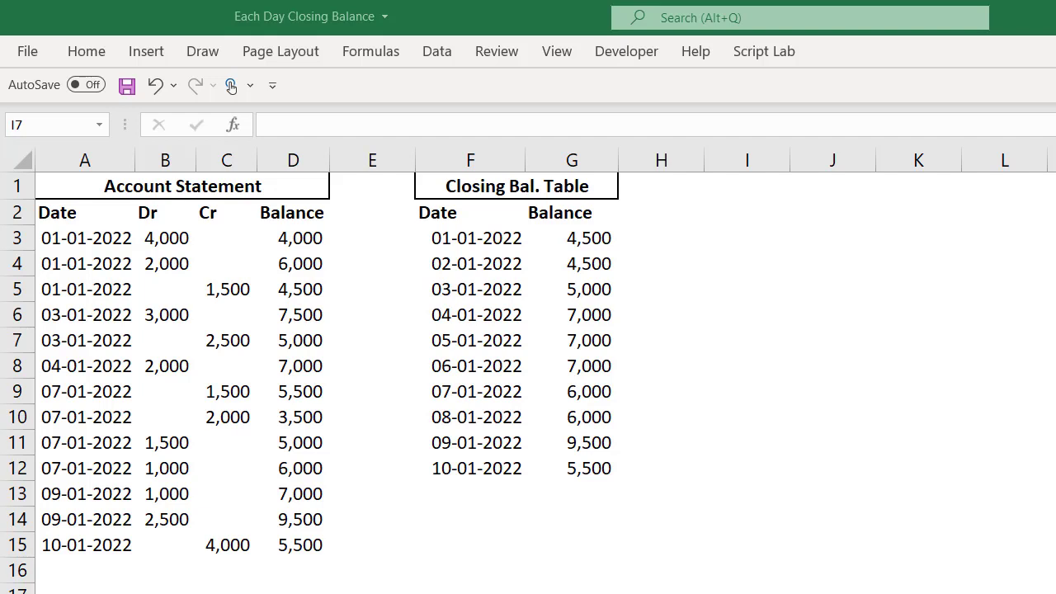
Compare the first statement date with the dates in the closing balance table.
{"action": "left_click", "coordinate": [745, 340]}
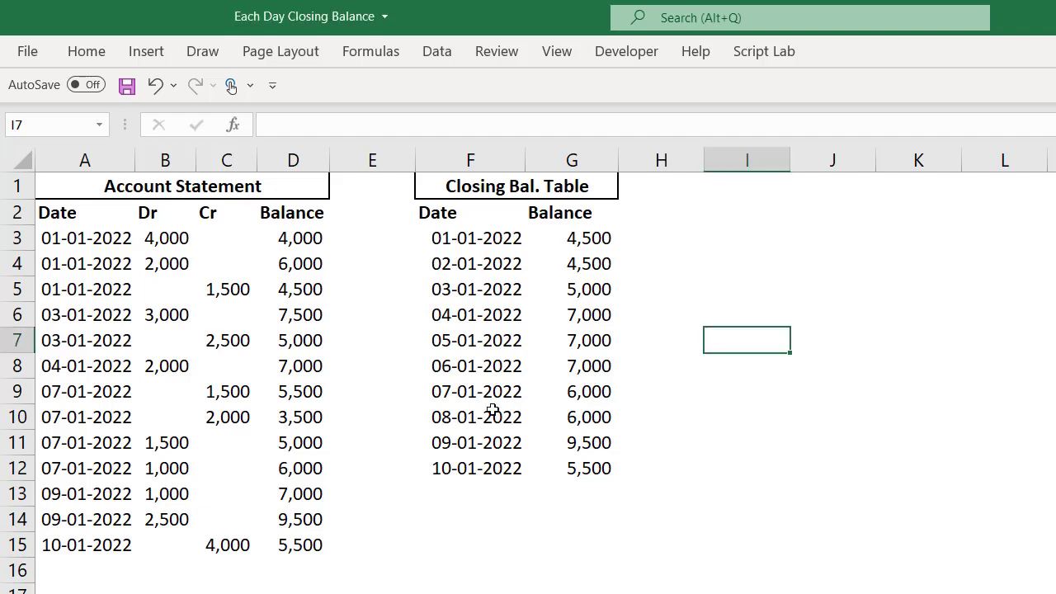
{"action": "left_click", "coordinate": [470, 340]}
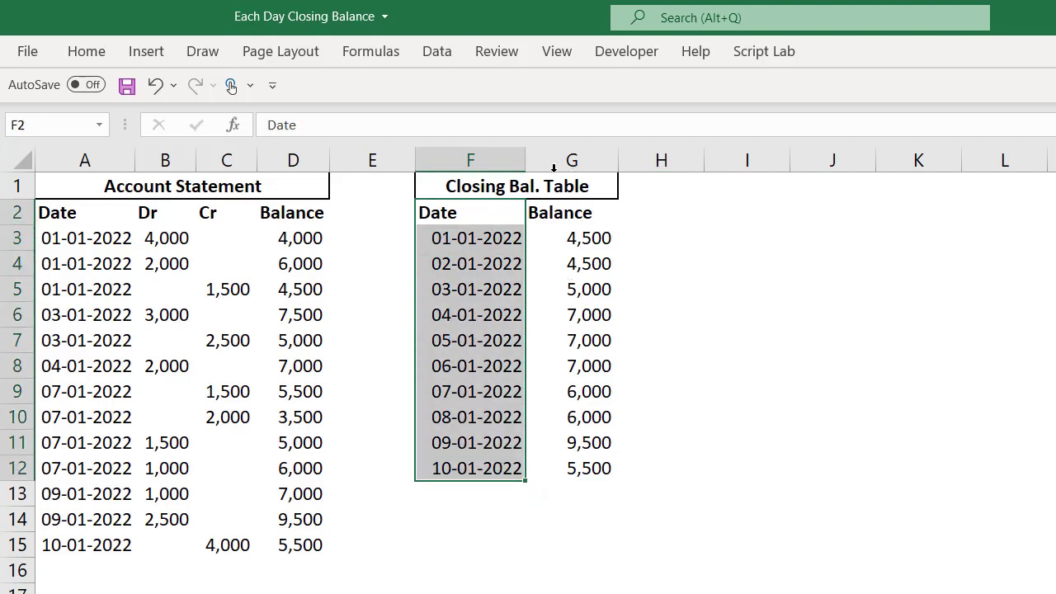
{"action": "left_click", "coordinate": [476, 288]}
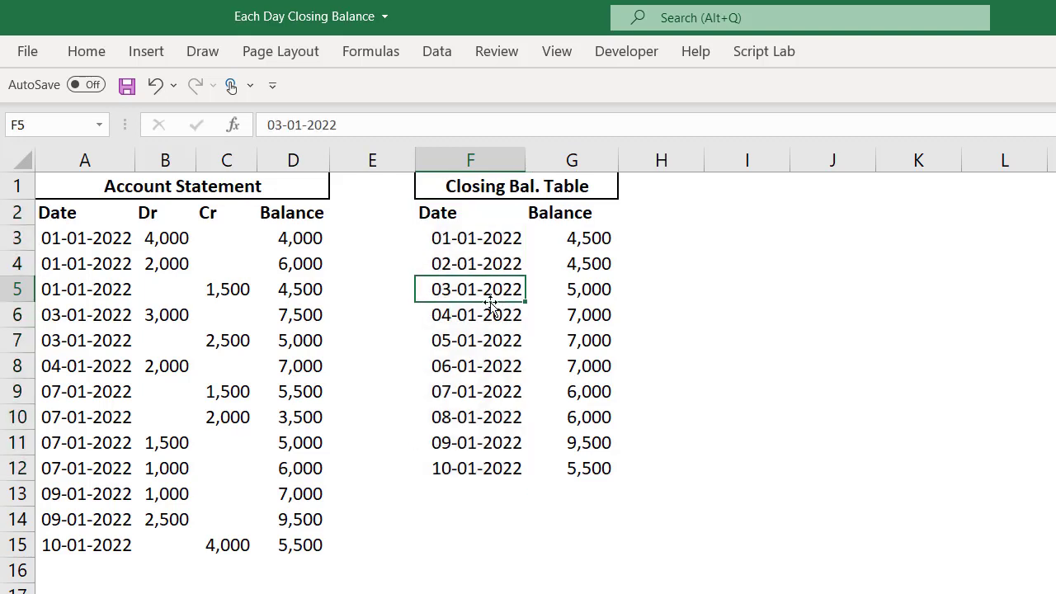
{"action": "mouse_move", "coordinate": [214, 239]}
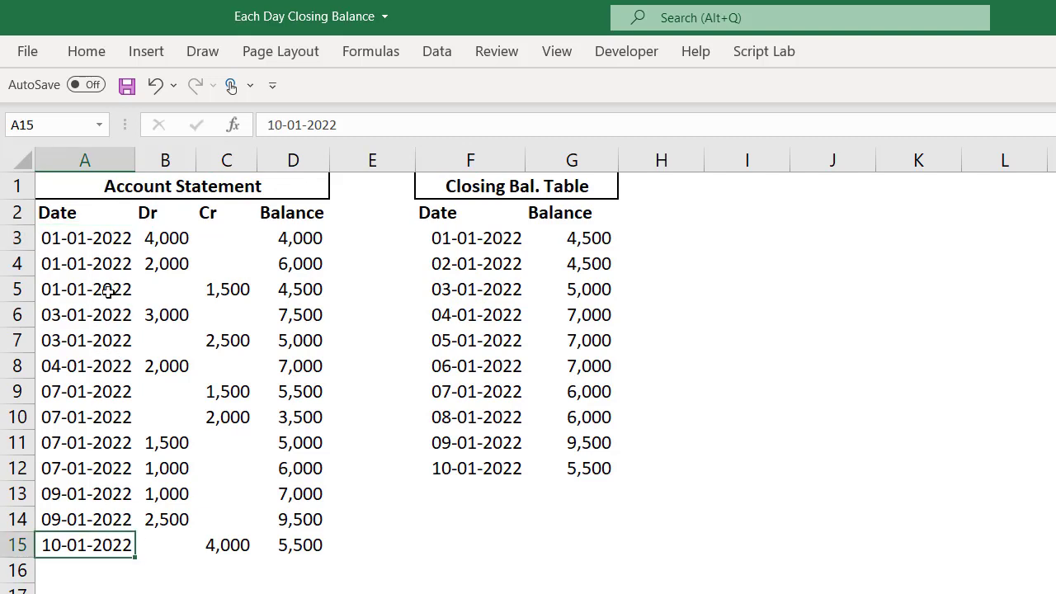
{"action": "left_click", "coordinate": [85, 238]}
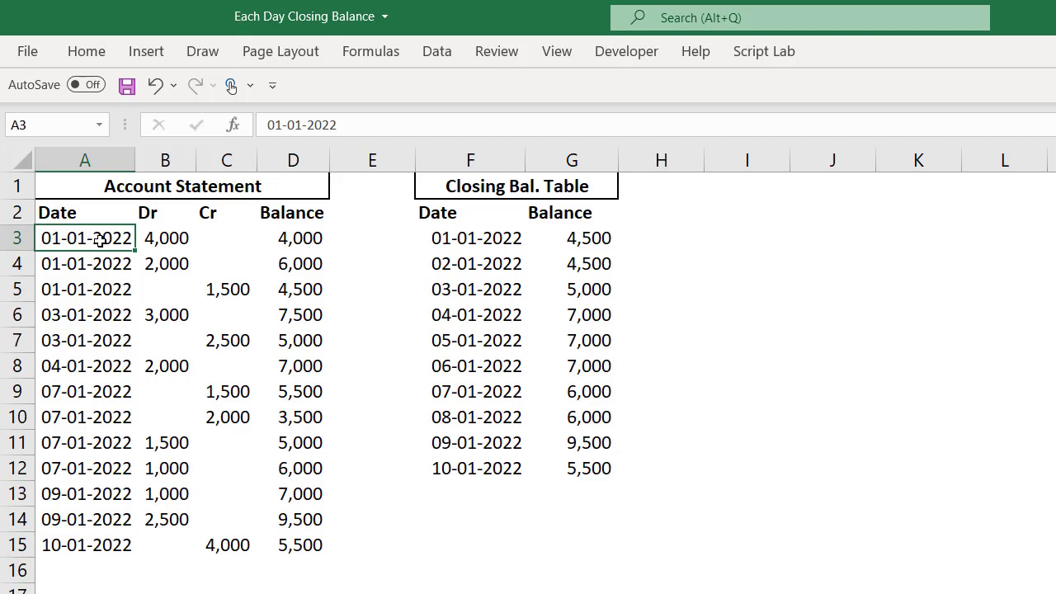
{"action": "mouse_move", "coordinate": [99, 322]}
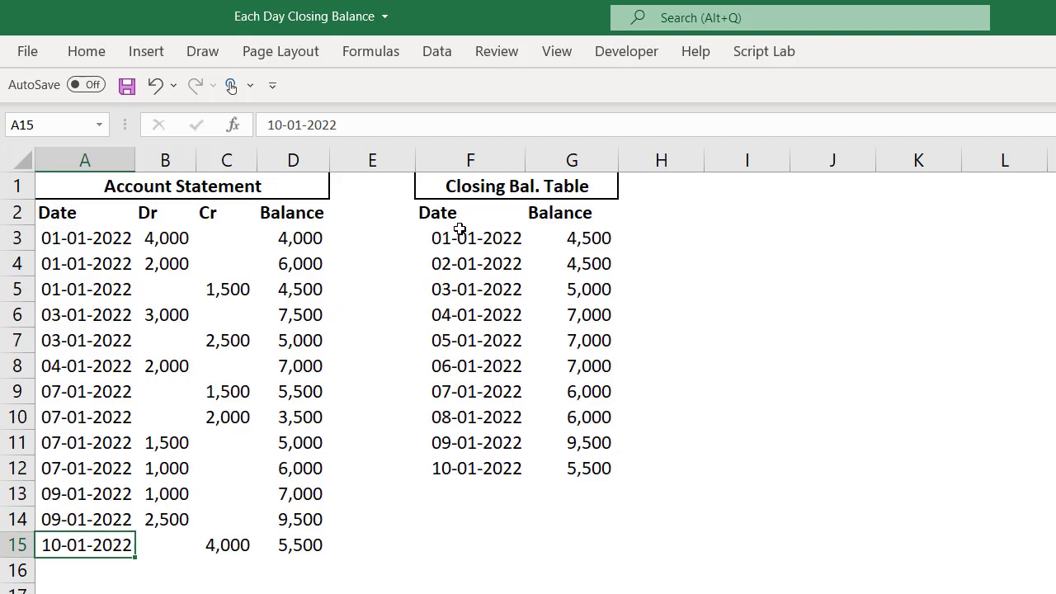
{"action": "left_click", "coordinate": [470, 238]}
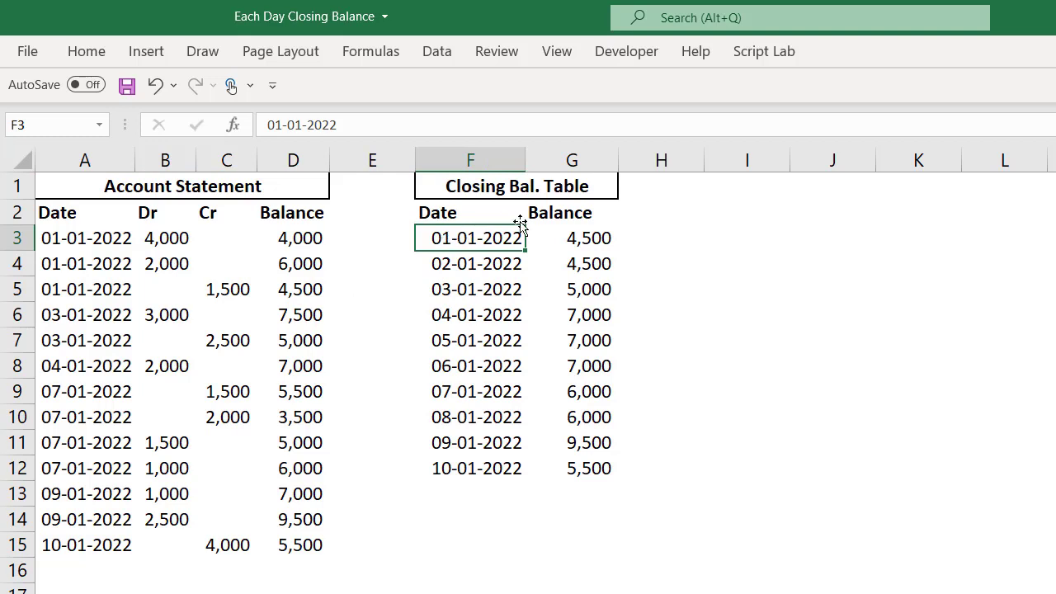
{"action": "mouse_move", "coordinate": [483, 481]}
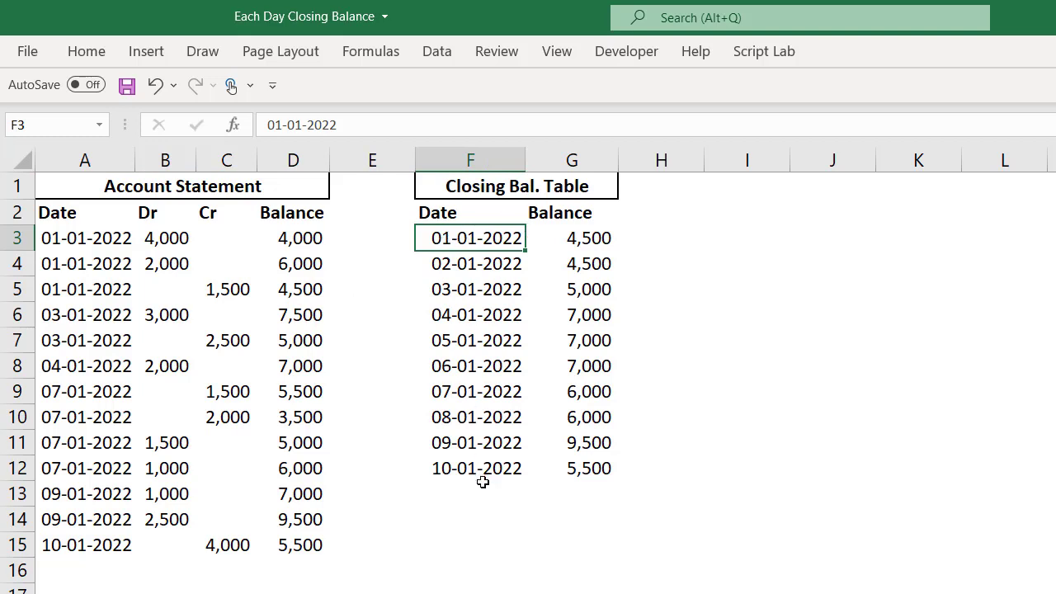
{"action": "mouse_move", "coordinate": [469, 450]}
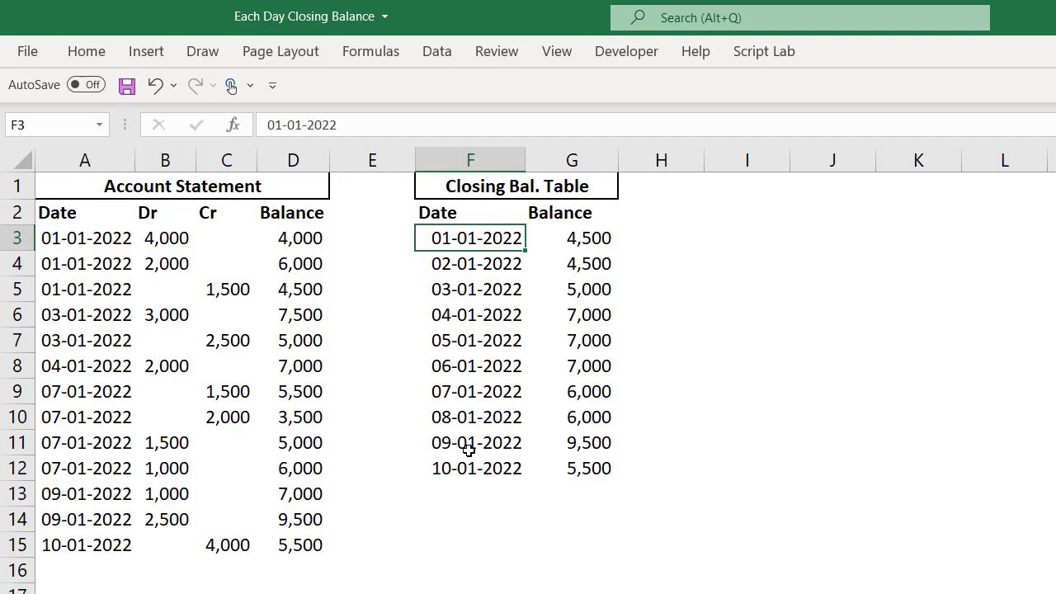
{"action": "mouse_move", "coordinate": [470, 159]}
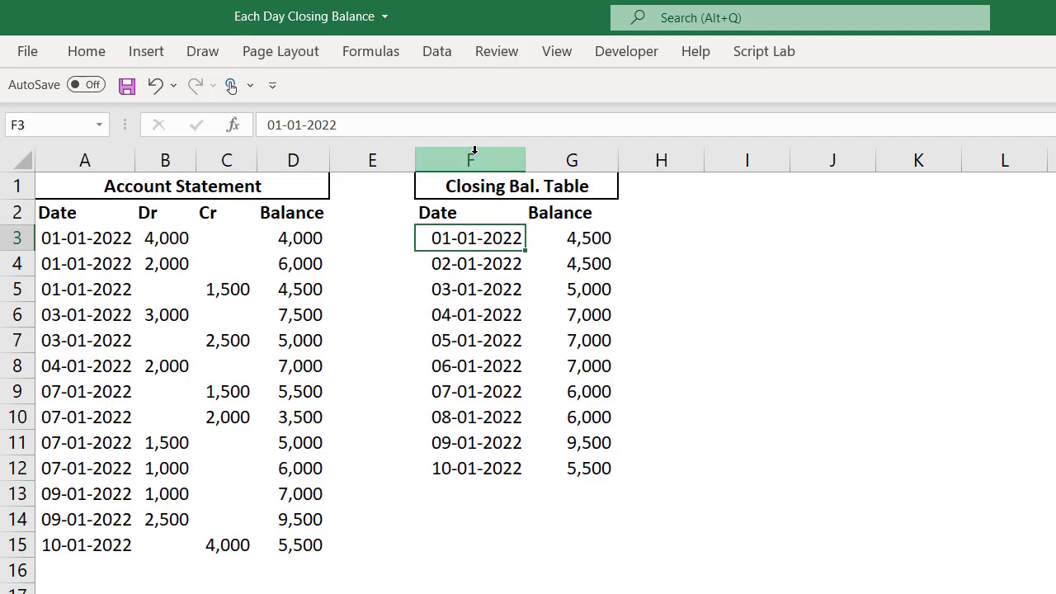
Delete the closing balance columns F:H and add the heading 'Auto Fill' in I1.
{"action": "right_click", "coordinate": [470, 159]}
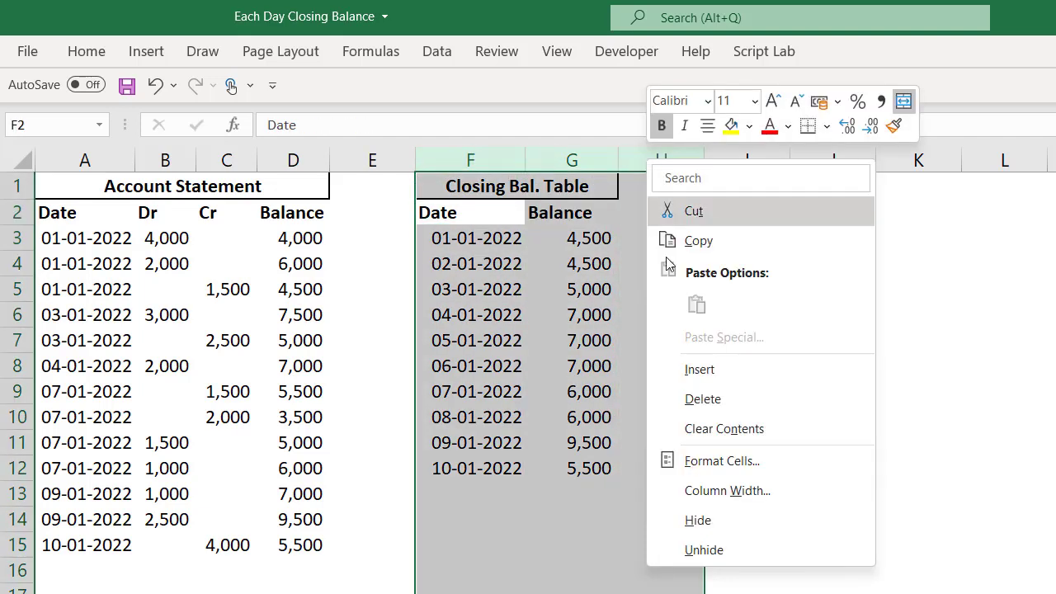
{"action": "left_click", "coordinate": [703, 399]}
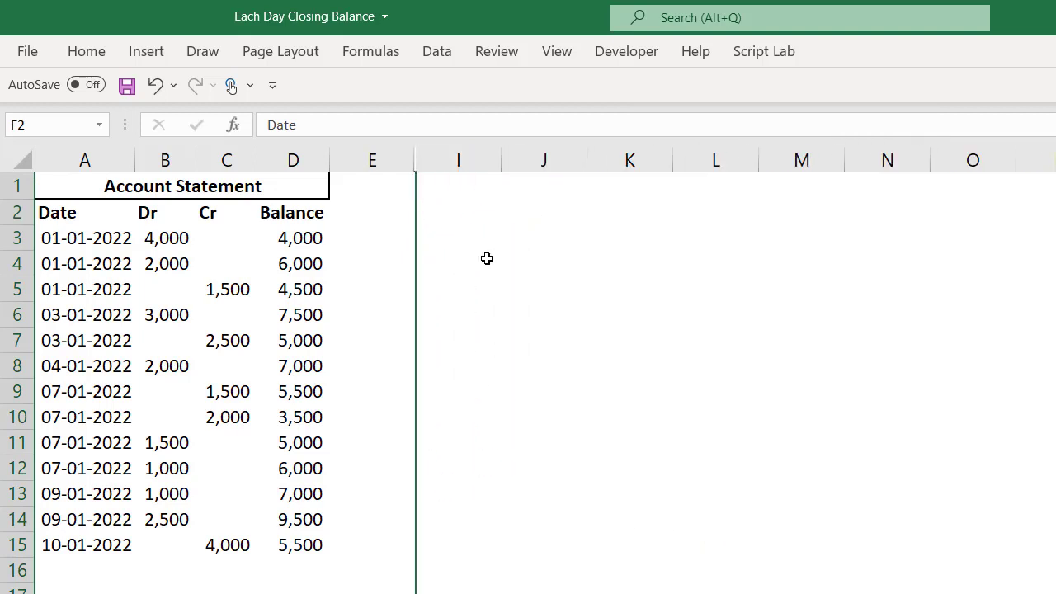
{"action": "left_click", "coordinate": [457, 186]}
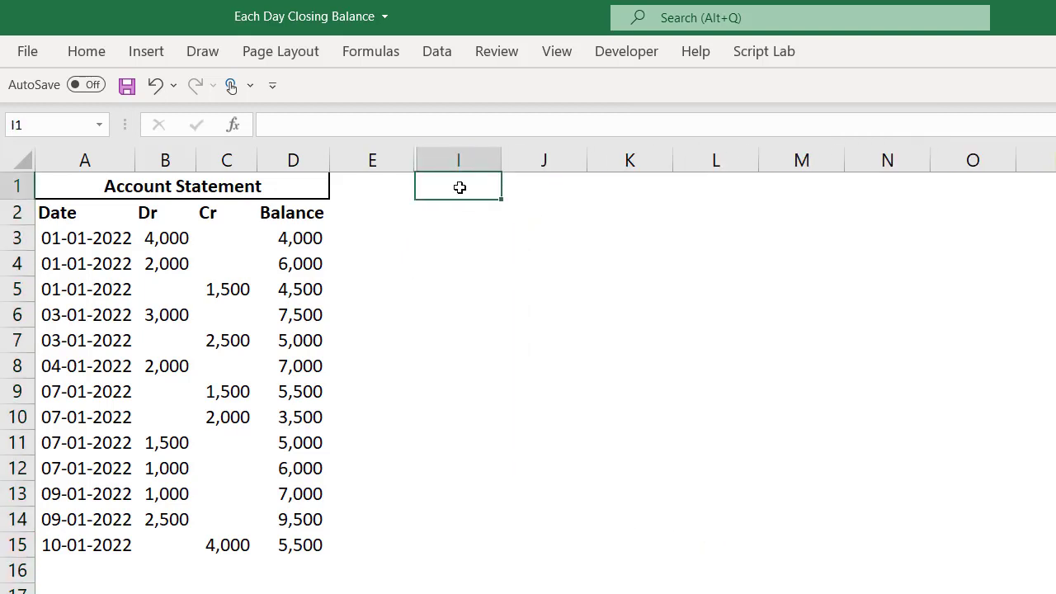
{"action": "type", "text": "Auto"}
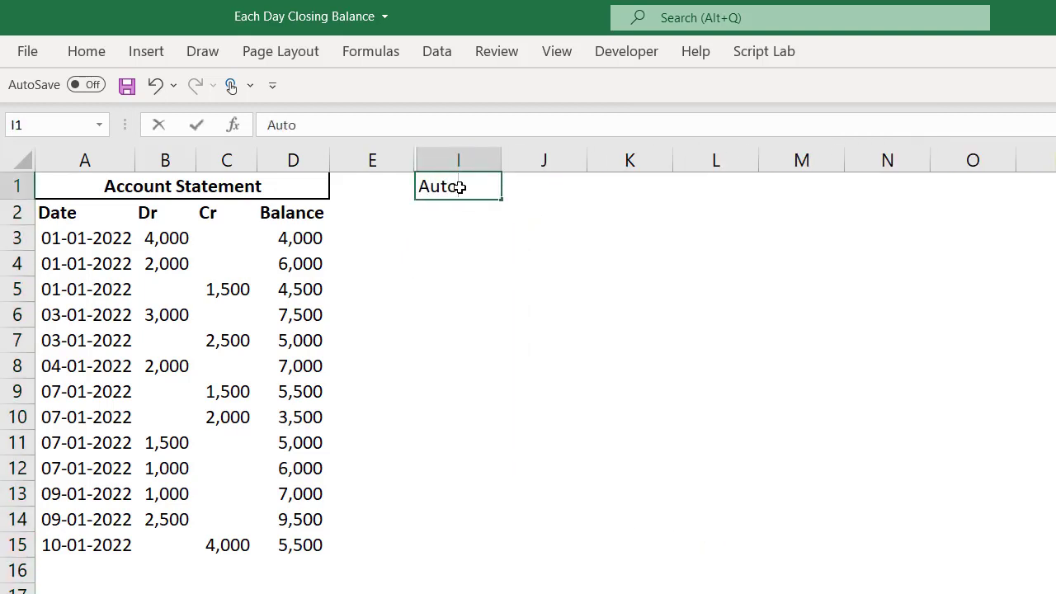
{"action": "key", "text": "enter"}
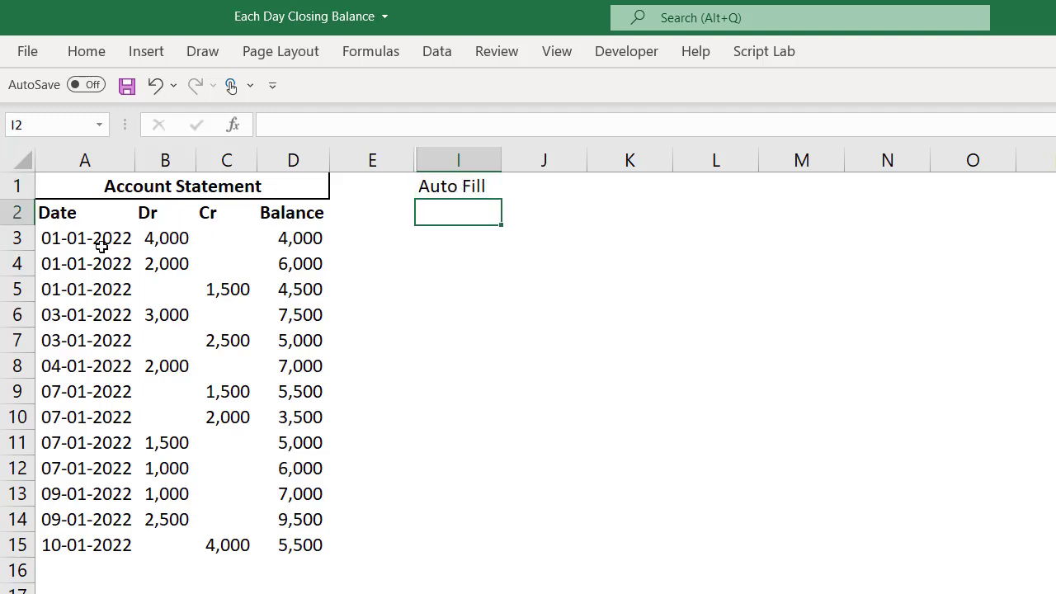
Copy the first date into column I, widen it, and fill 01-01-2022 to 10-01-2022.
{"action": "left_click", "coordinate": [293, 237]}
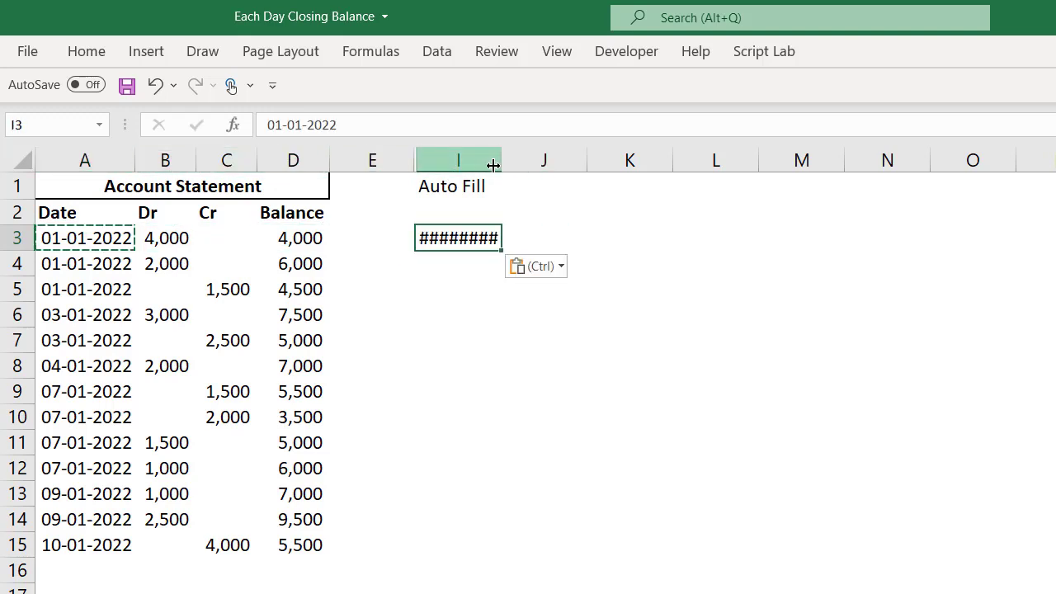
{"action": "left_click_drag", "start_coordinate": [493, 160], "coordinate": [518, 159]}
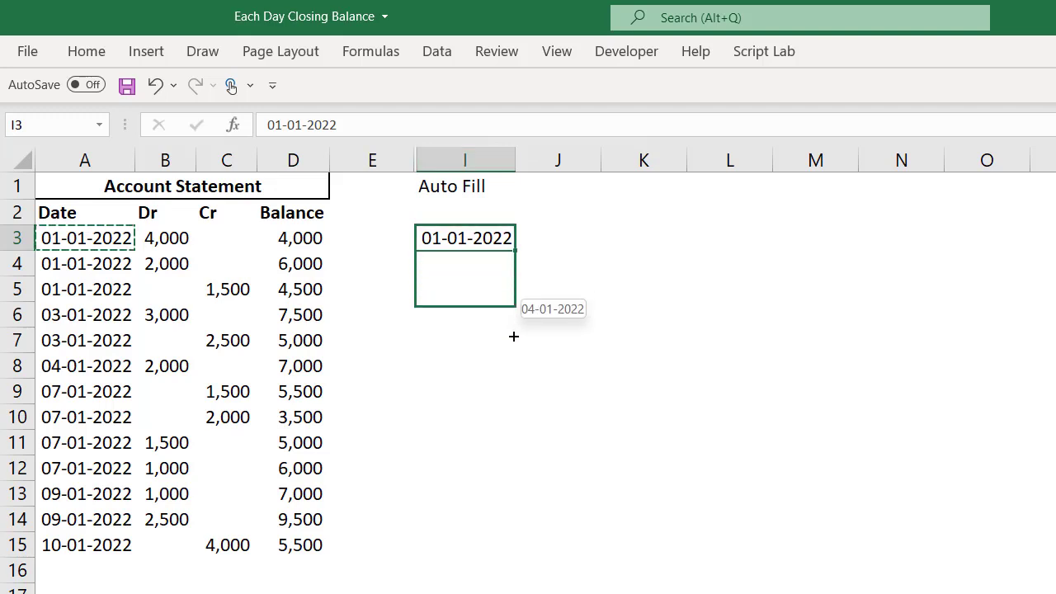
{"action": "left_click_drag", "start_coordinate": [513, 336], "coordinate": [513, 480]}
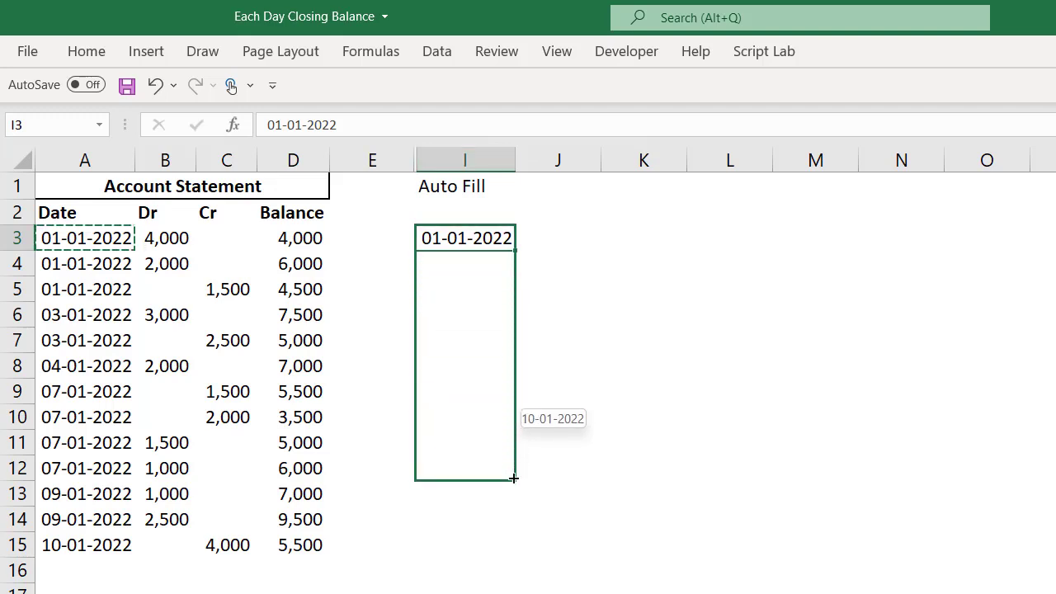
{"action": "left_click_drag", "start_coordinate": [514, 479], "coordinate": [514, 479]}
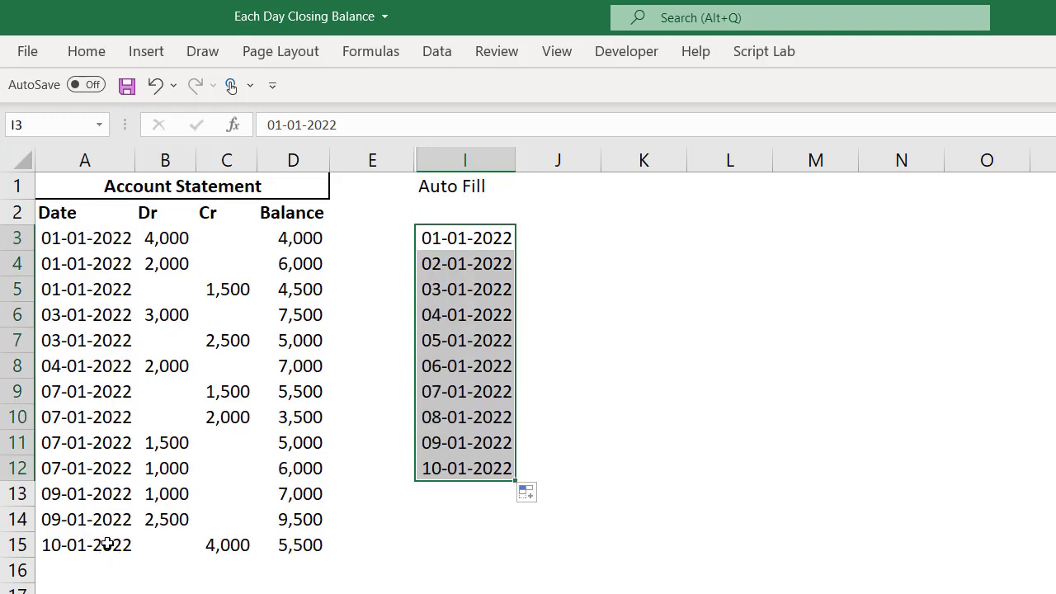
{"action": "mouse_move", "coordinate": [511, 299]}
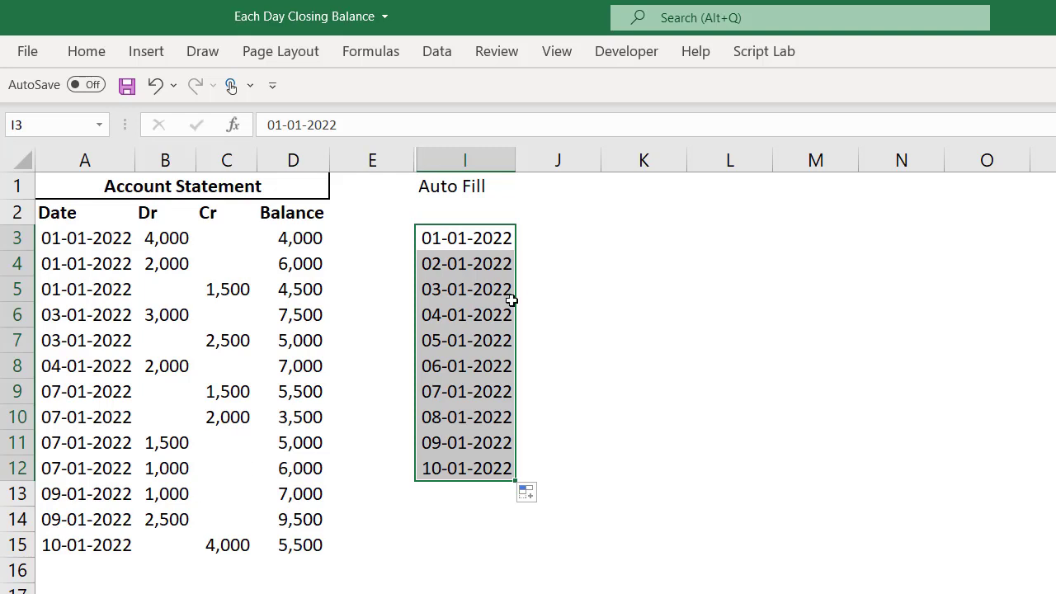
{"action": "mouse_move", "coordinate": [480, 526]}
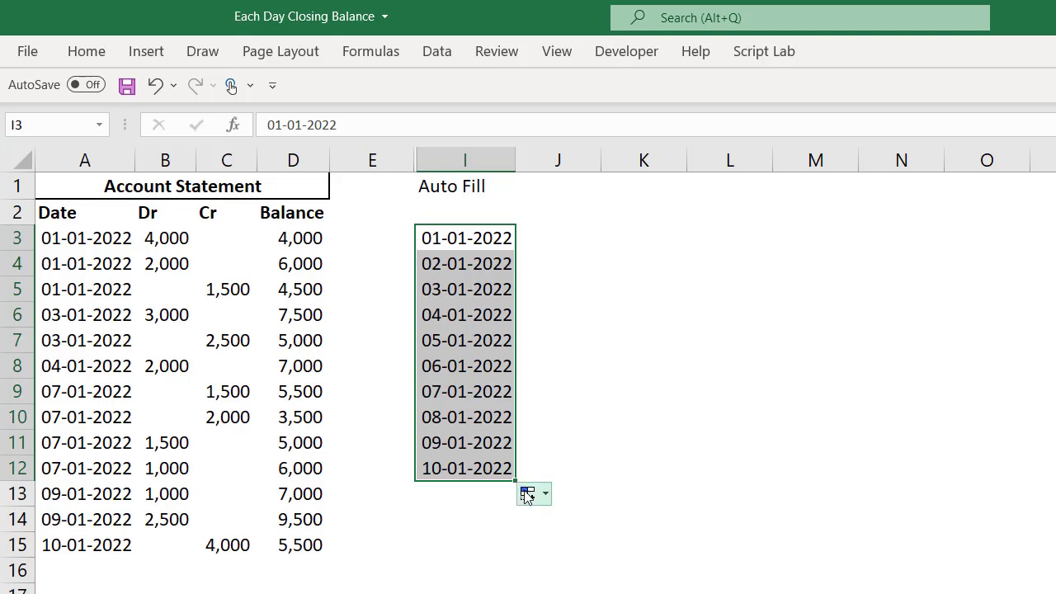
Head J1 'Incremental' and link J3 to the first statement date in A3.
{"action": "left_click", "coordinate": [557, 185]}
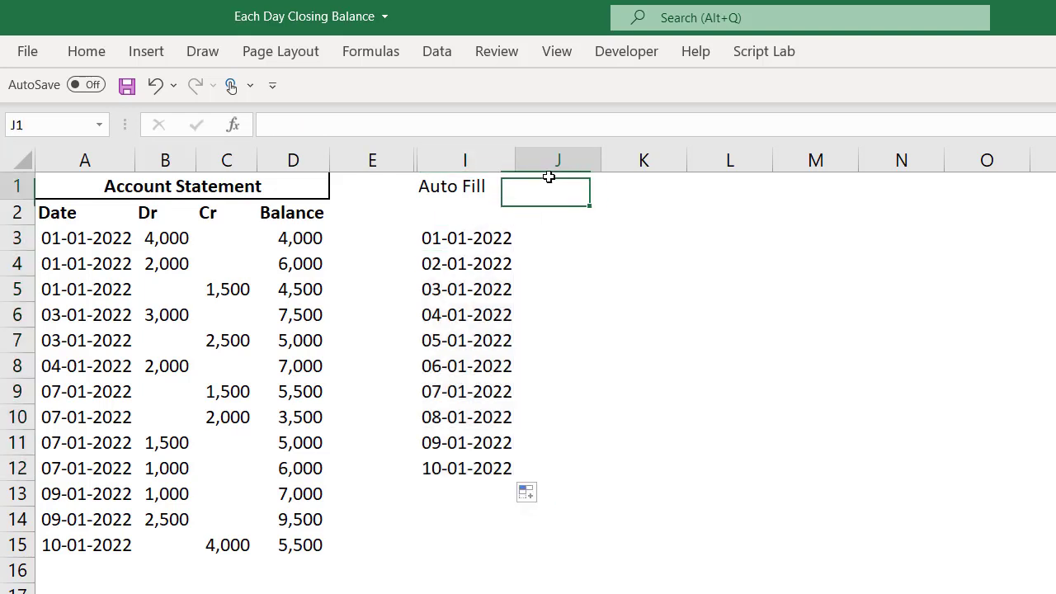
{"action": "type", "text": "Incremental"}
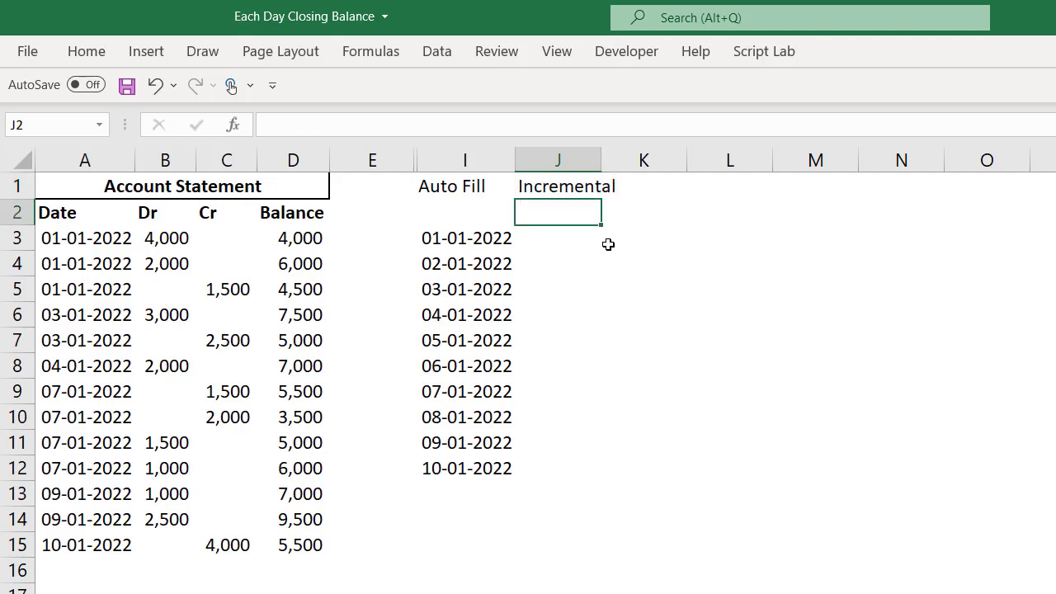
{"action": "left_click", "coordinate": [567, 186]}
{"action": "type", "text": "=A3"}
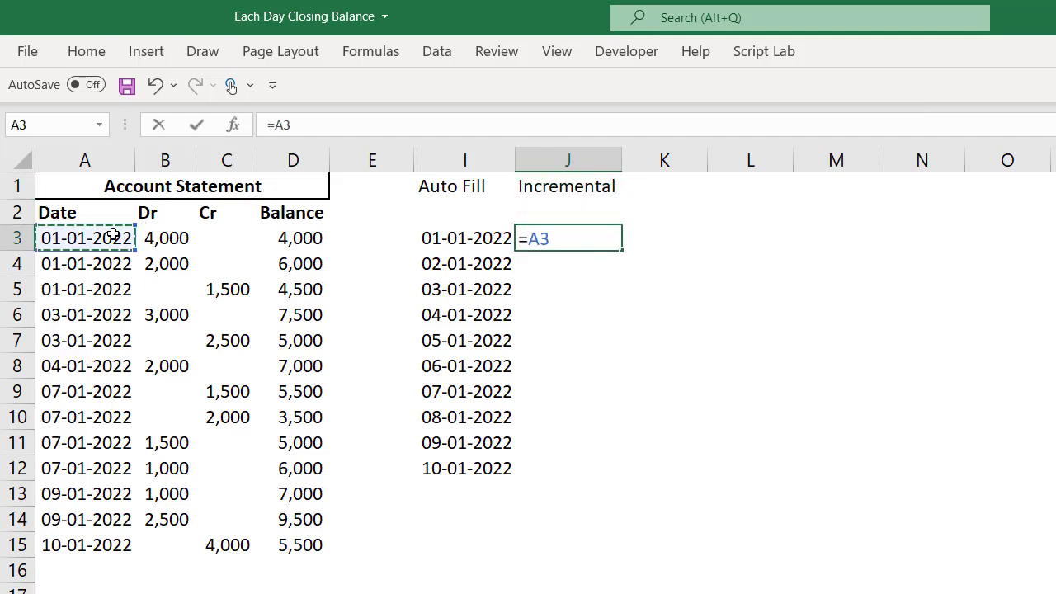
{"action": "key", "text": "Return"}
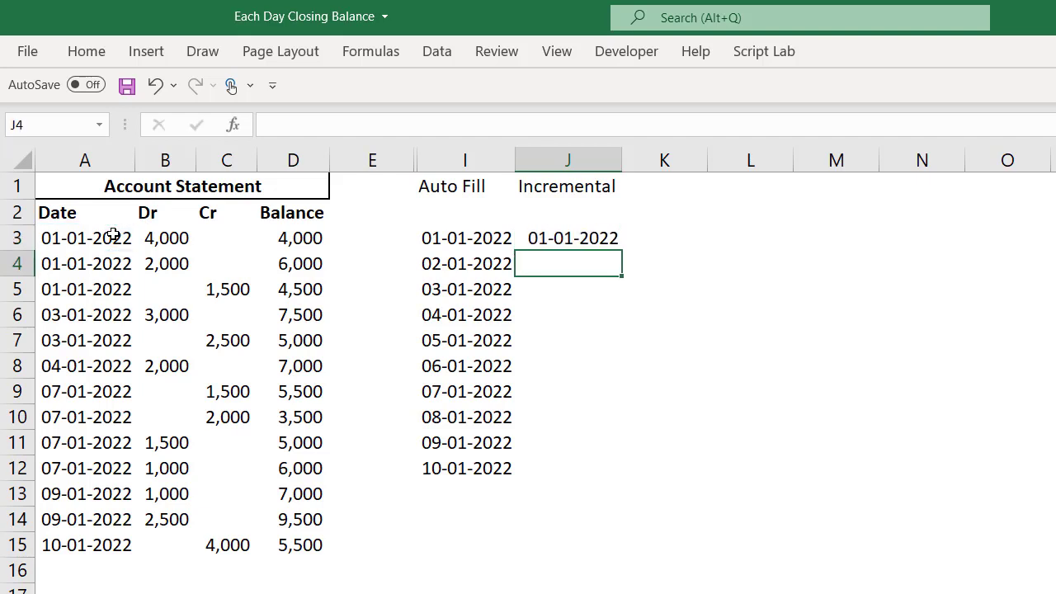
Enter =J3+1 in J4 and fill it down column J.
{"action": "type", "text": "=J3="}
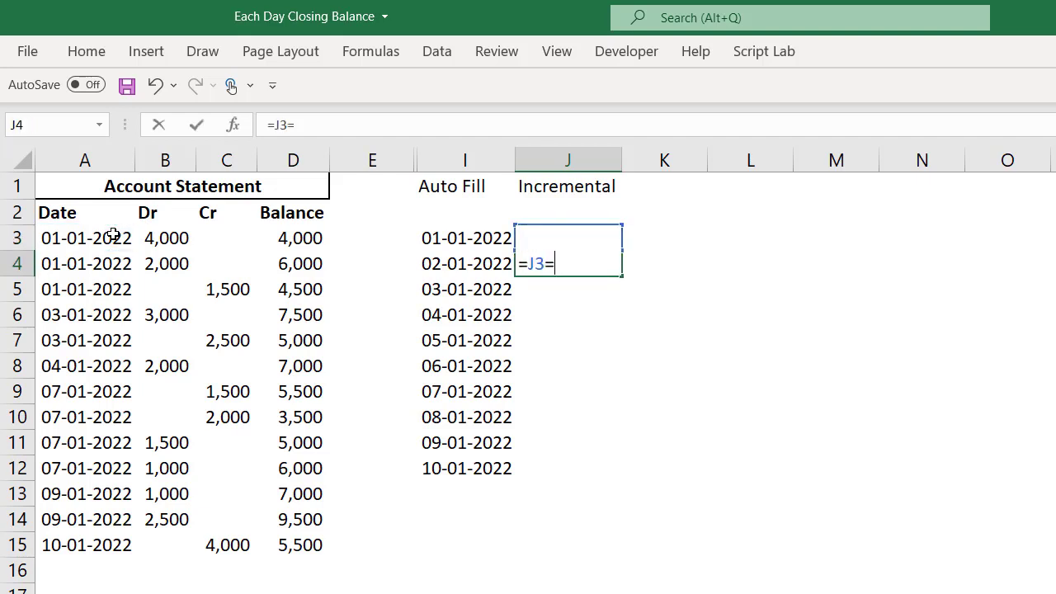
{"action": "key", "text": "Backspace"}
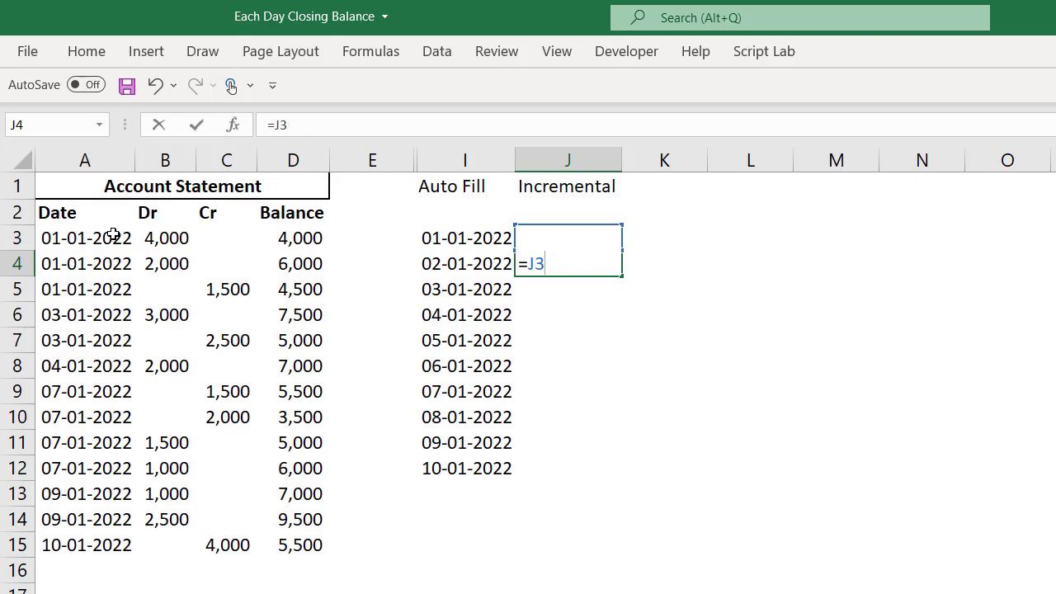
{"action": "type", "text": "+1"}
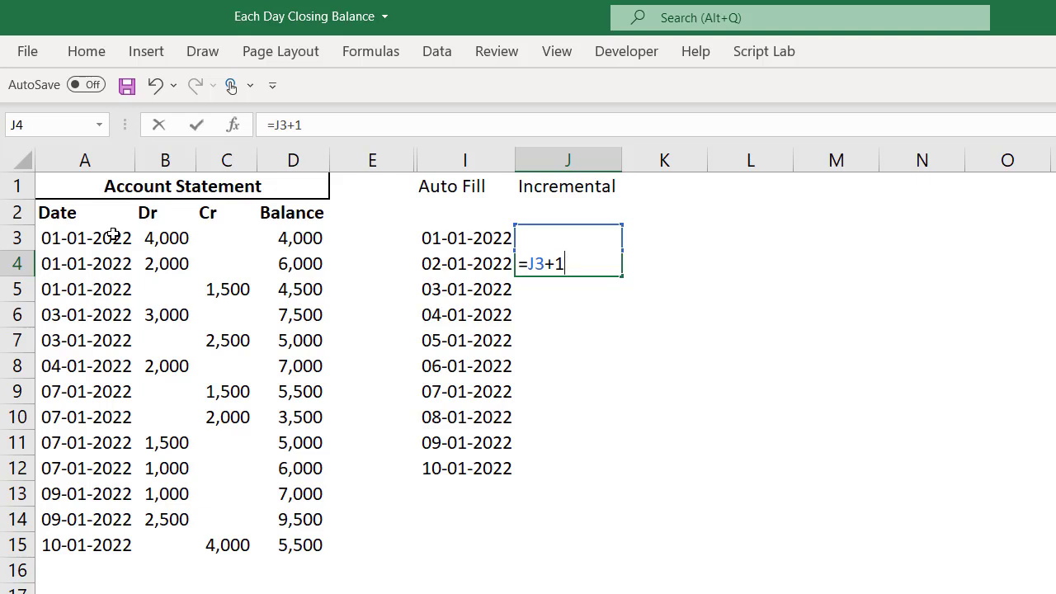
{"action": "key", "text": "Return"}
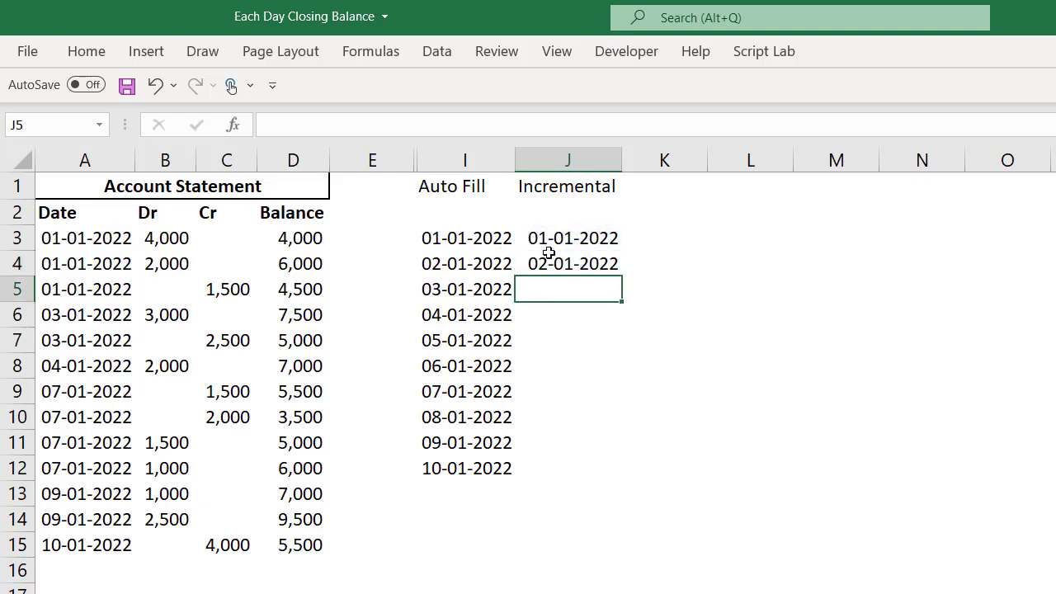
{"action": "left_click", "coordinate": [568, 263]}
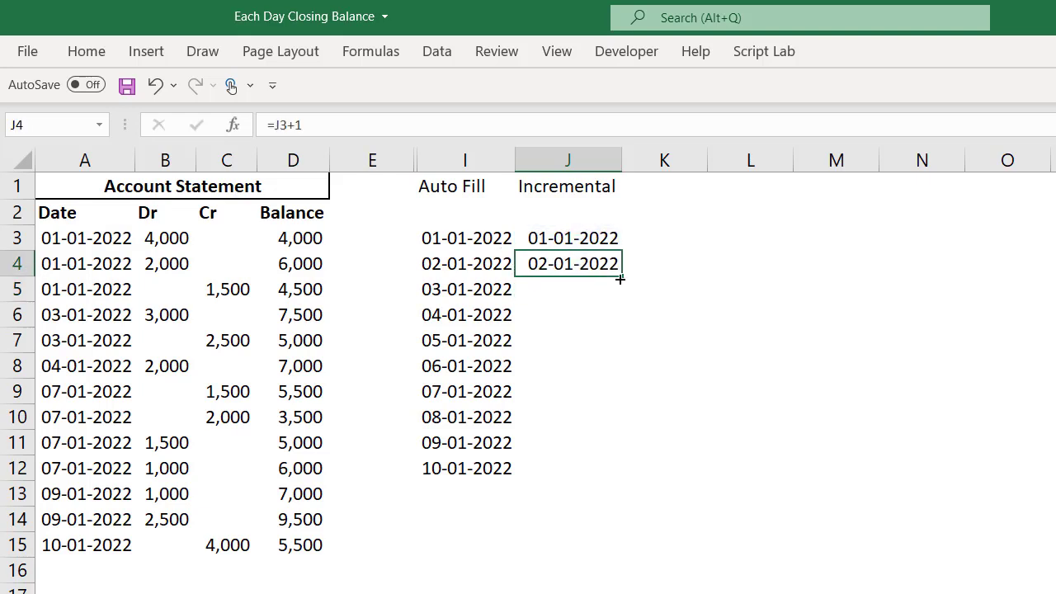
{"action": "left_click_drag", "start_coordinate": [620, 279], "coordinate": [603, 475]}
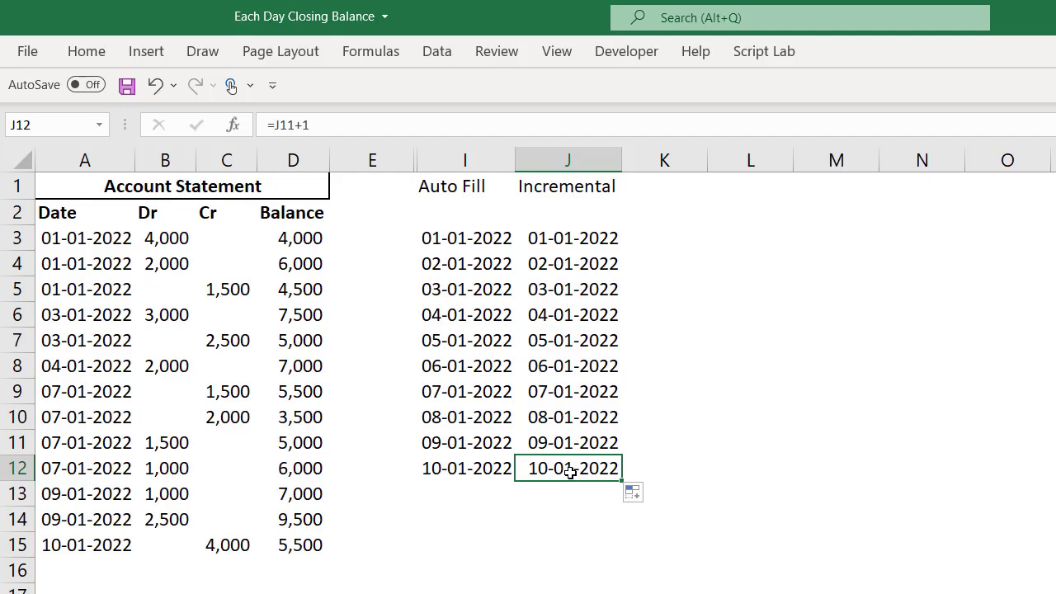
{"action": "mouse_move", "coordinate": [491, 267]}
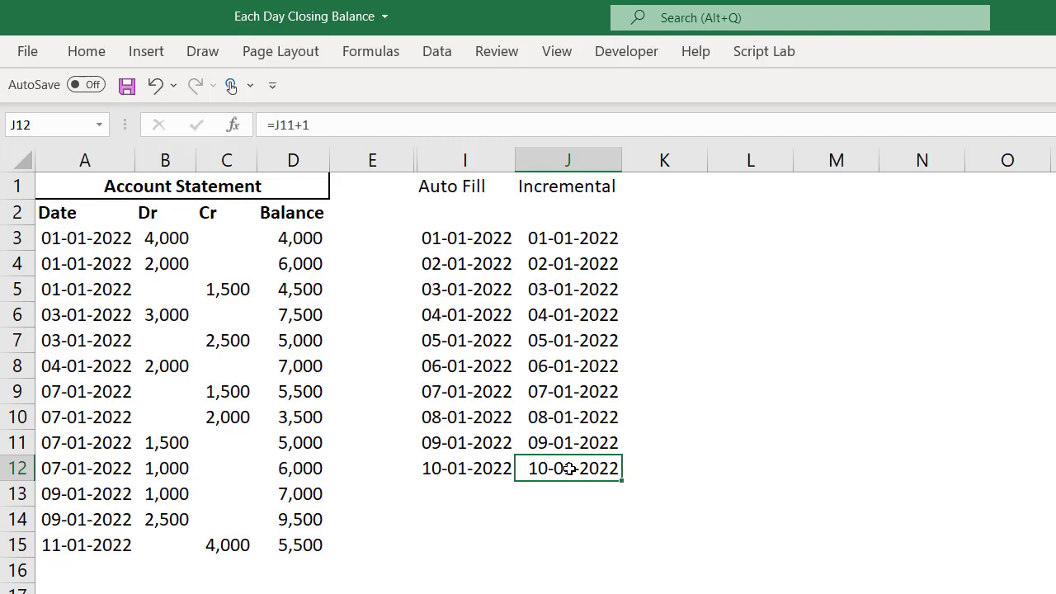
{"action": "mouse_move", "coordinate": [495, 330]}
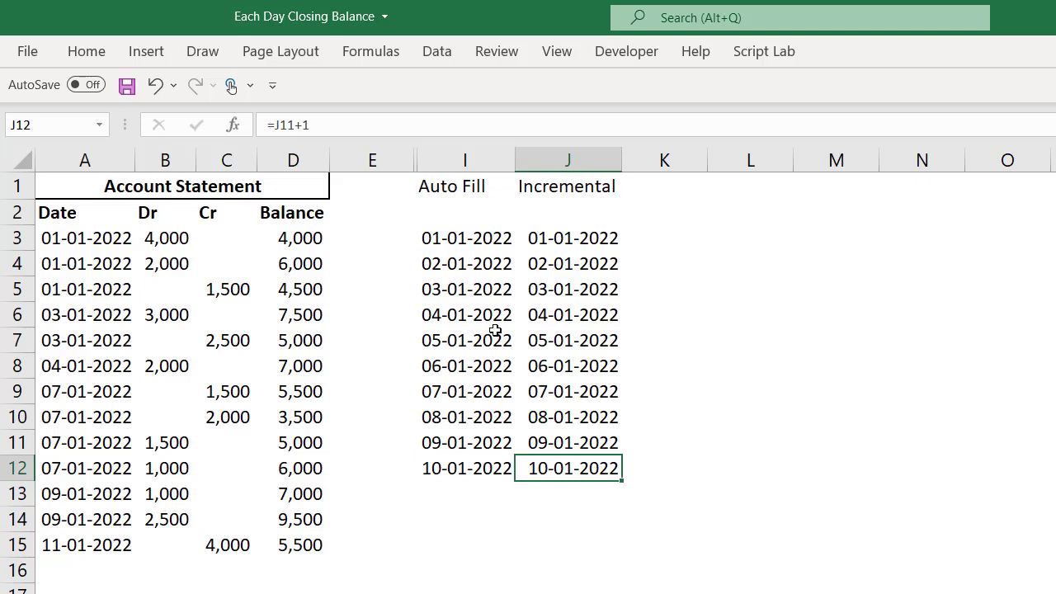
{"action": "mouse_move", "coordinate": [643, 175]}
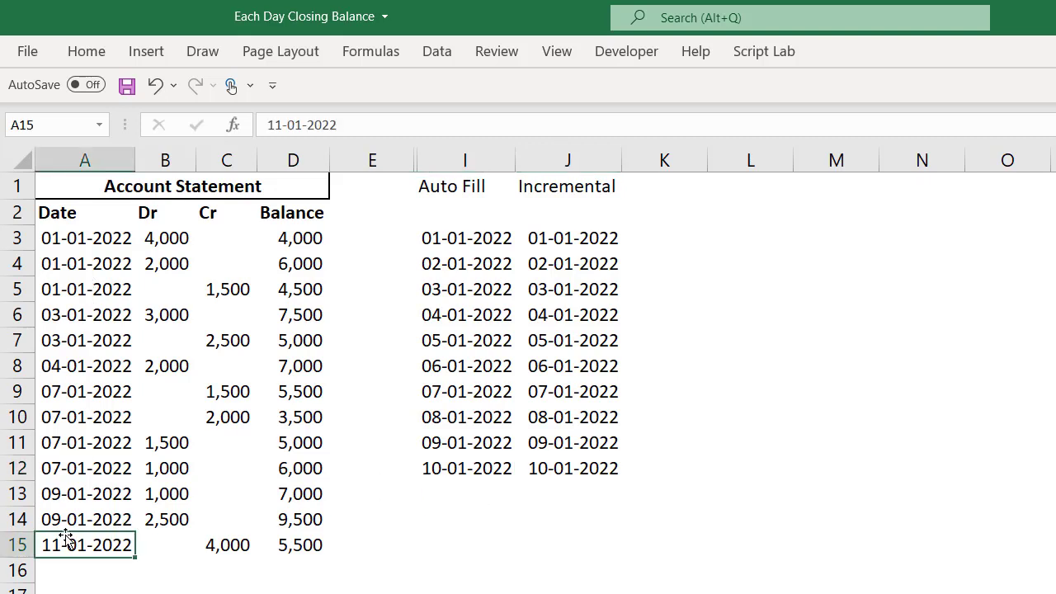
{"action": "mouse_move", "coordinate": [649, 391]}
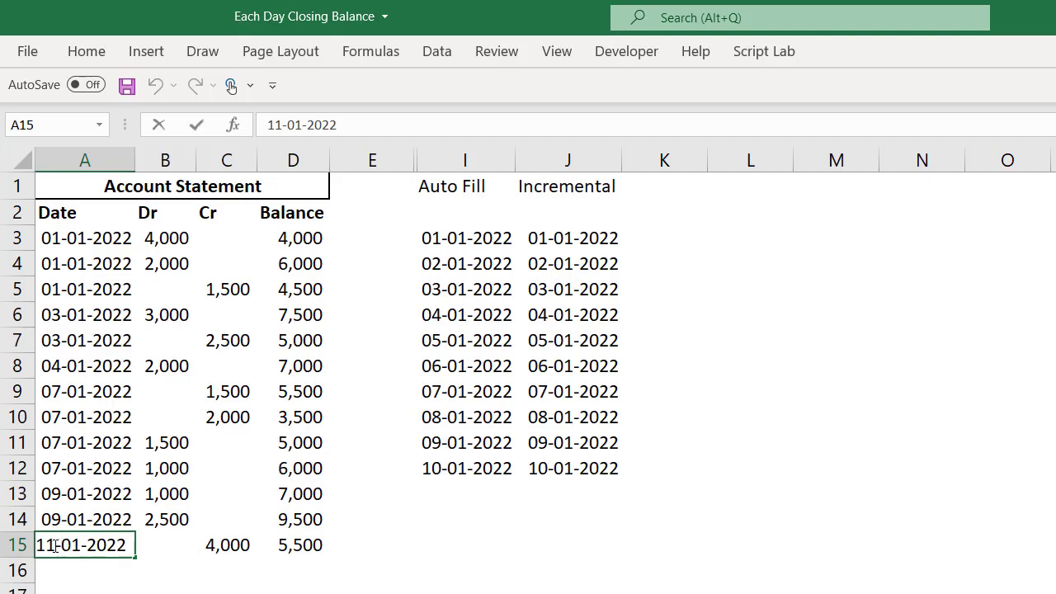
{"action": "key", "text": "Return"}
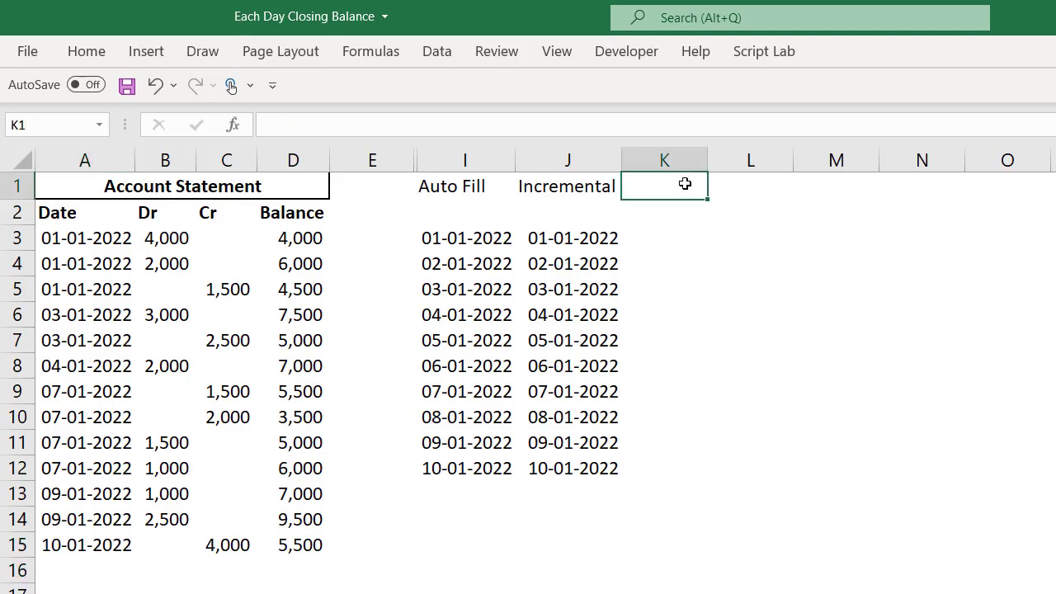
Head K1 'SEQUENCE()' and start typing =SEQUENCE( in K3.
{"action": "type", "text": "Sequen"}
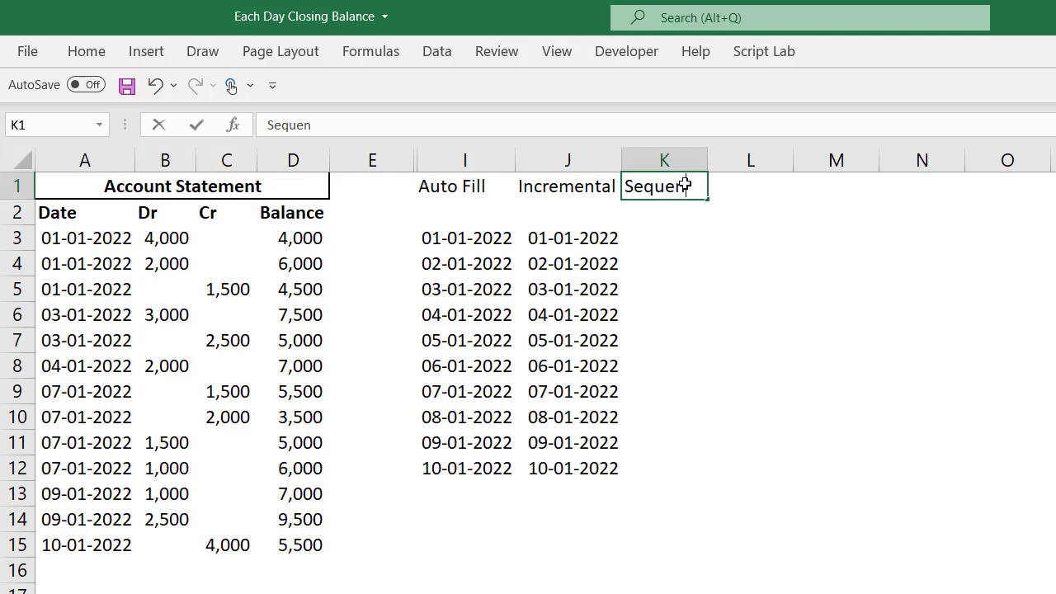
{"action": "key", "text": "Backspace"}
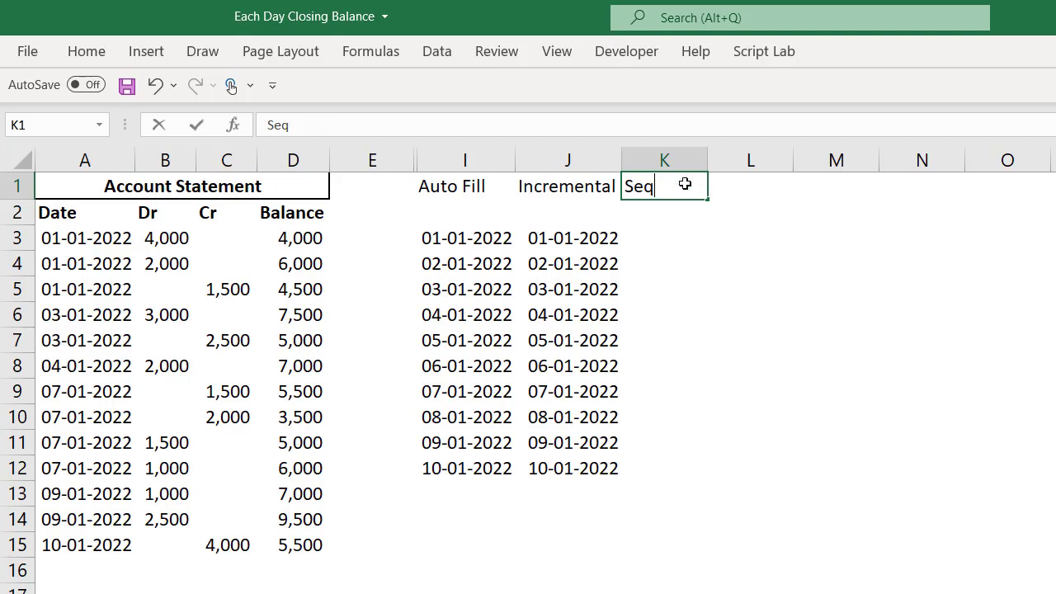
{"action": "type", "text": "SEQUENCE("}
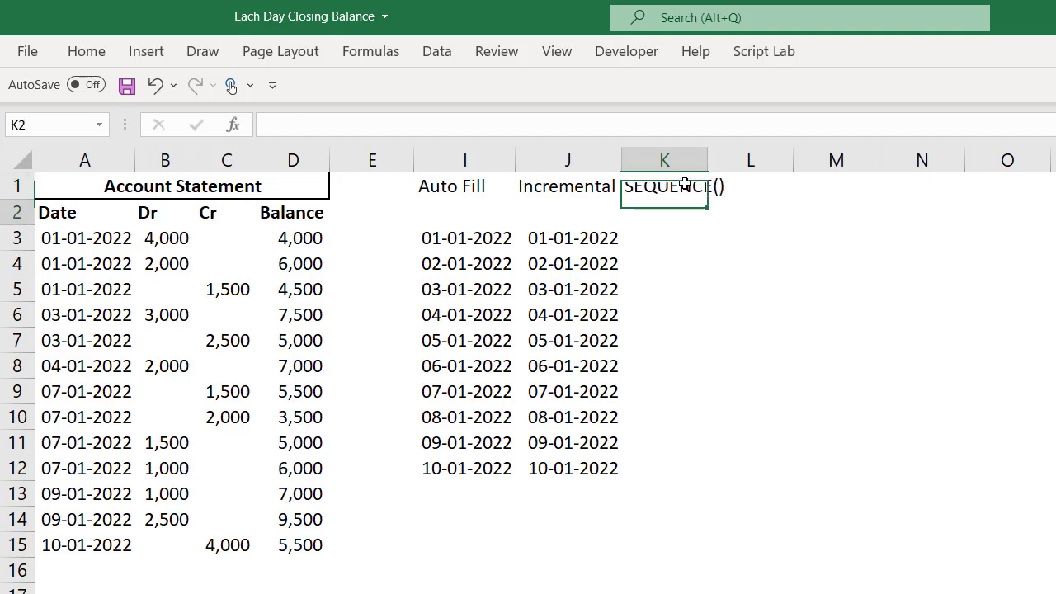
{"action": "left_click", "coordinate": [674, 185]}
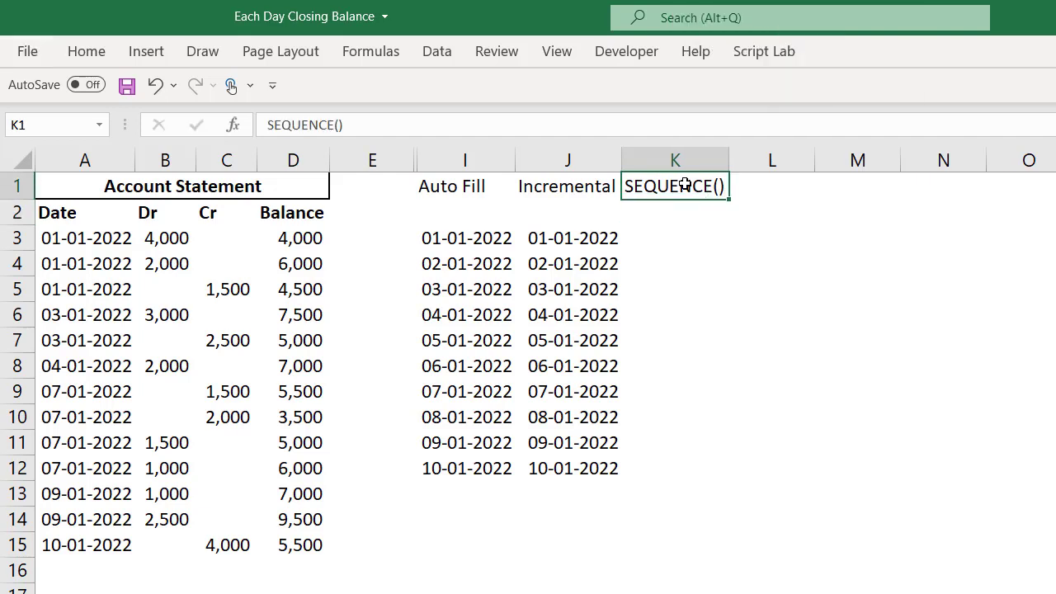
{"action": "left_click", "coordinate": [674, 238]}
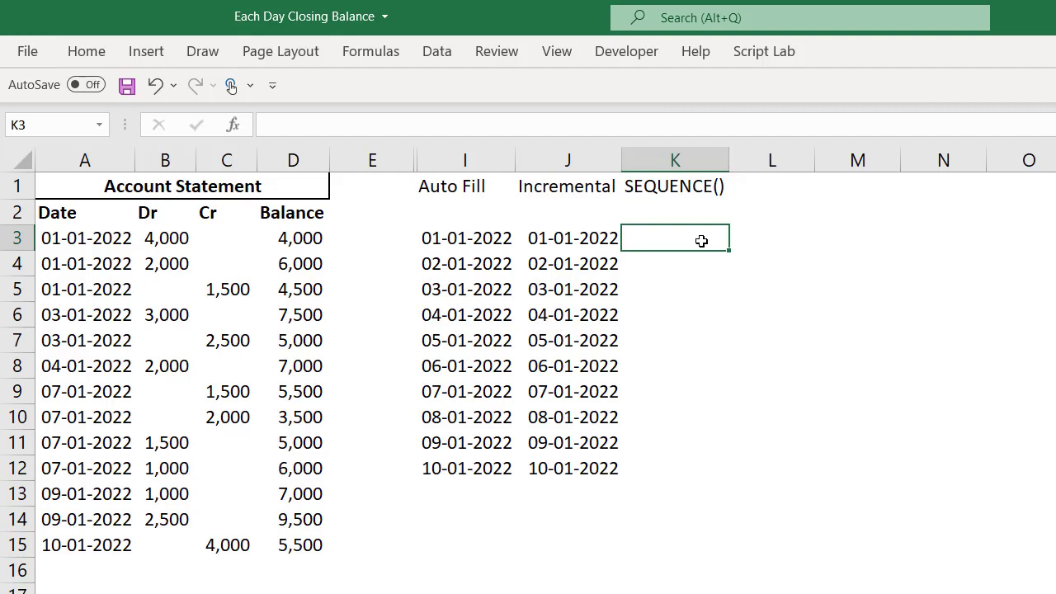
{"action": "type", "text": "=SEQUENCE"}
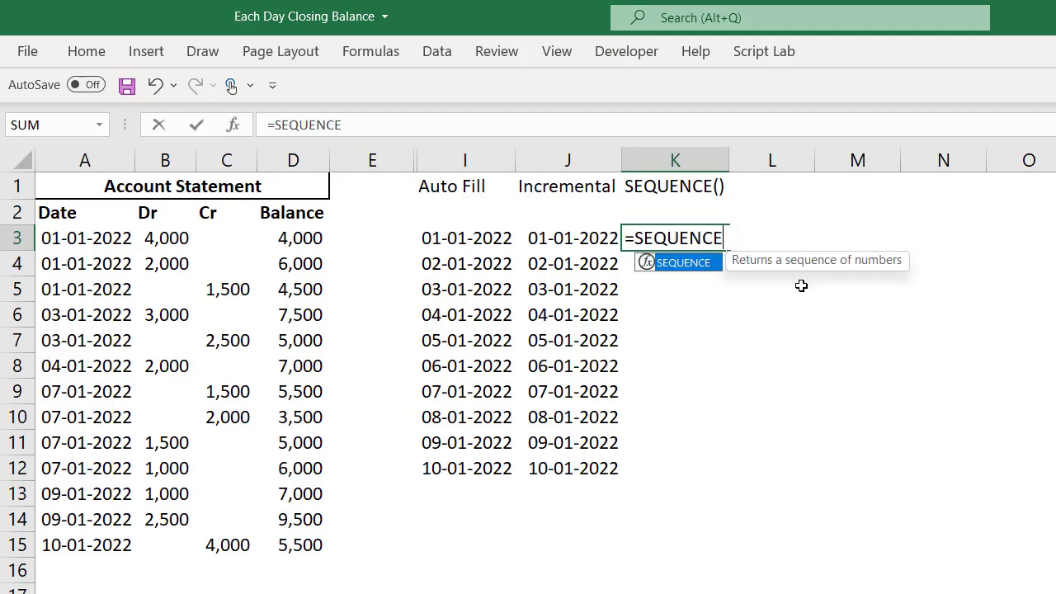
{"action": "mouse_move", "coordinate": [837, 251]}
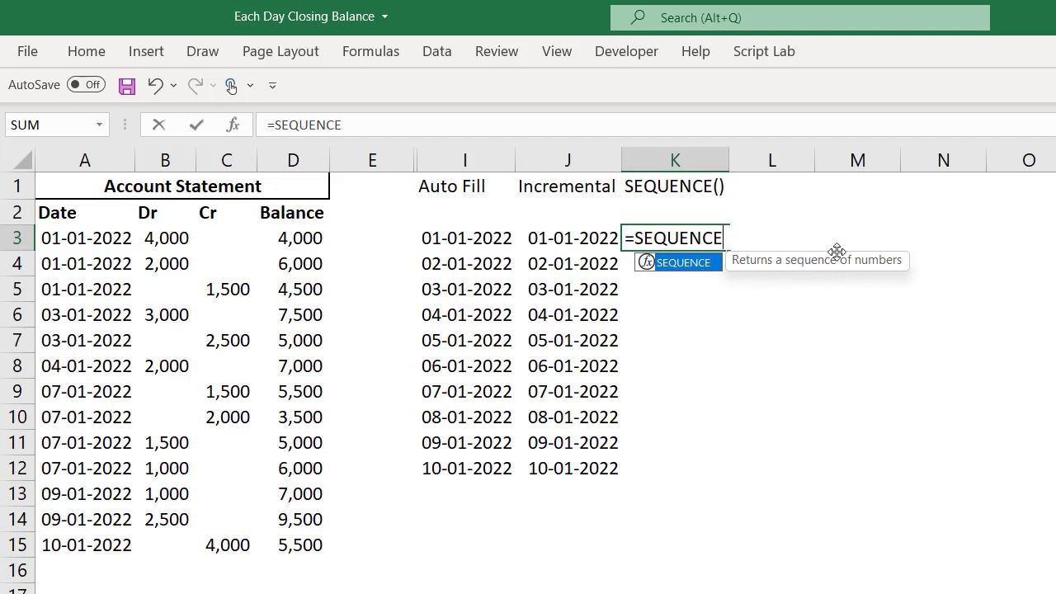
{"action": "mouse_move", "coordinate": [871, 264]}
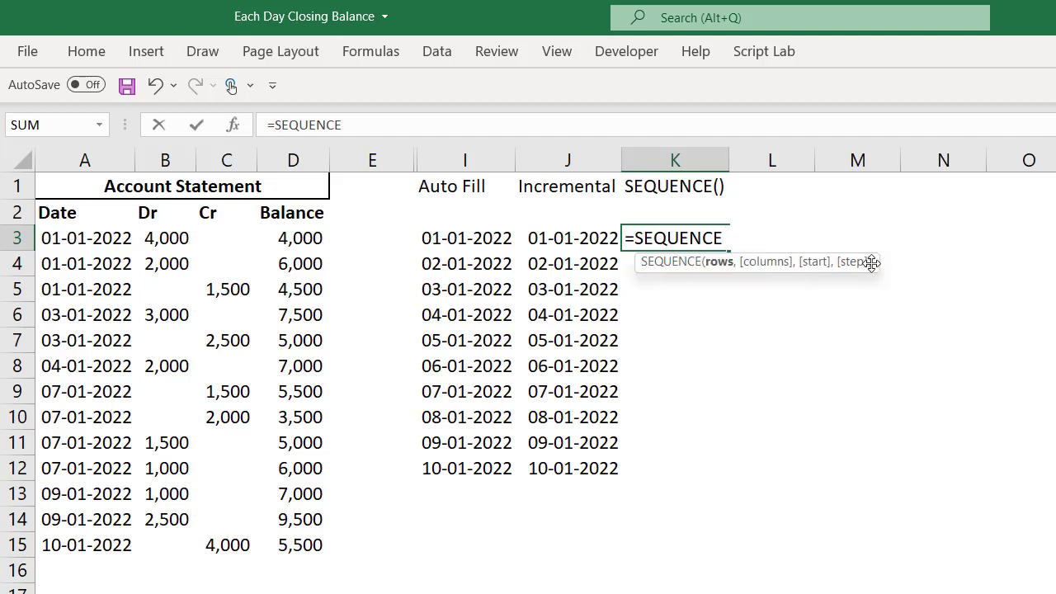
{"action": "type", "text": "("}
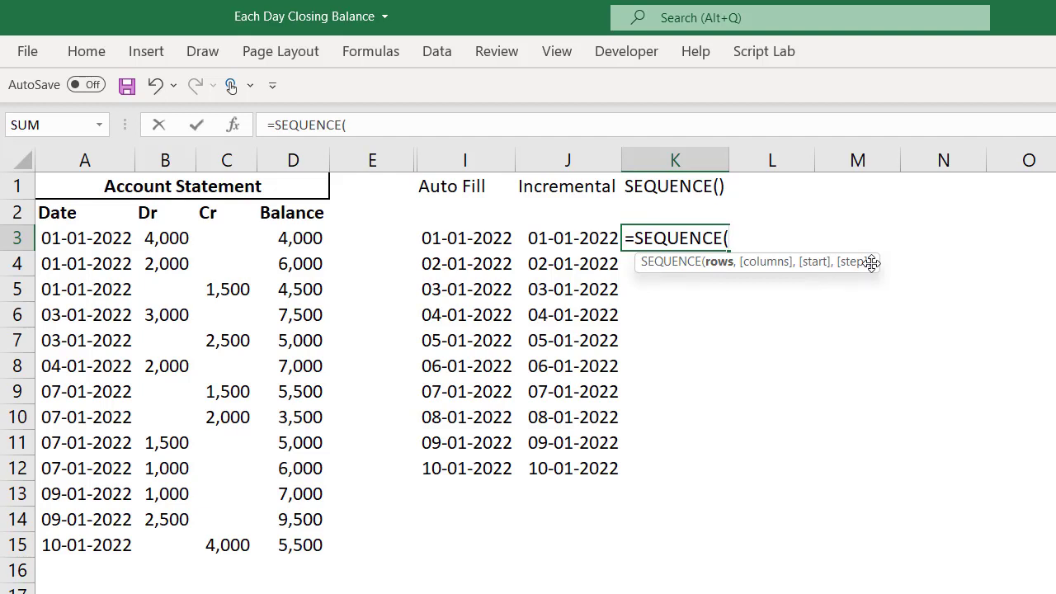
{"action": "mouse_move", "coordinate": [829, 254]}
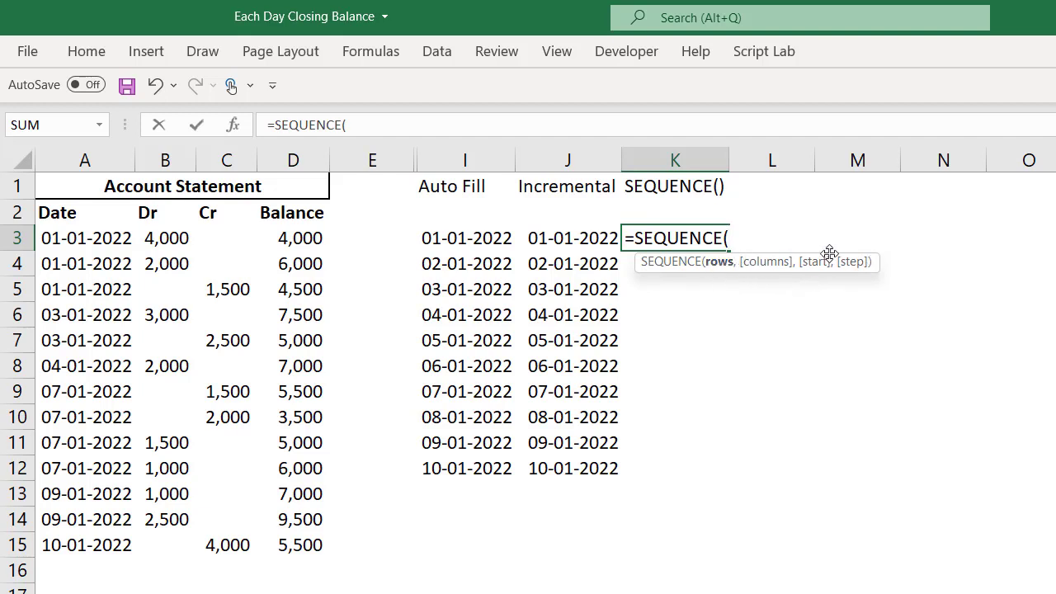
{"action": "mouse_move", "coordinate": [719, 261]}
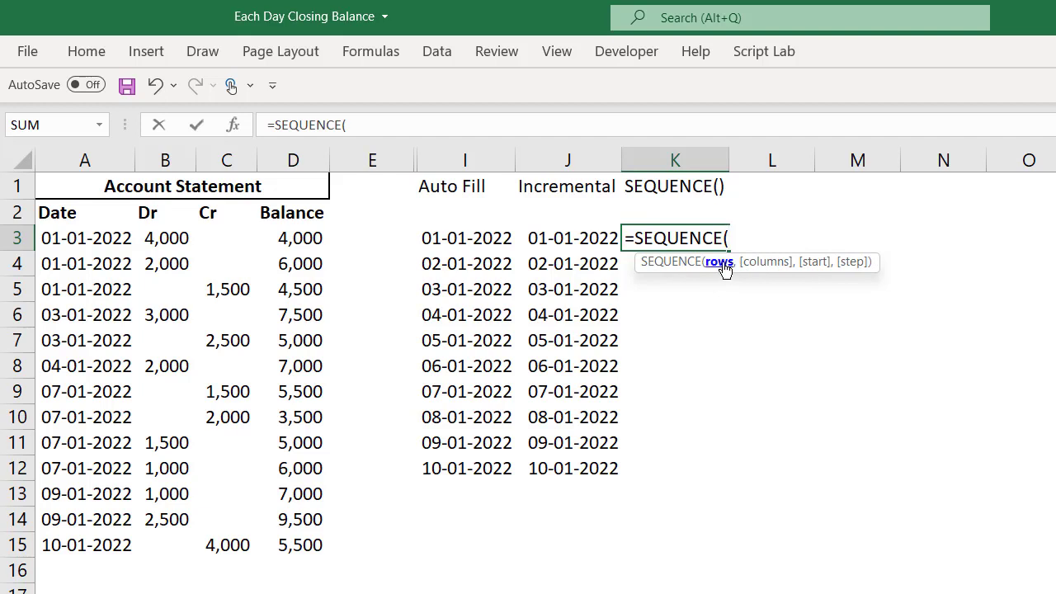
{"action": "mouse_move", "coordinate": [809, 301]}
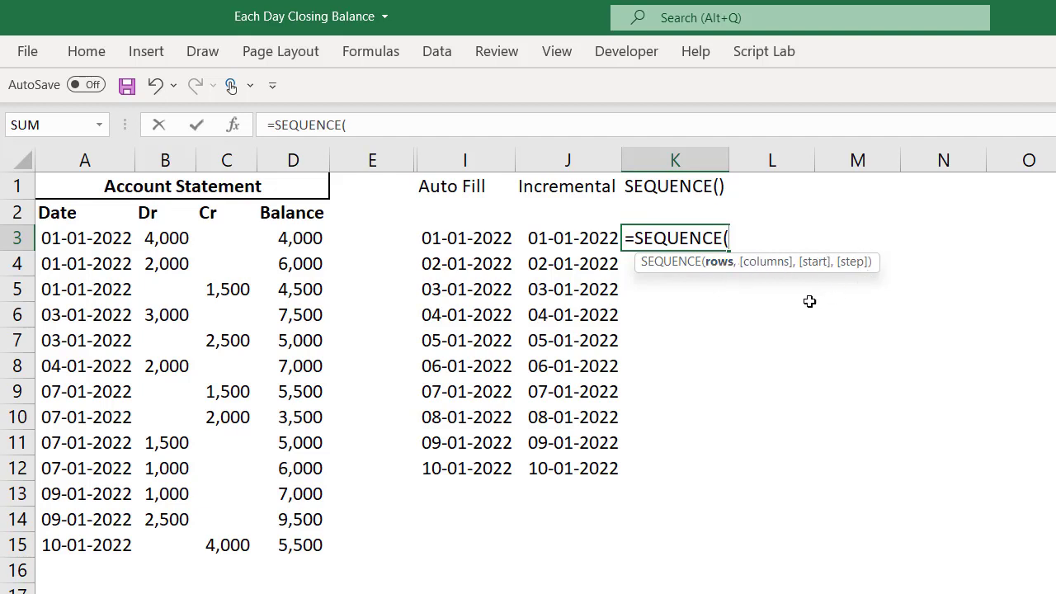
{"action": "mouse_move", "coordinate": [784, 302]}
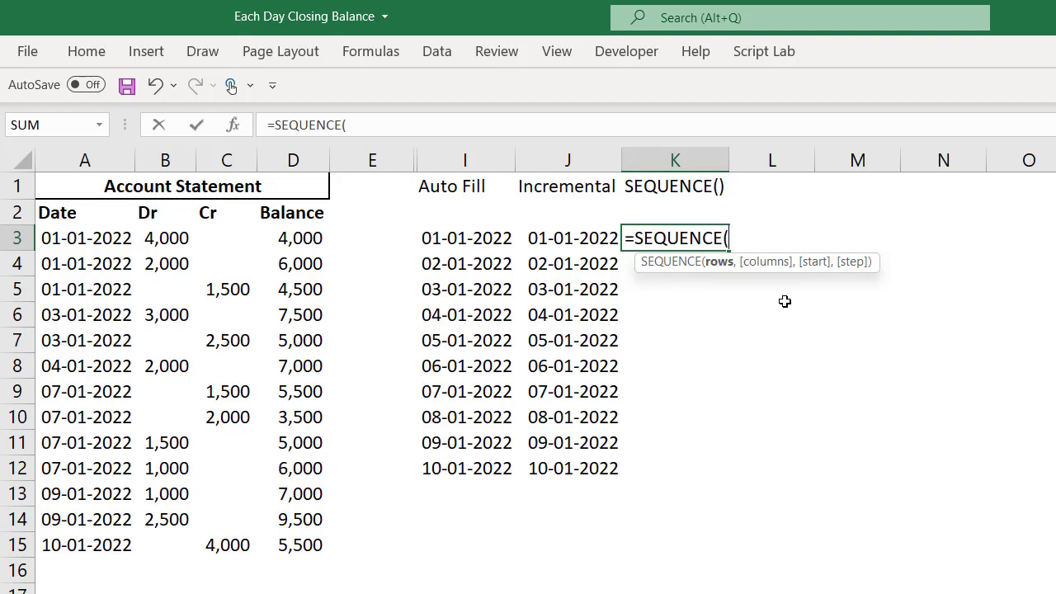
{"action": "mouse_move", "coordinate": [718, 272]}
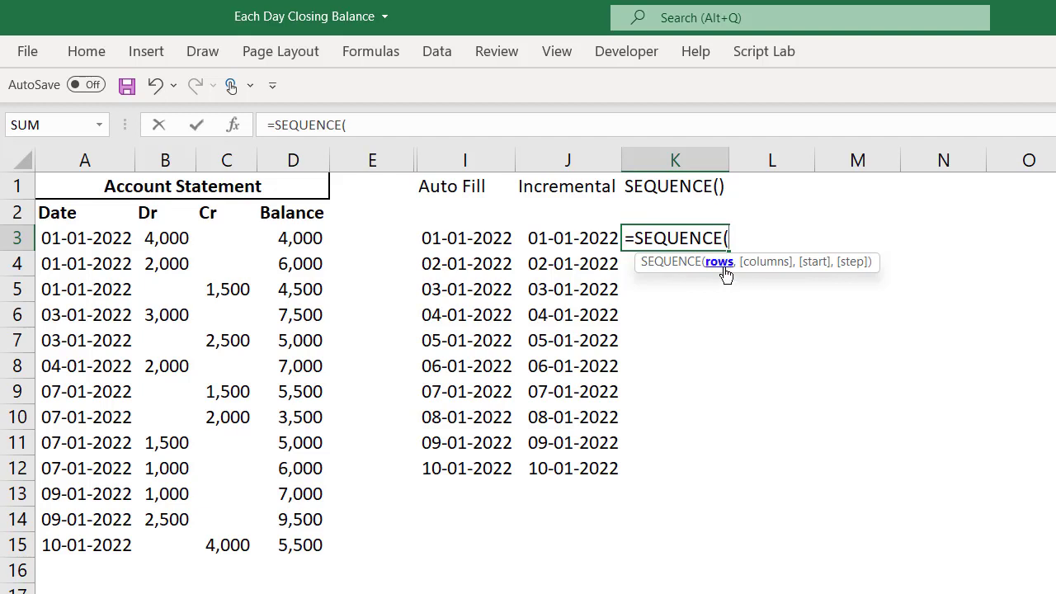
Complete =SEQUENCE(2,2,1,1) in K3 and check the spilled 1–4 grid.
{"action": "type", "text": "2"}
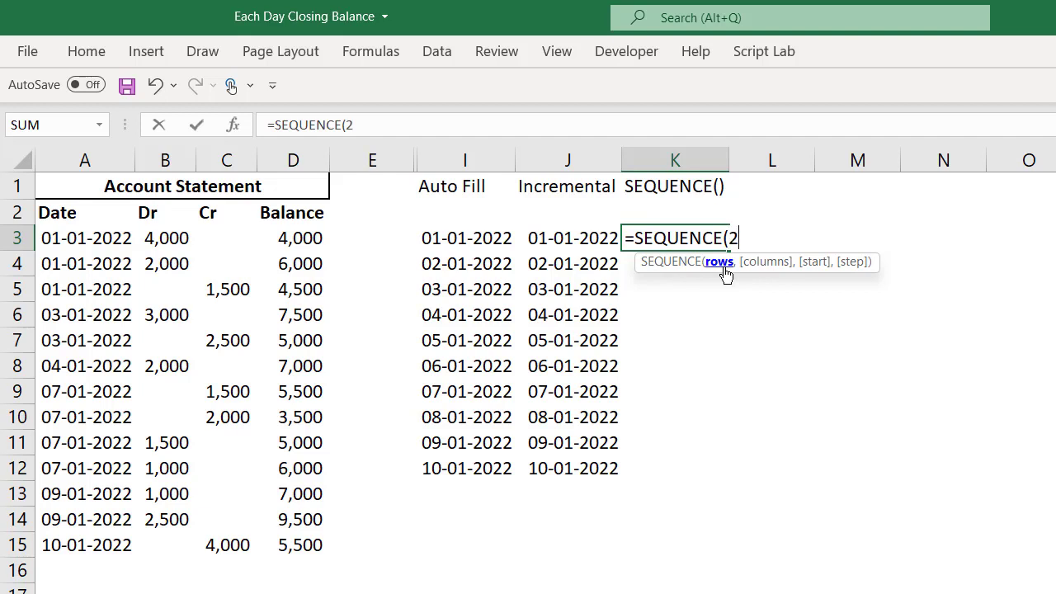
{"action": "type", "text": ",2"}
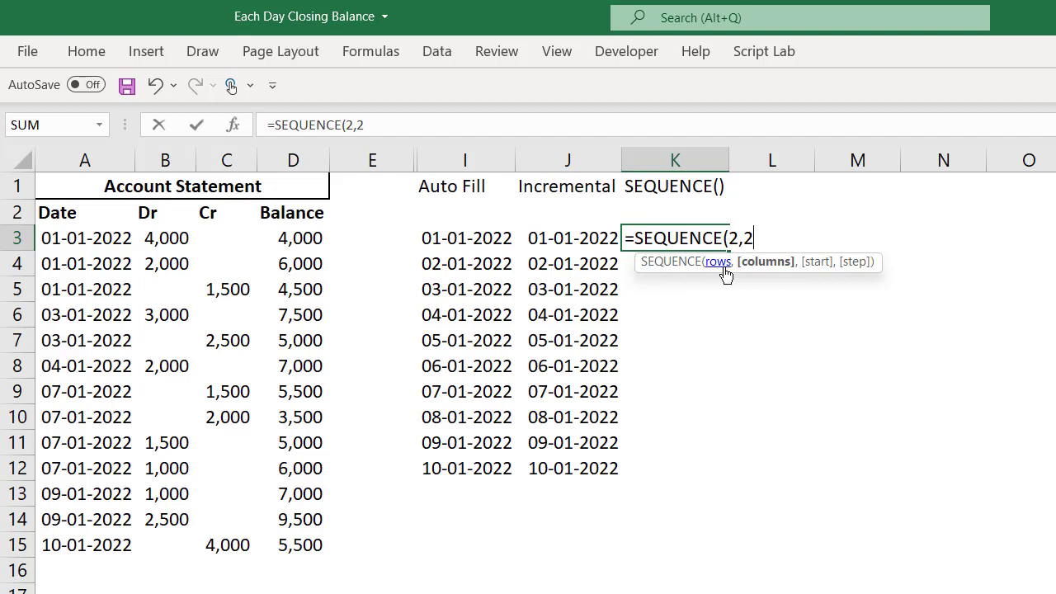
{"action": "type", "text": ","}
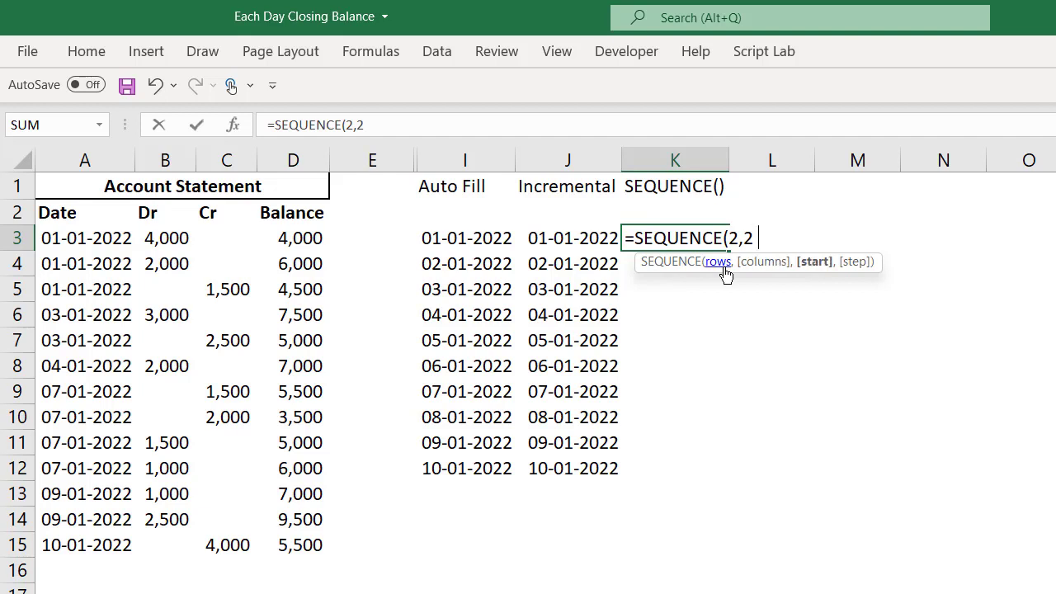
{"action": "type", "text": ","}
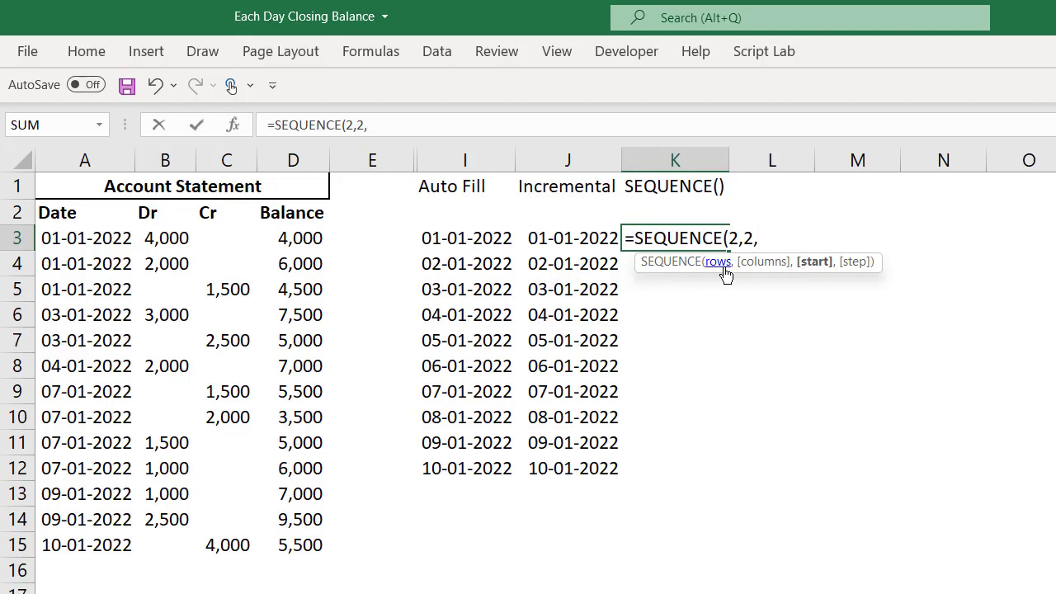
{"action": "type", "text": "1"}
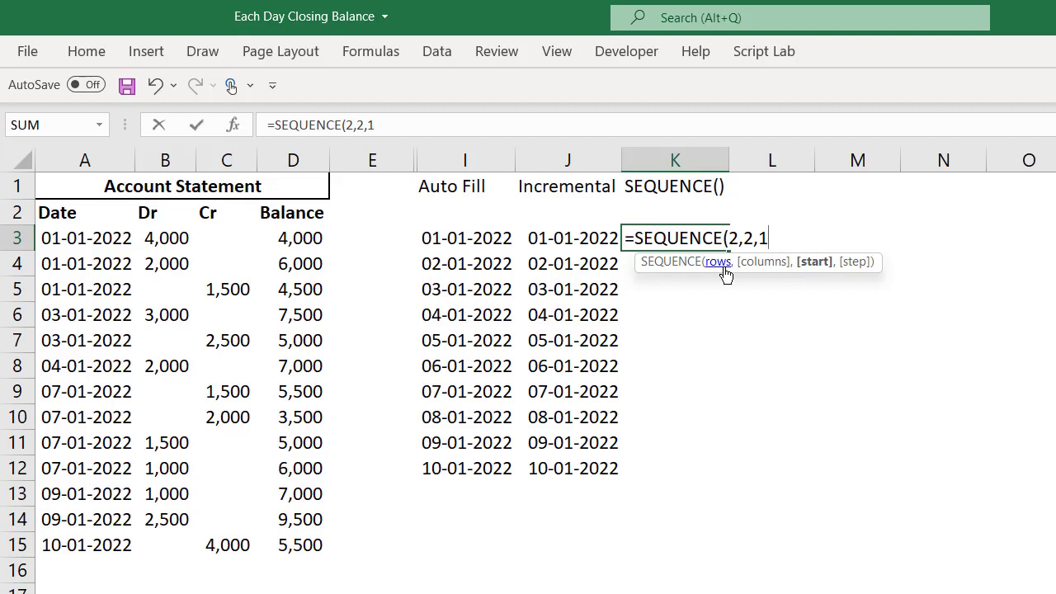
{"action": "type", "text": ","}
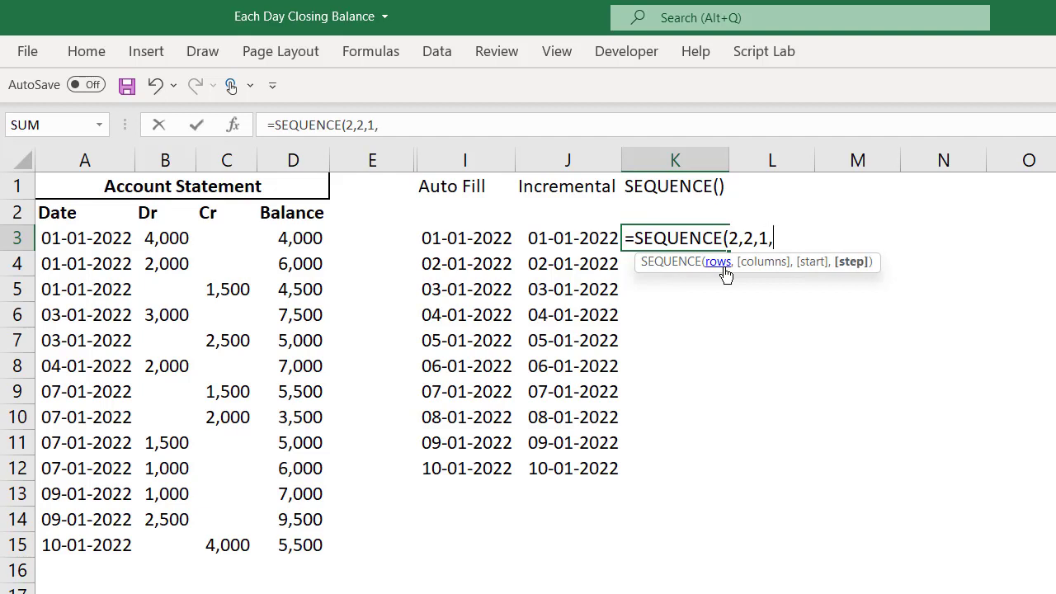
{"action": "type", "text": "1"}
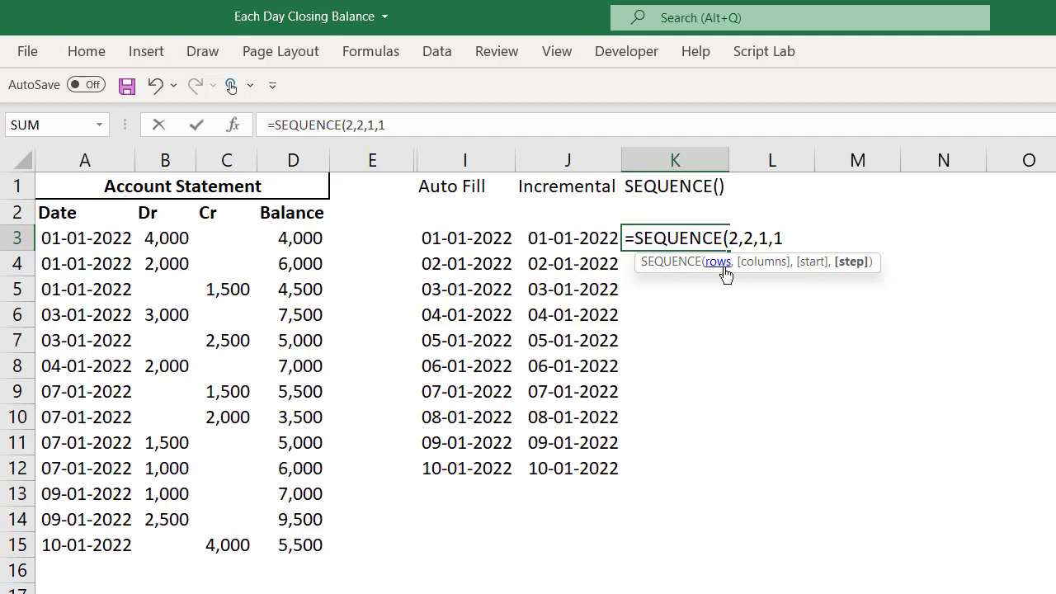
{"action": "mouse_move", "coordinate": [775, 248]}
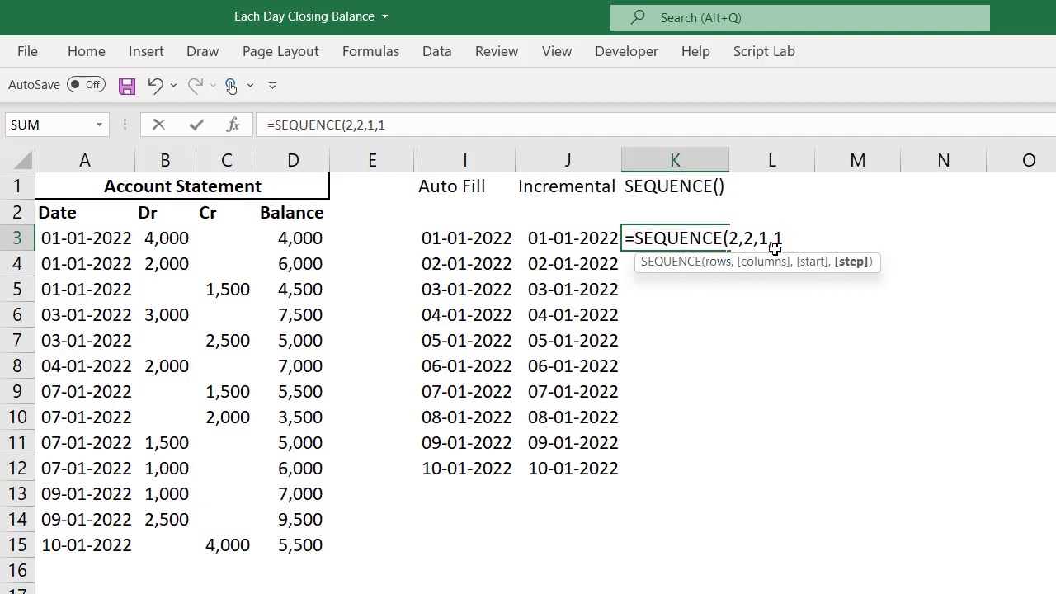
{"action": "mouse_move", "coordinate": [811, 261]}
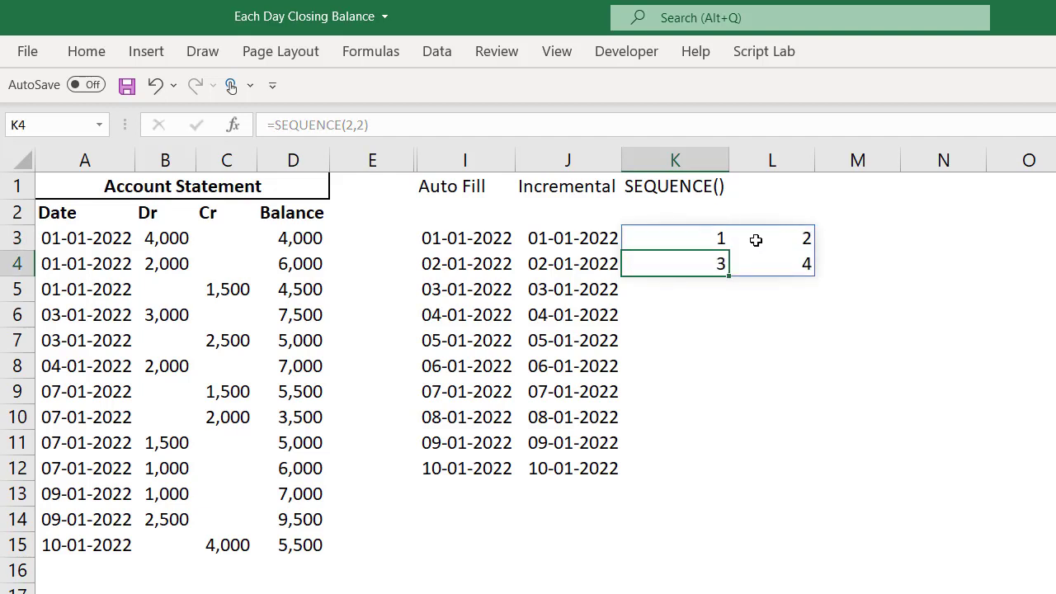
{"action": "left_click", "coordinate": [674, 237]}
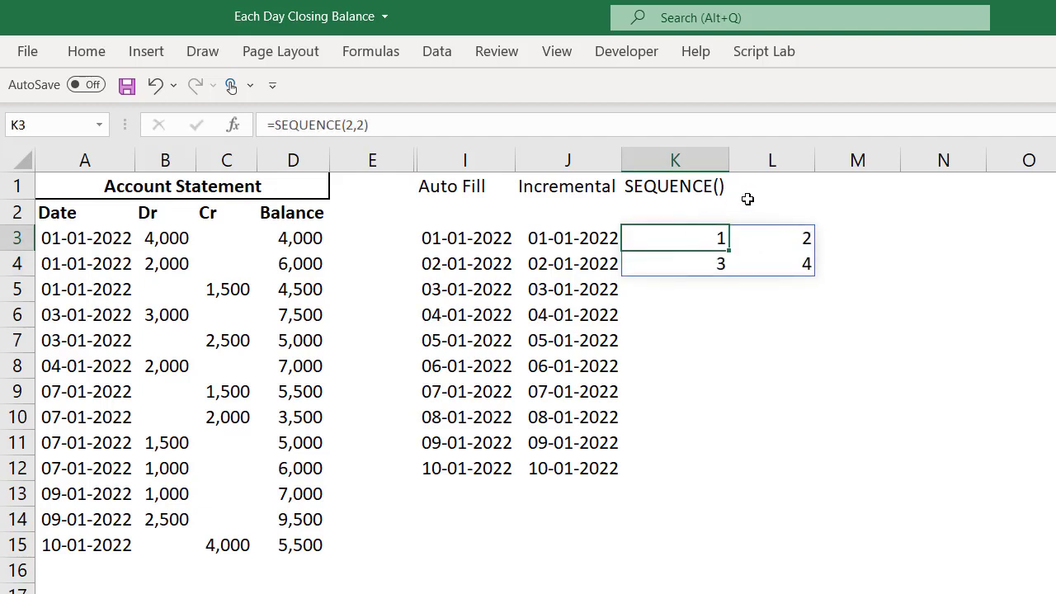
{"action": "mouse_move", "coordinate": [759, 223]}
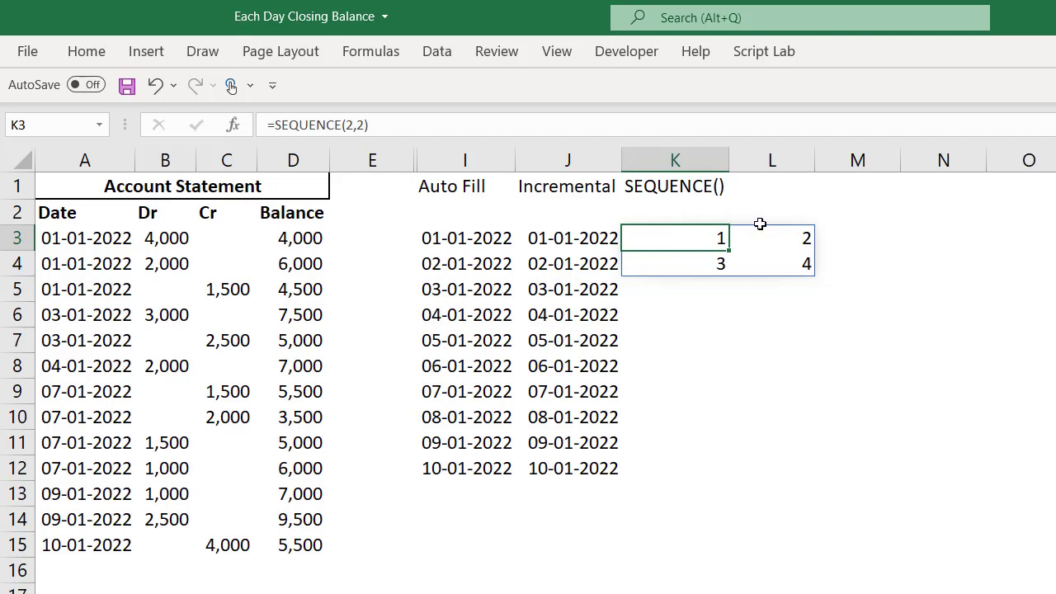
Rewrite K3's formula as =SEQUENCE(3,3,2,2).
{"action": "double_click", "coordinate": [675, 237]}
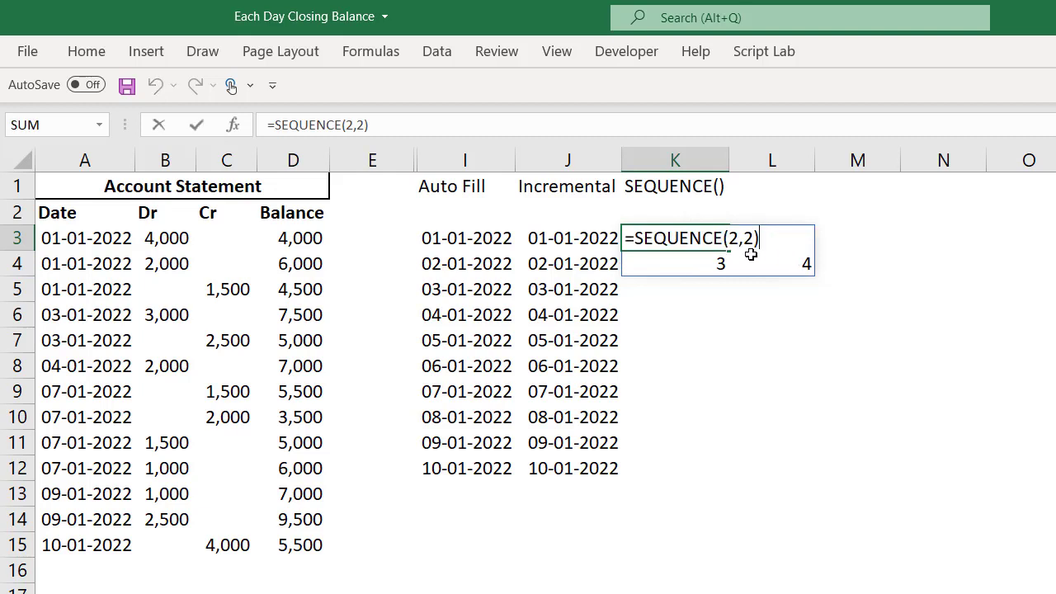
{"action": "key", "text": "Backspace"}
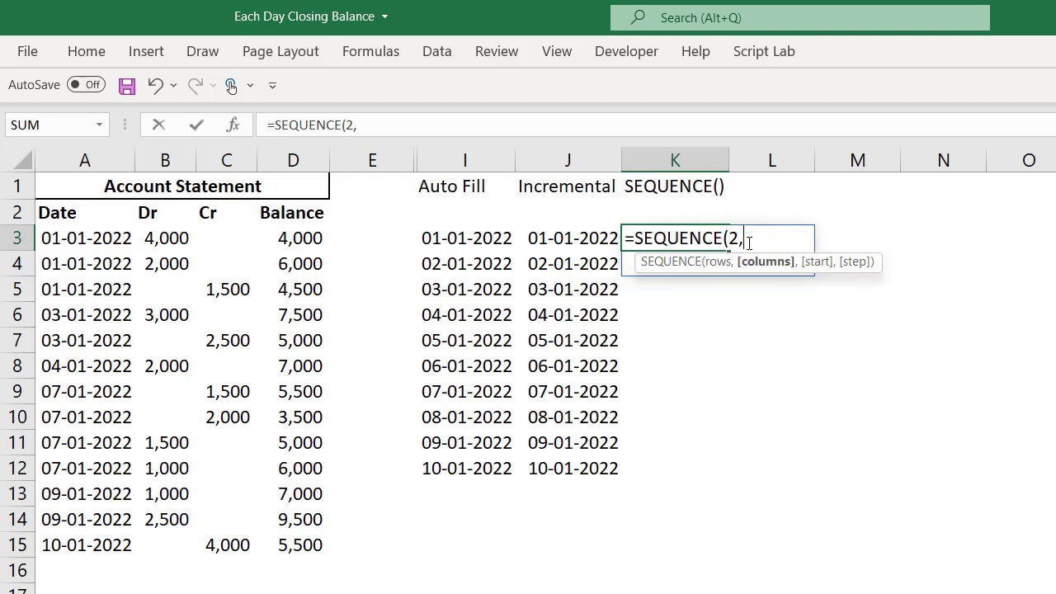
{"action": "type", "text": "3,3"}
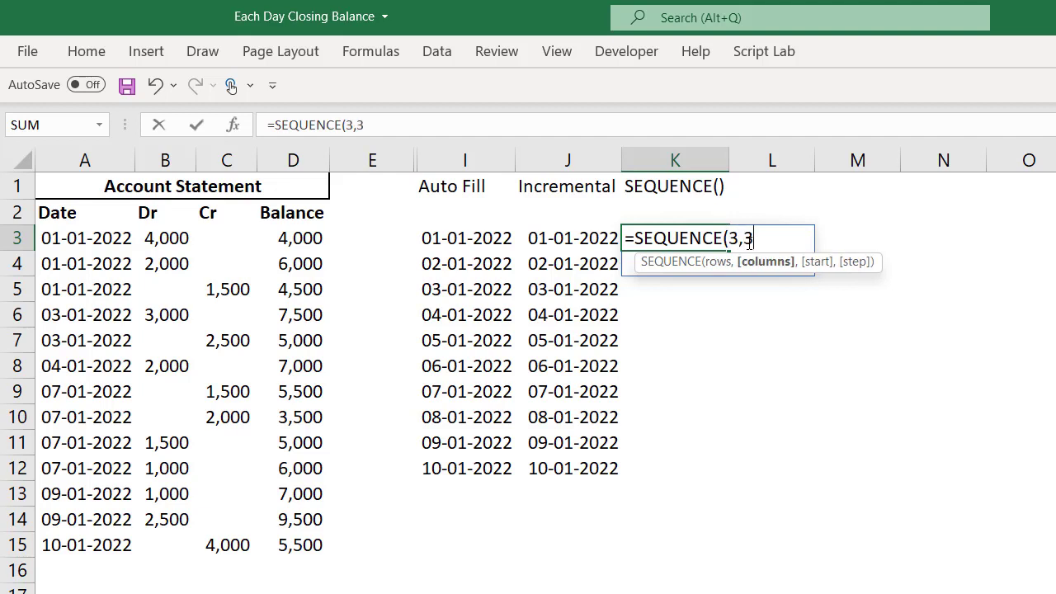
{"action": "type", "text": ","}
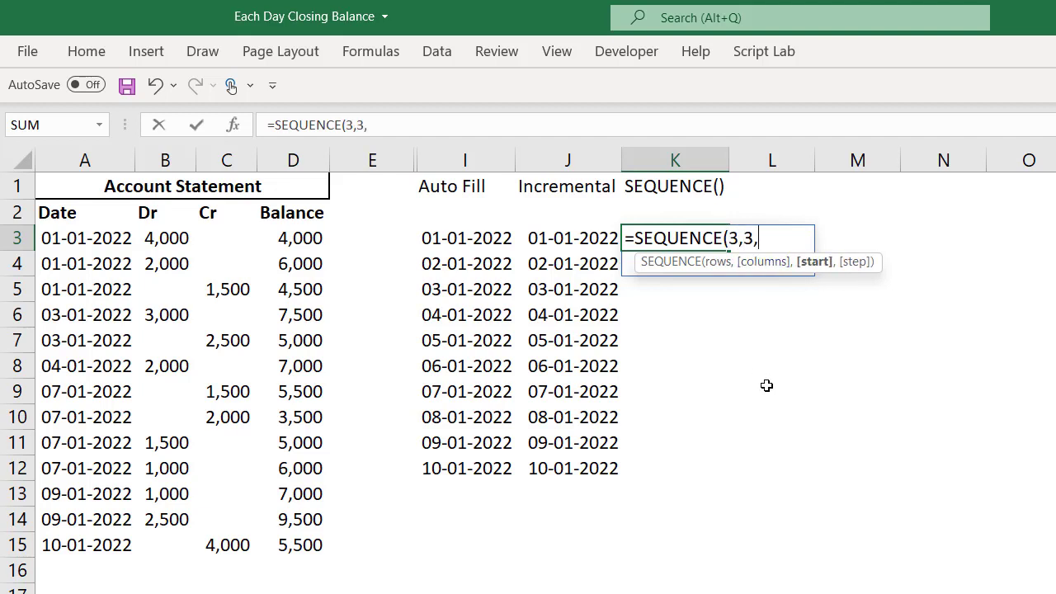
{"action": "type", "text": "2,"}
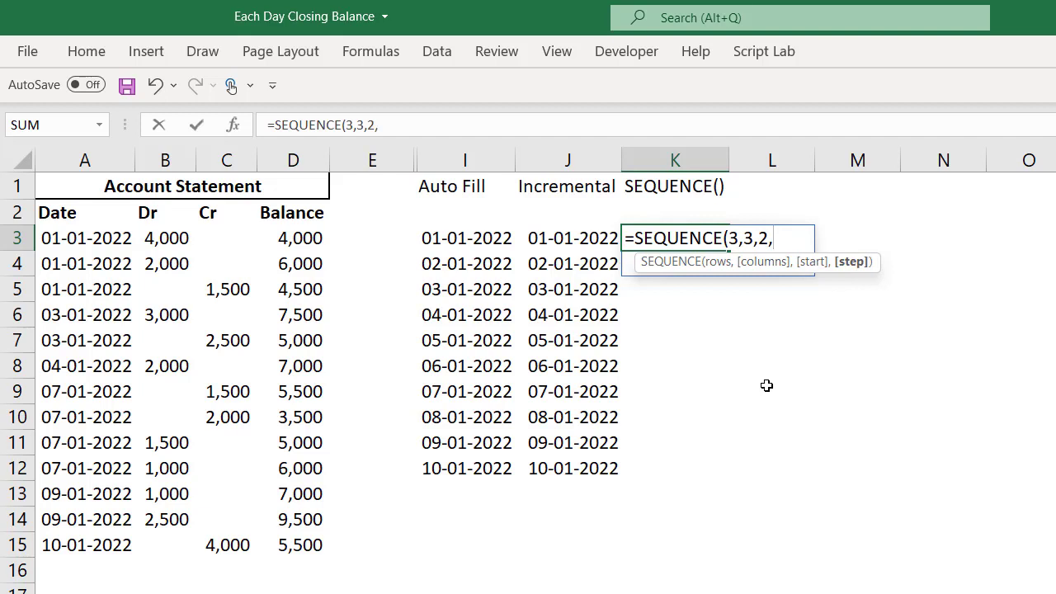
{"action": "type", "text": "2"}
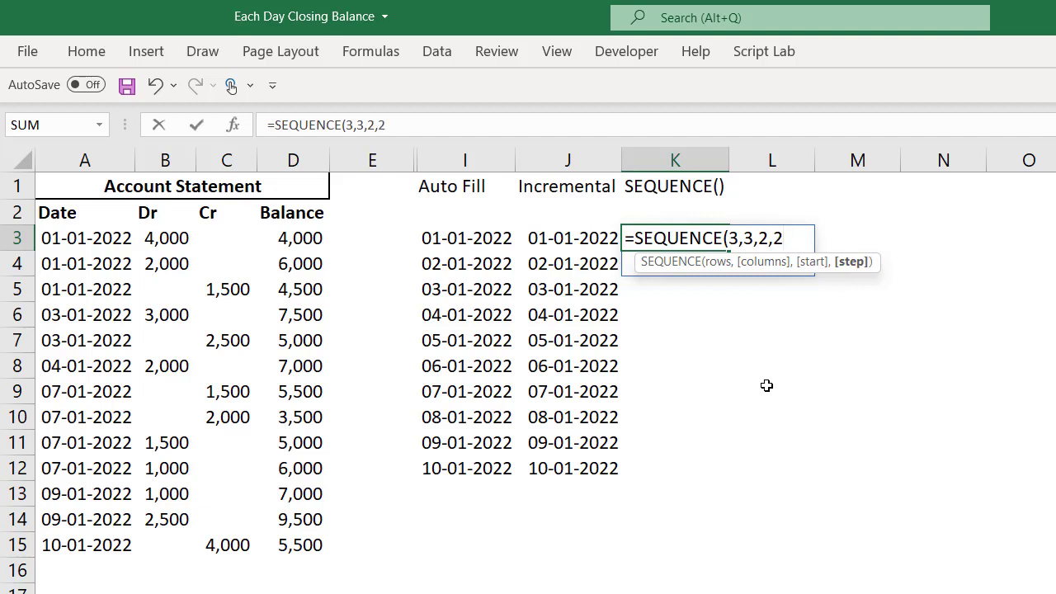
{"action": "type", "text": ")"}
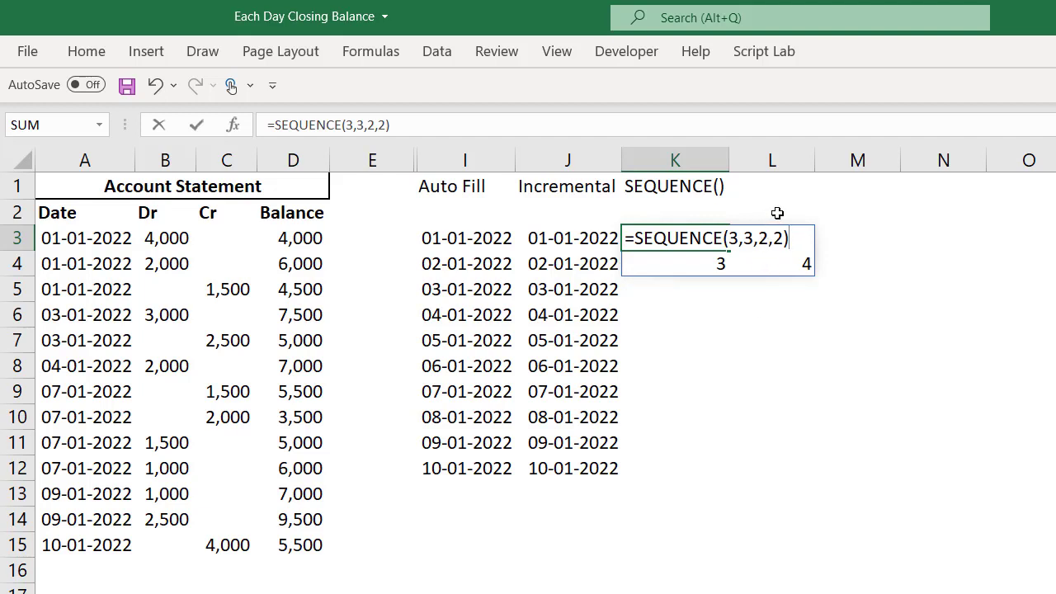
{"action": "mouse_move", "coordinate": [771, 218]}
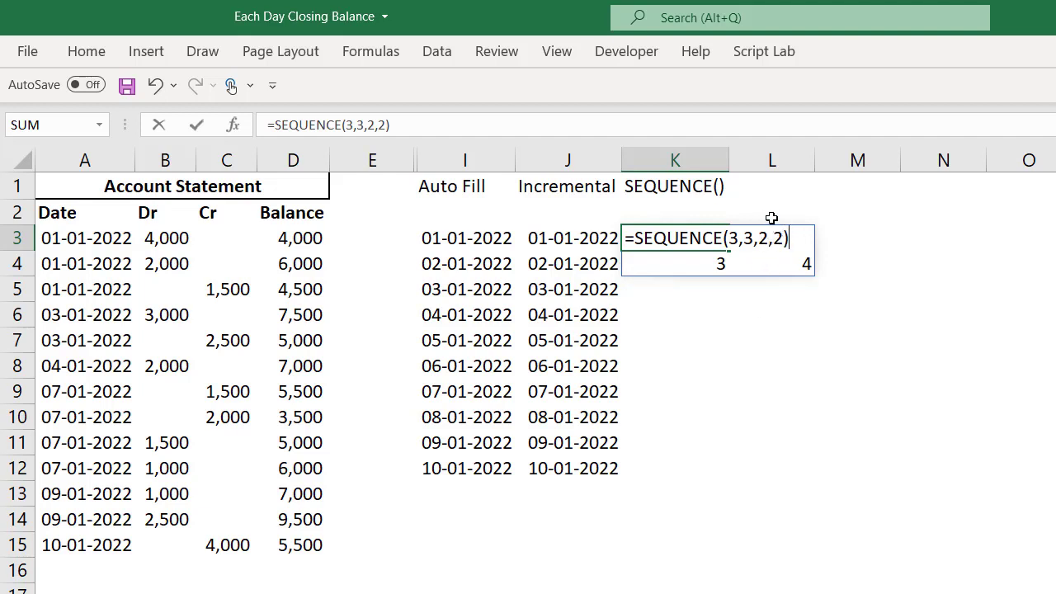
{"action": "mouse_move", "coordinate": [780, 238]}
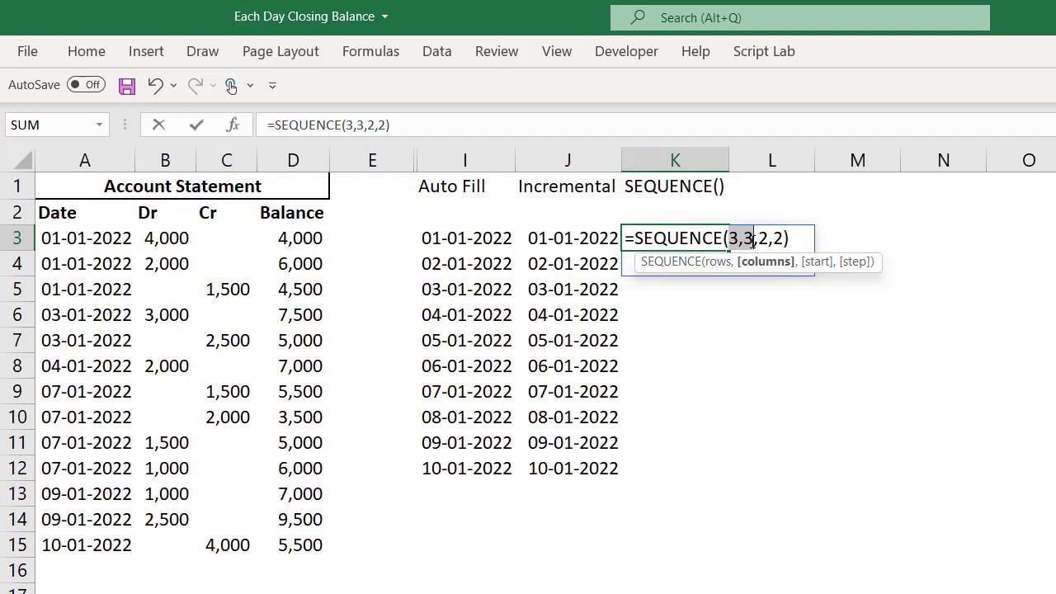
{"action": "mouse_move", "coordinate": [720, 261]}
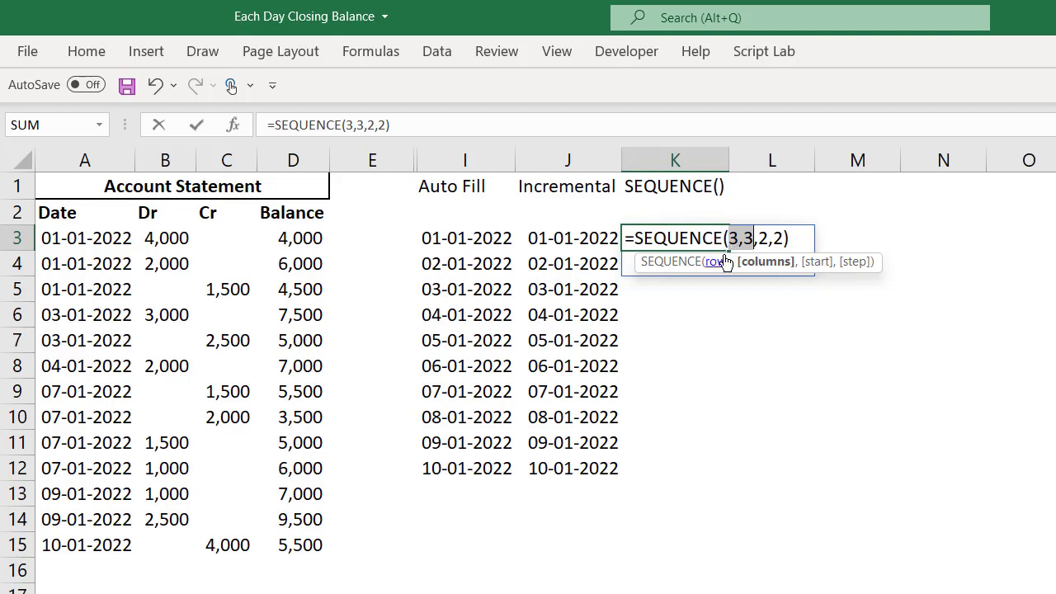
{"action": "mouse_move", "coordinate": [706, 275]}
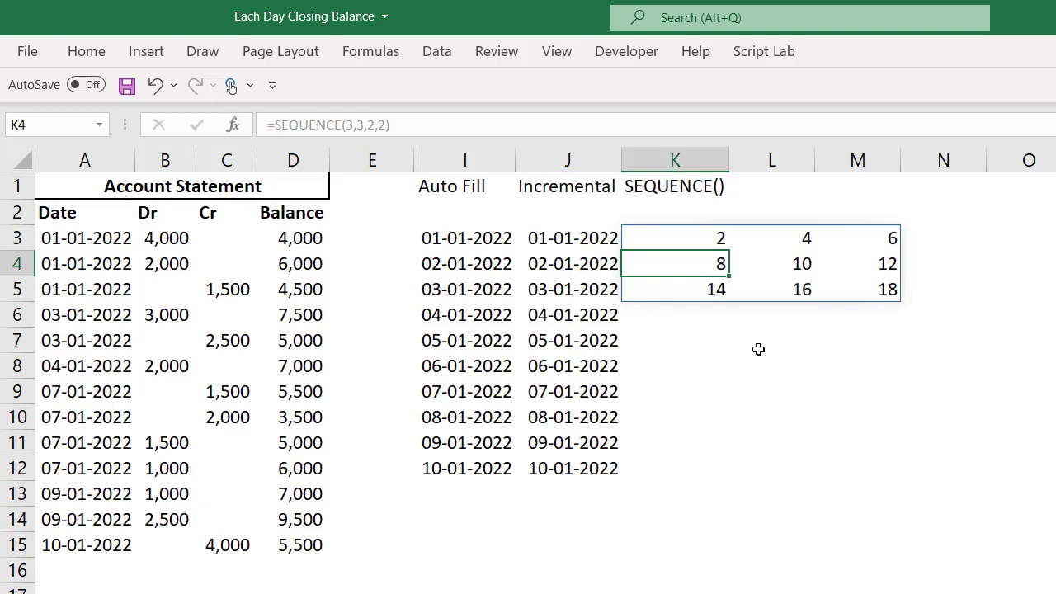
{"action": "mouse_move", "coordinate": [668, 256]}
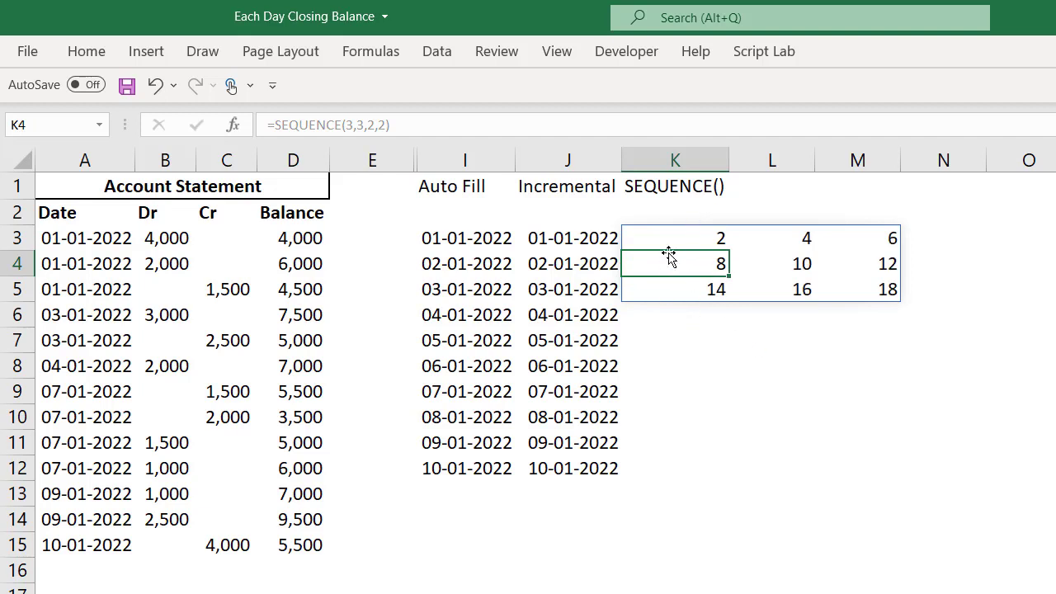
{"action": "mouse_move", "coordinate": [671, 244]}
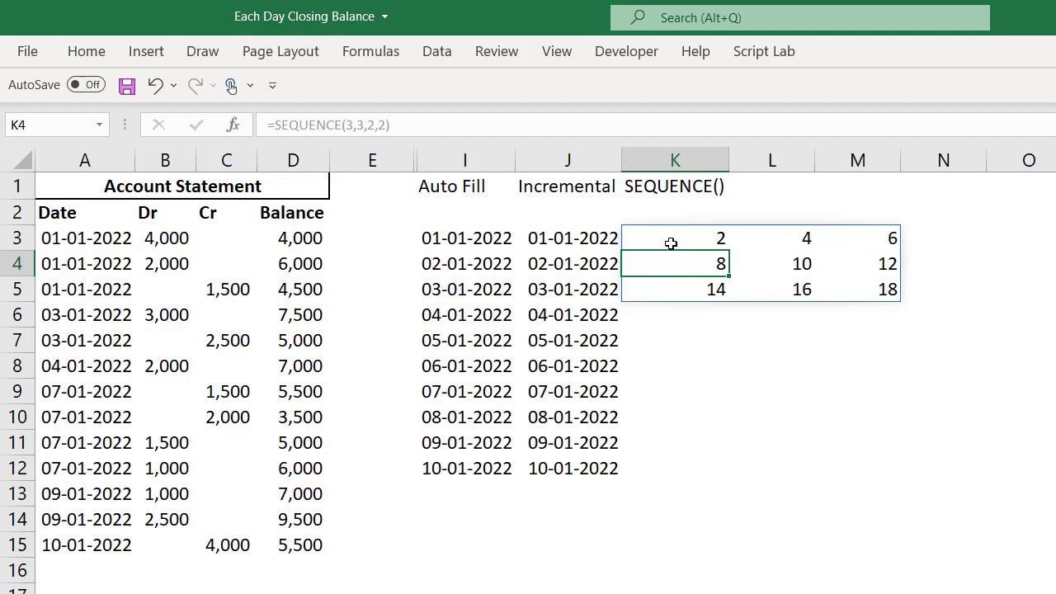
{"action": "mouse_move", "coordinate": [676, 237]}
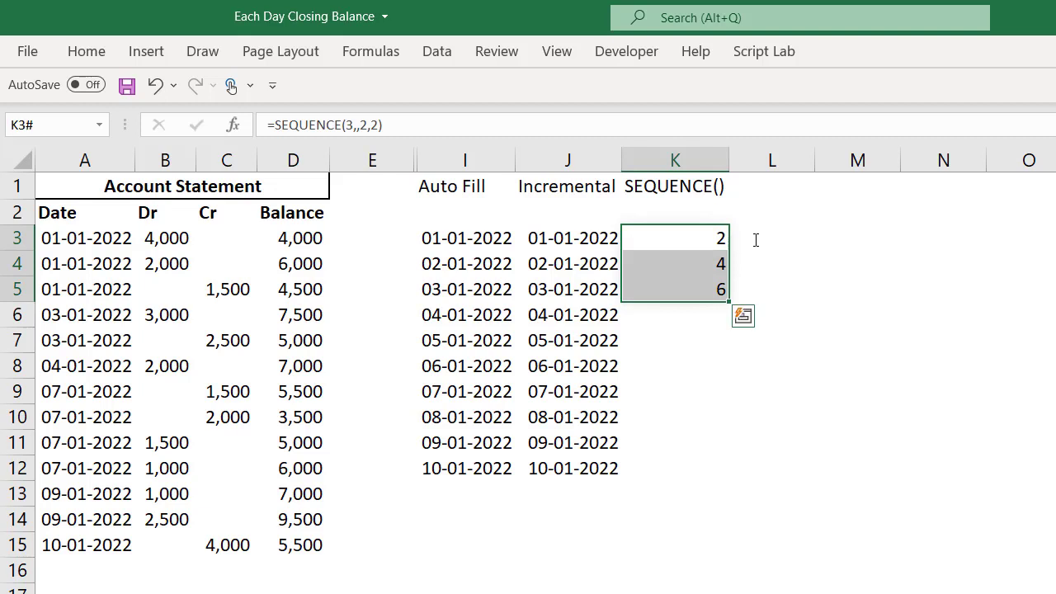
Replace the SEQUENCE demo in K3 with =A3, showing 01-01-2022.
{"action": "key", "text": "Delete"}
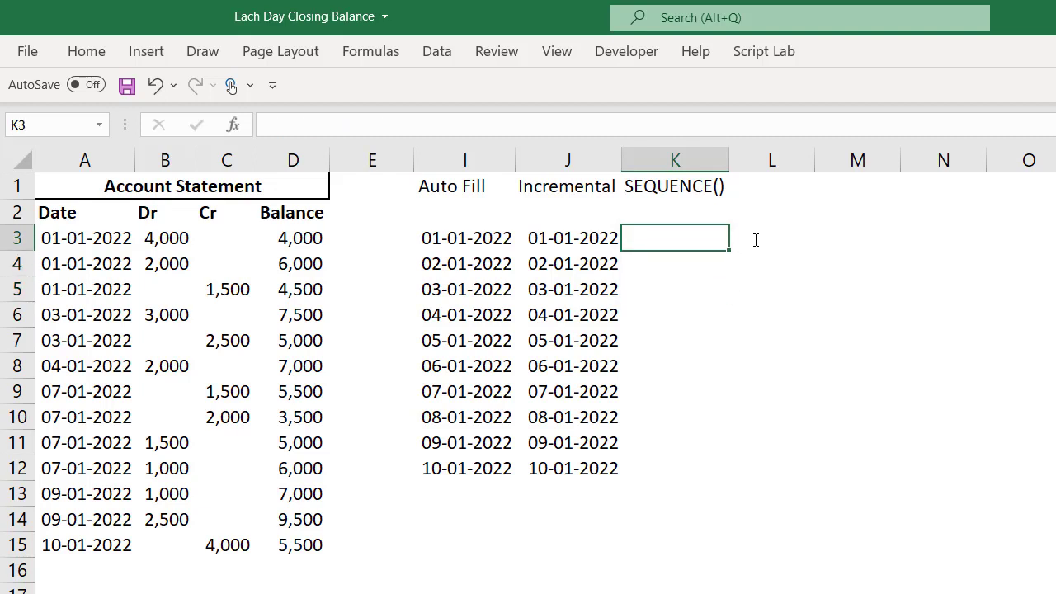
{"action": "type", "text": "="}
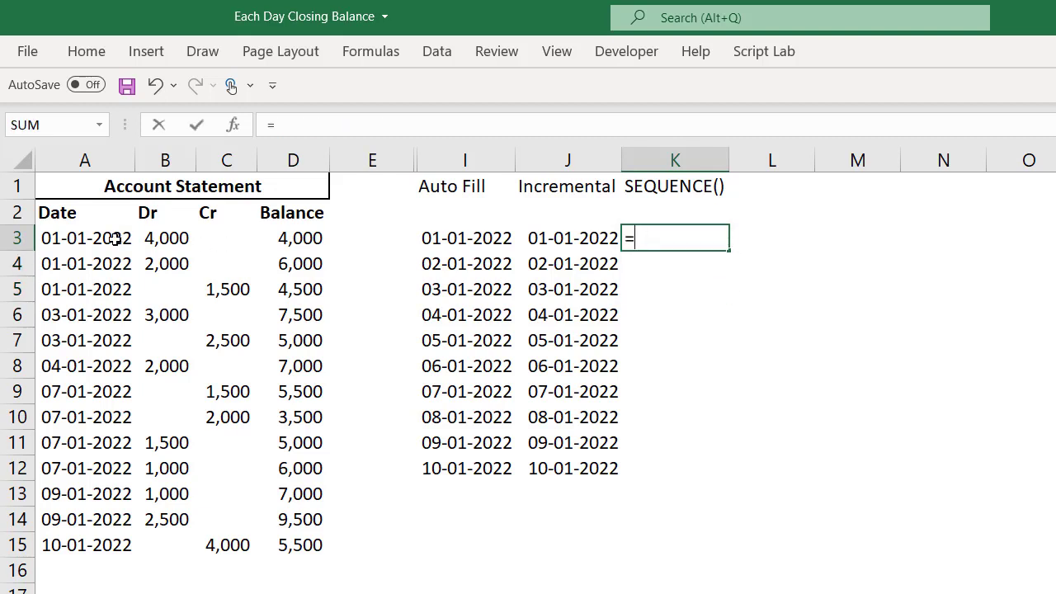
{"action": "left_click", "coordinate": [85, 237]}
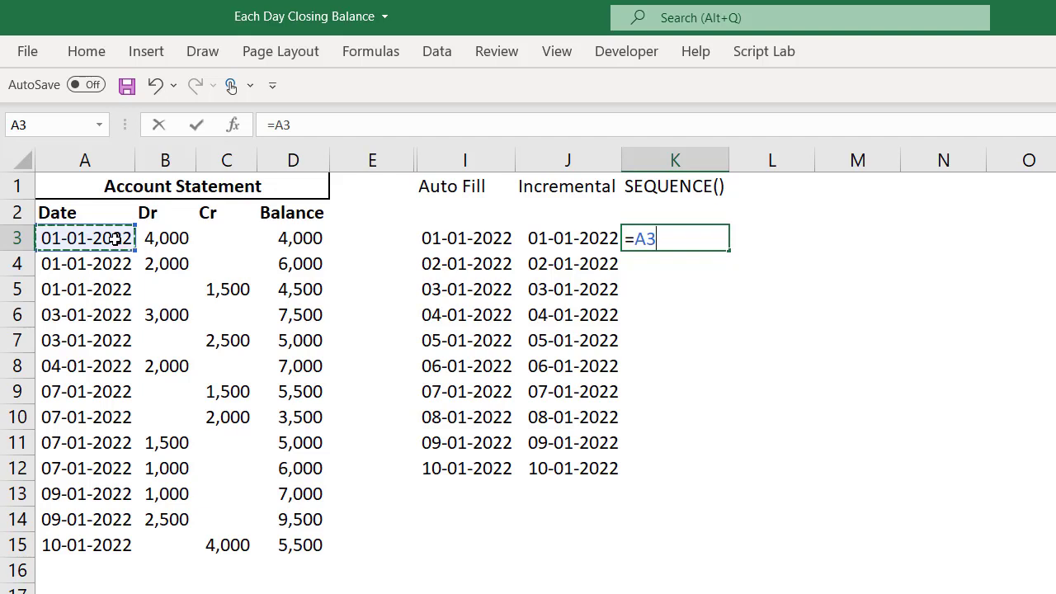
{"action": "key", "text": "Return"}
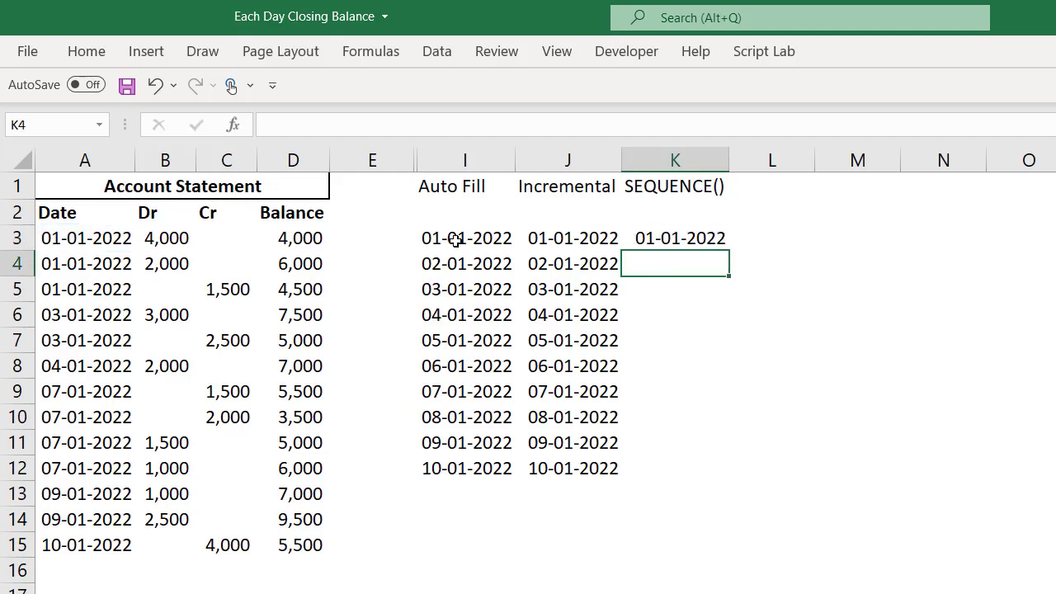
{"action": "left_click", "coordinate": [674, 238]}
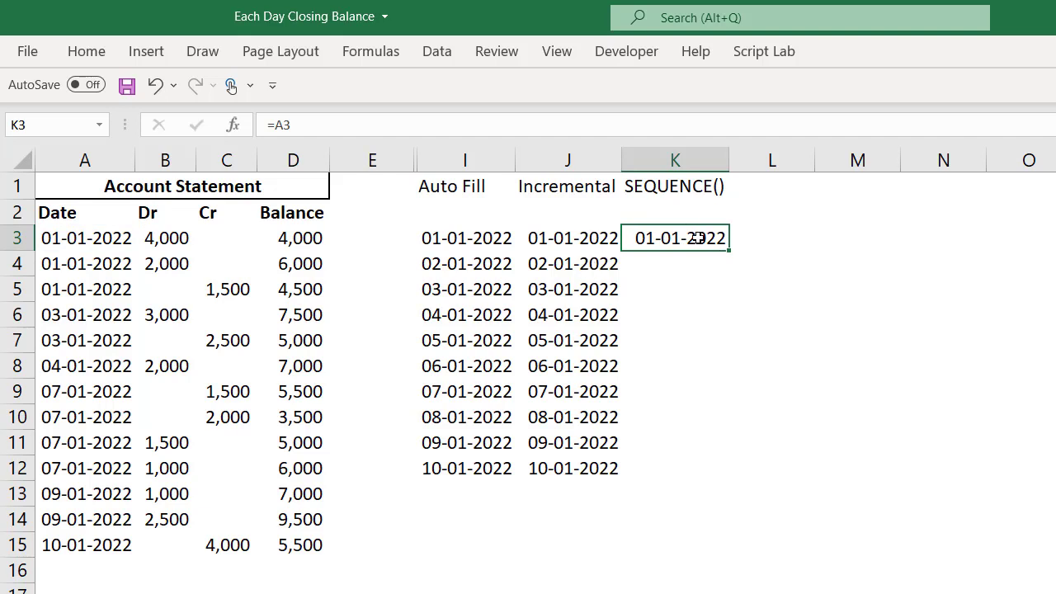
Append +SEQUENCE( to the =A3 formula in K3.
{"action": "double_click", "coordinate": [674, 237]}
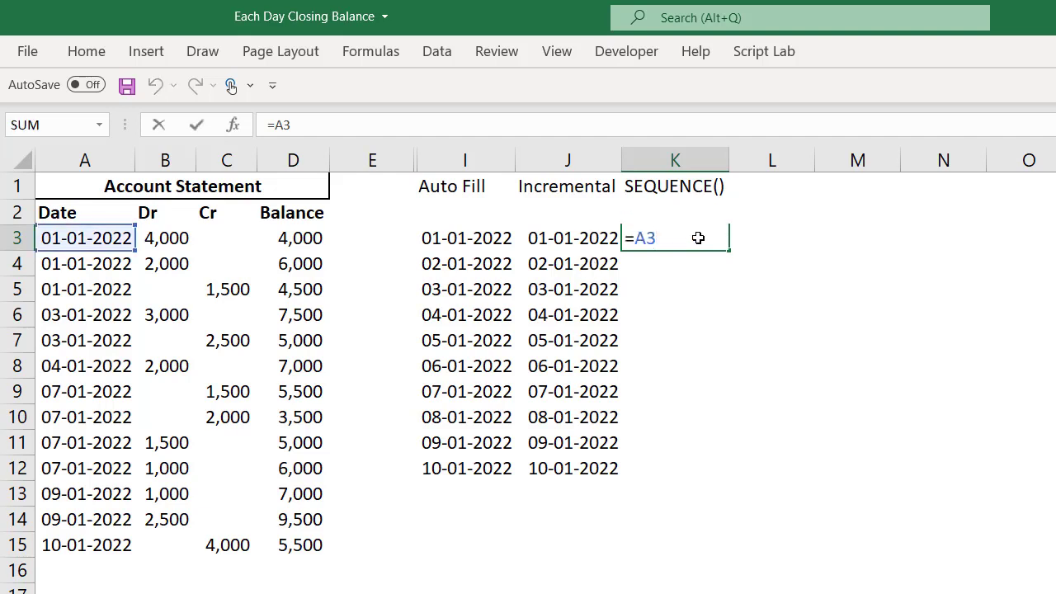
{"action": "type", "text": "+"}
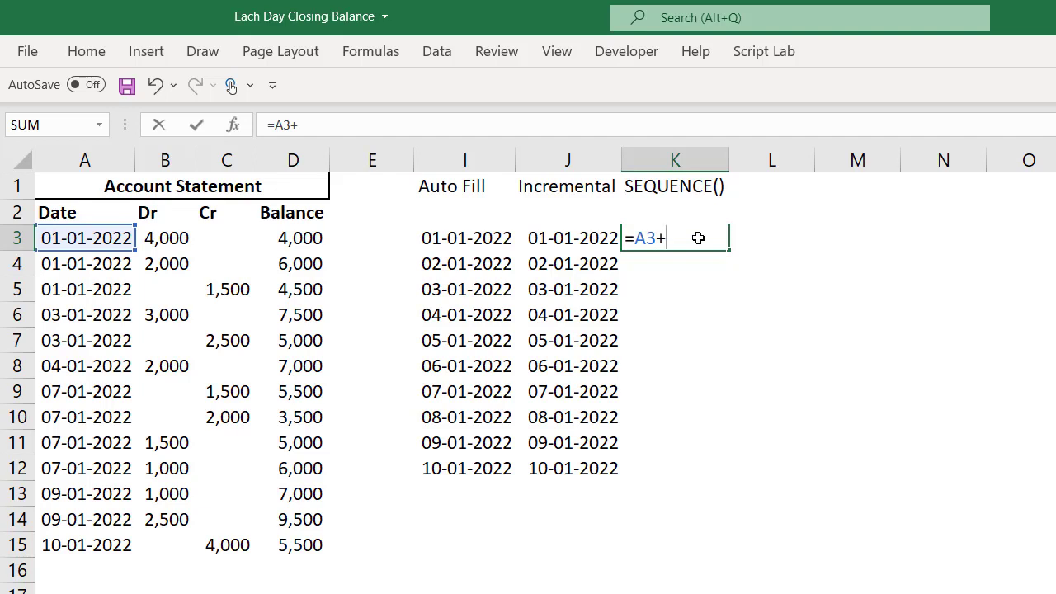
{"action": "type", "text": "SEQUENCE("}
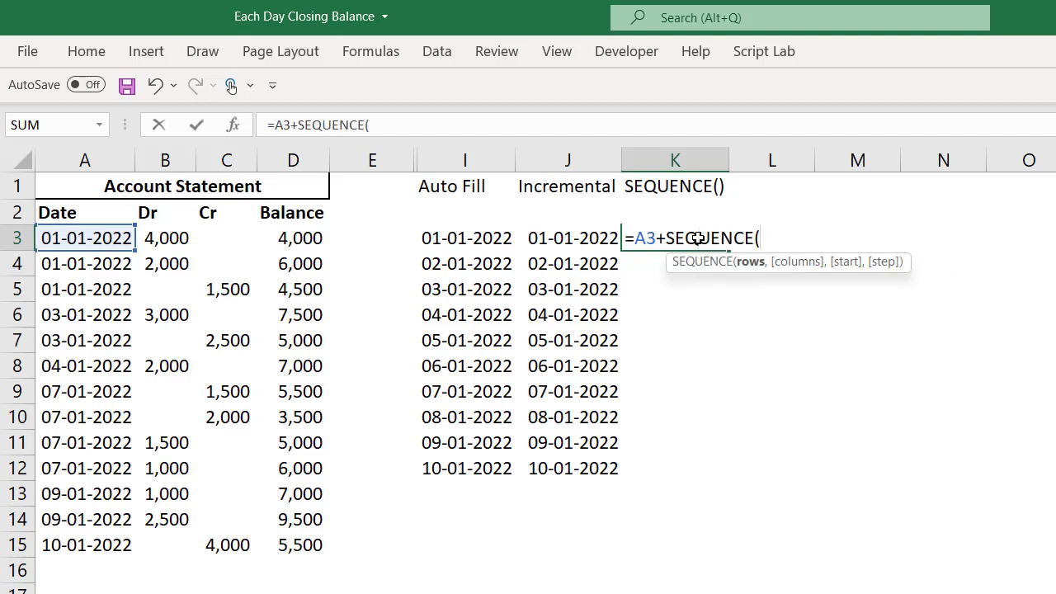
{"action": "mouse_move", "coordinate": [751, 261]}
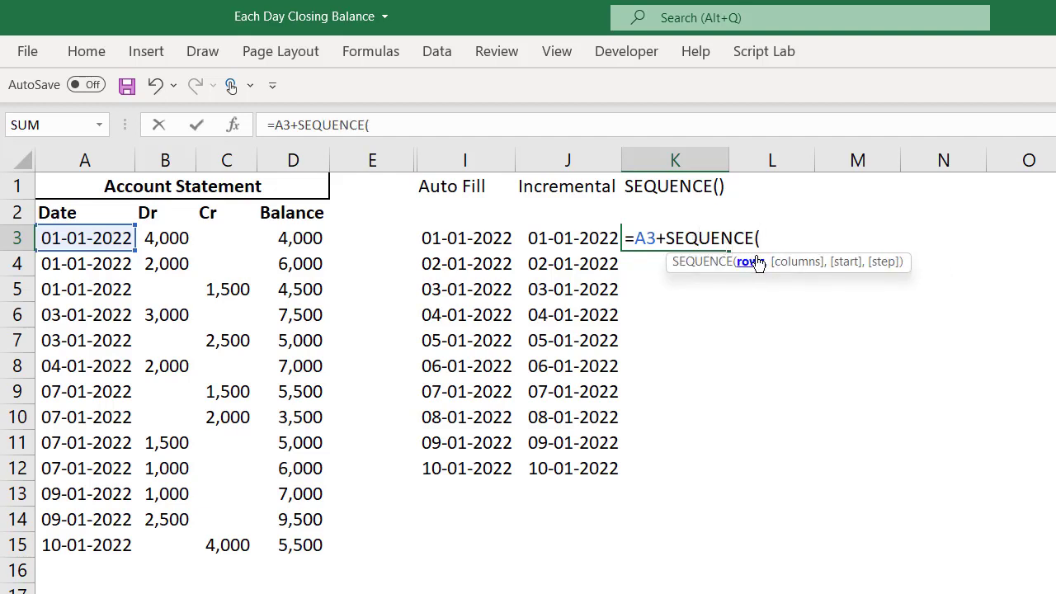
{"action": "mouse_move", "coordinate": [586, 240]}
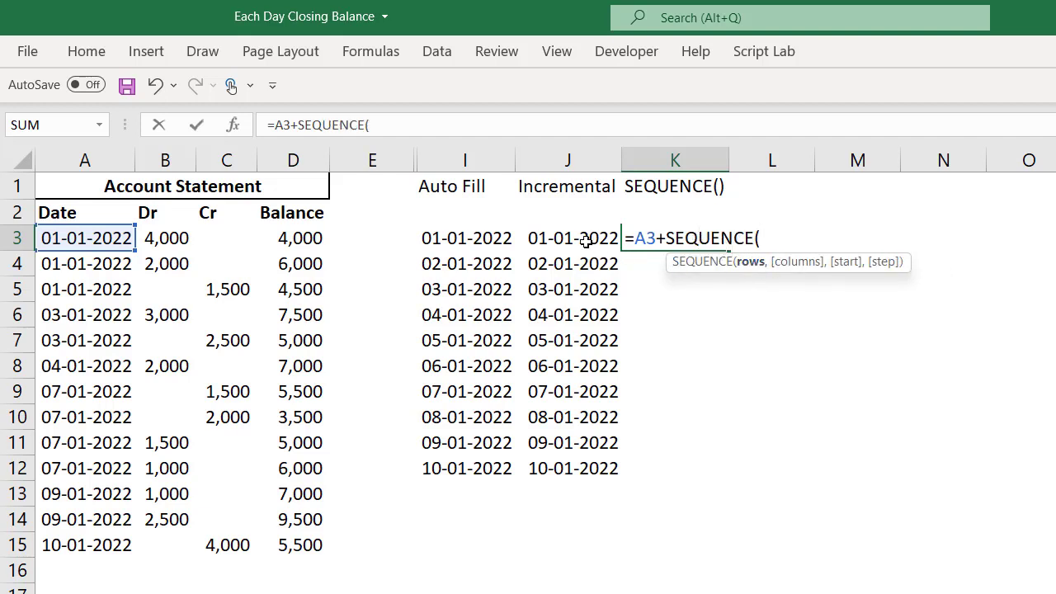
{"action": "mouse_move", "coordinate": [602, 477]}
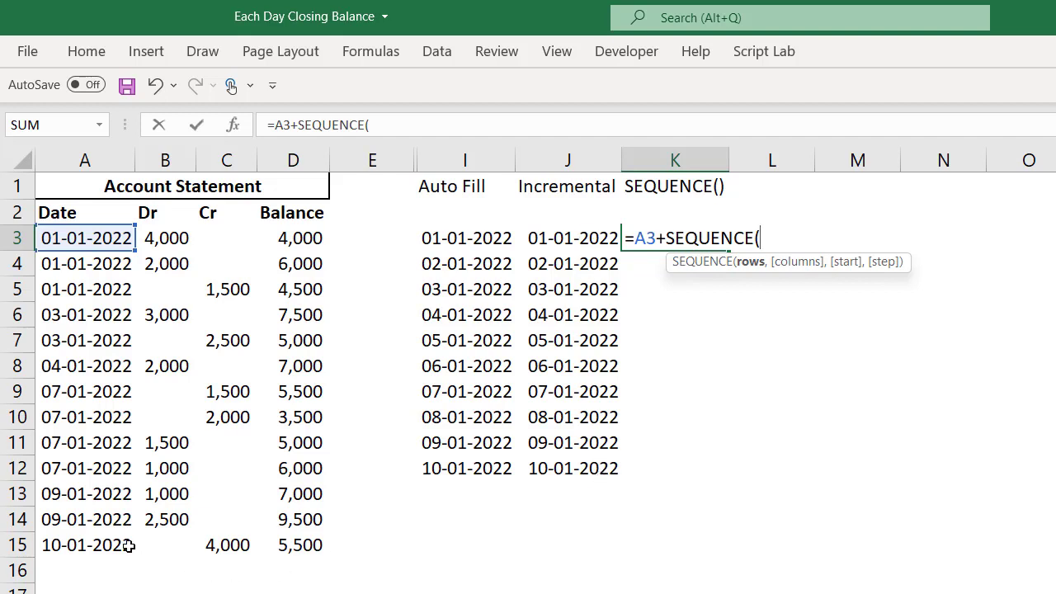
{"action": "mouse_move", "coordinate": [75, 315]}
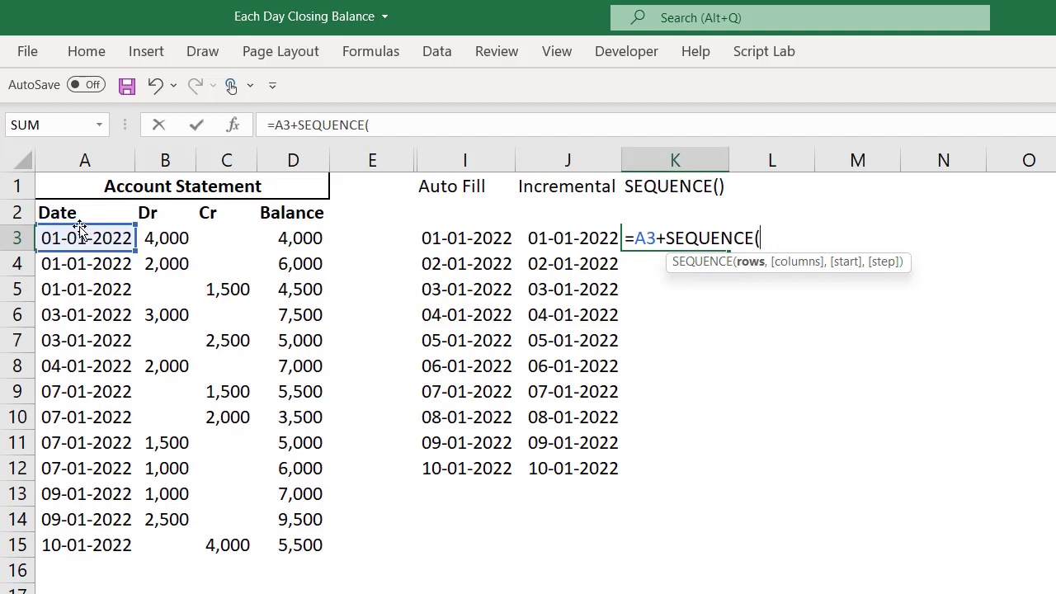
{"action": "mouse_move", "coordinate": [198, 307]}
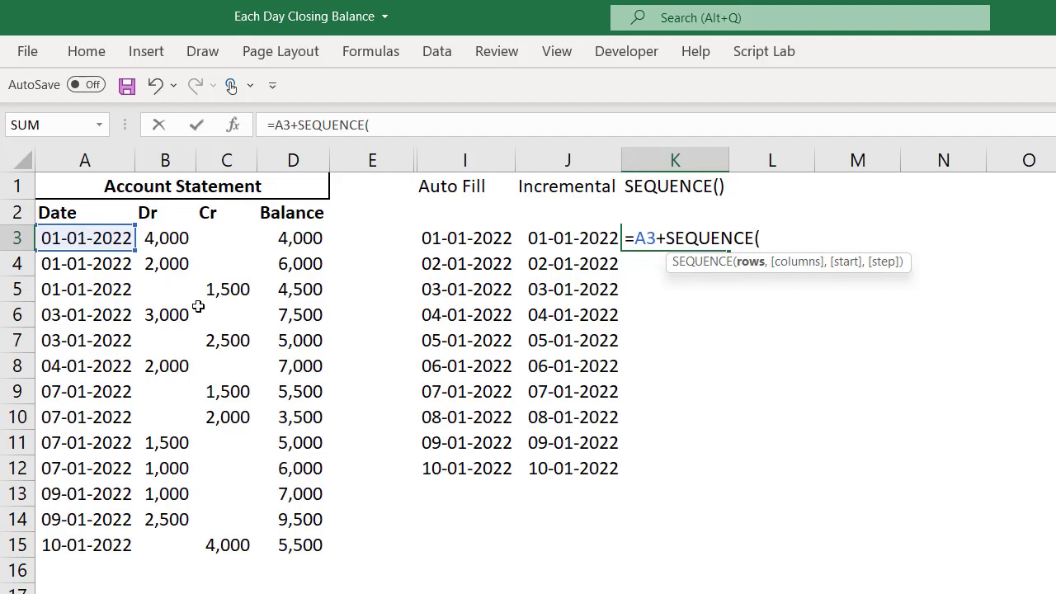
{"action": "mouse_move", "coordinate": [514, 285]}
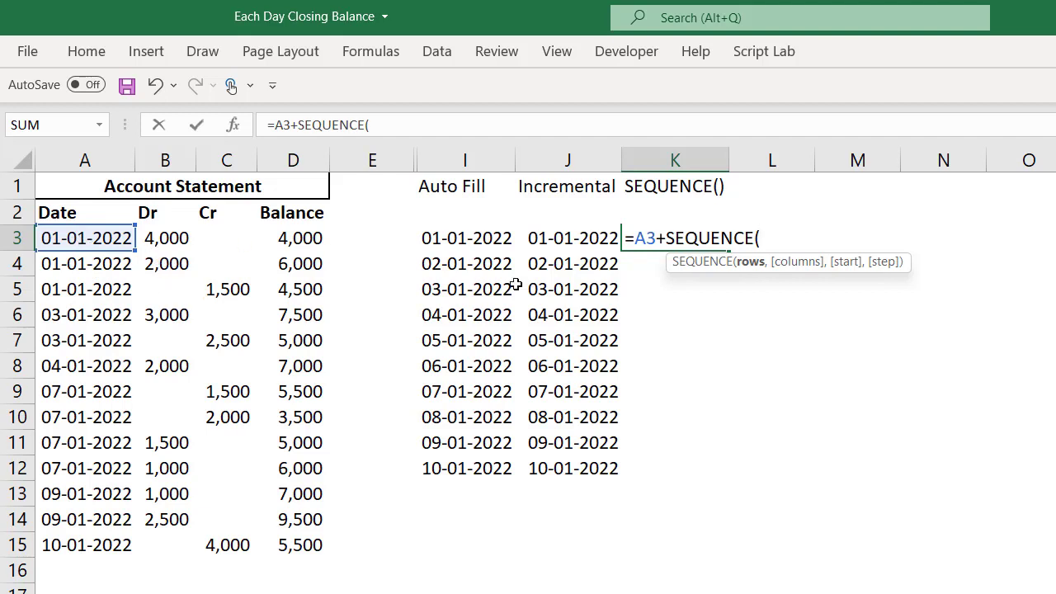
{"action": "mouse_move", "coordinate": [760, 383]}
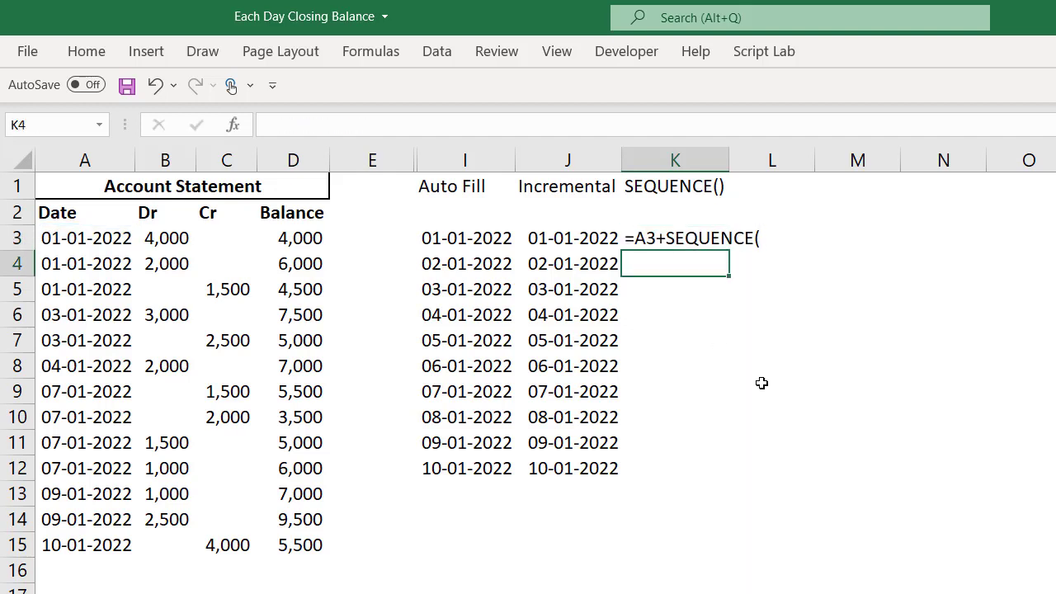
Type the day-count formula =MAX(A3:A15)-MIN(A3:A15)+1 in K6.
{"action": "left_click_drag", "start_coordinate": [569, 238], "coordinate": [569, 468]}
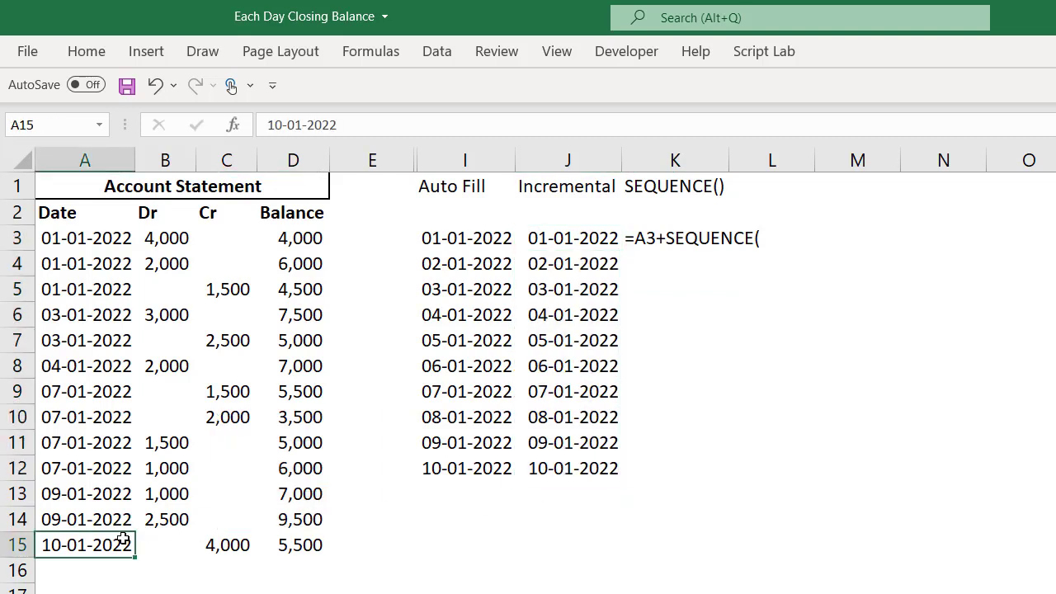
{"action": "left_click", "coordinate": [85, 238]}
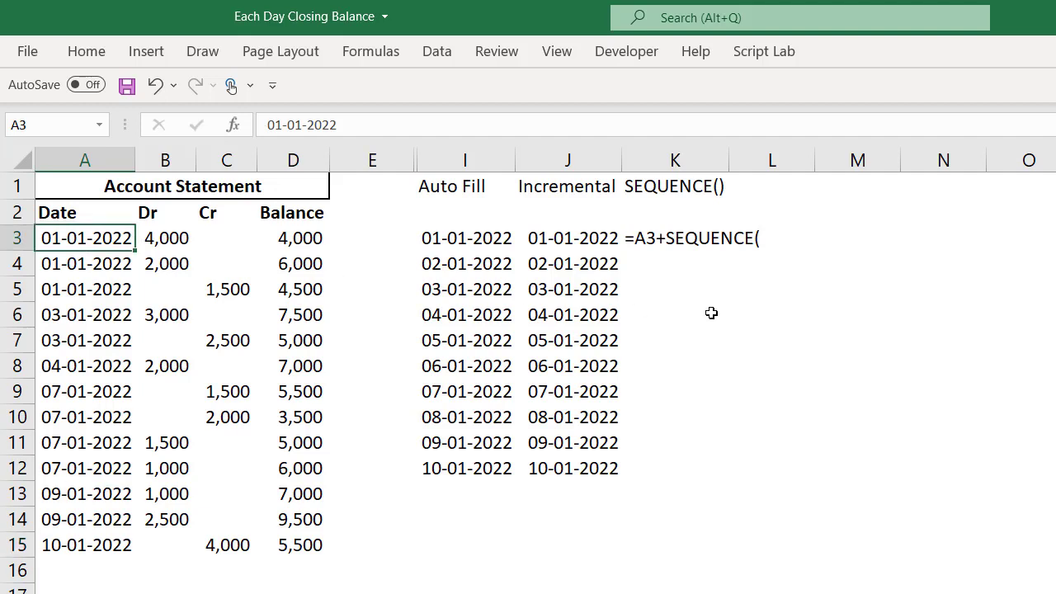
{"action": "left_click", "coordinate": [674, 289]}
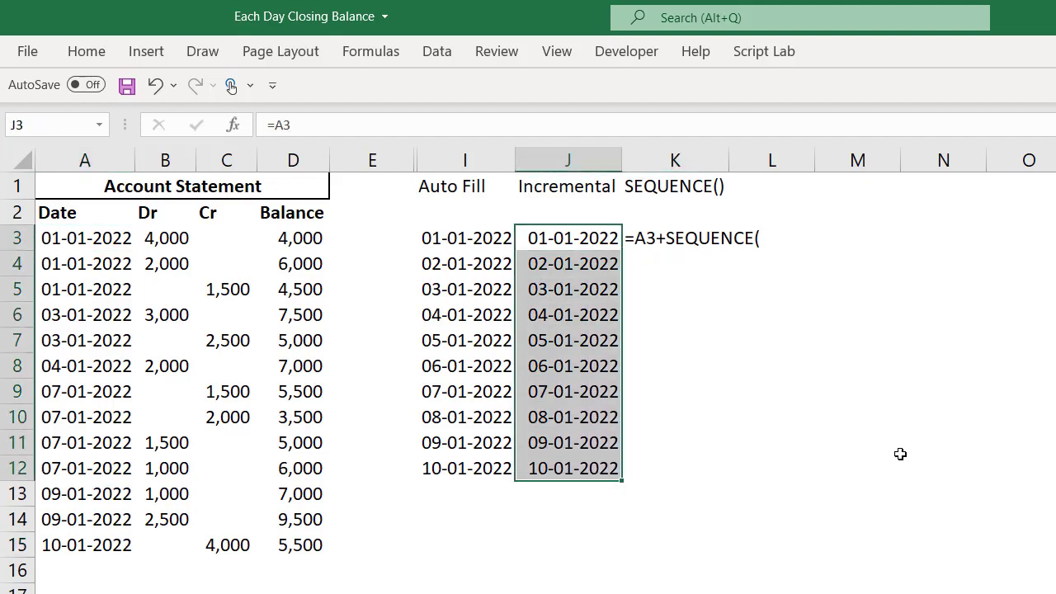
{"action": "left_click", "coordinate": [674, 314]}
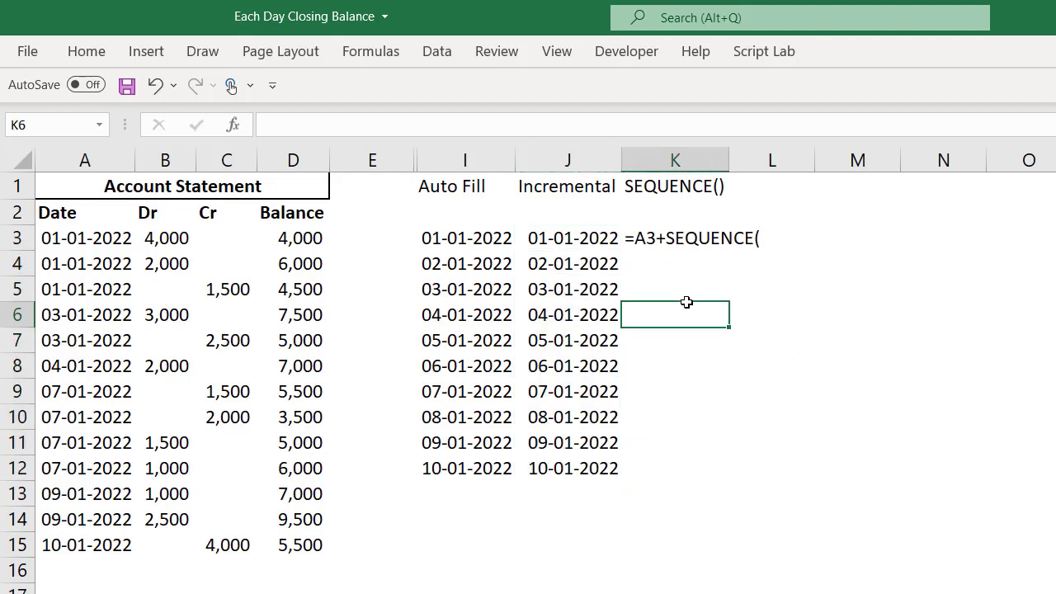
{"action": "type", "text": "=MAX(A3"}
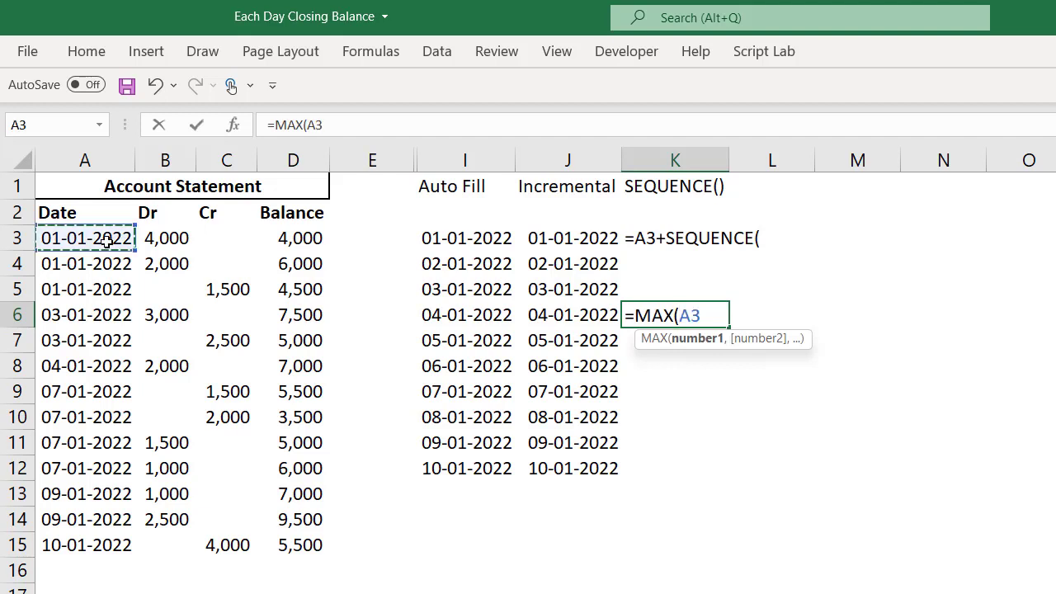
{"action": "left_click_drag", "start_coordinate": [85, 237], "coordinate": [84, 544]}
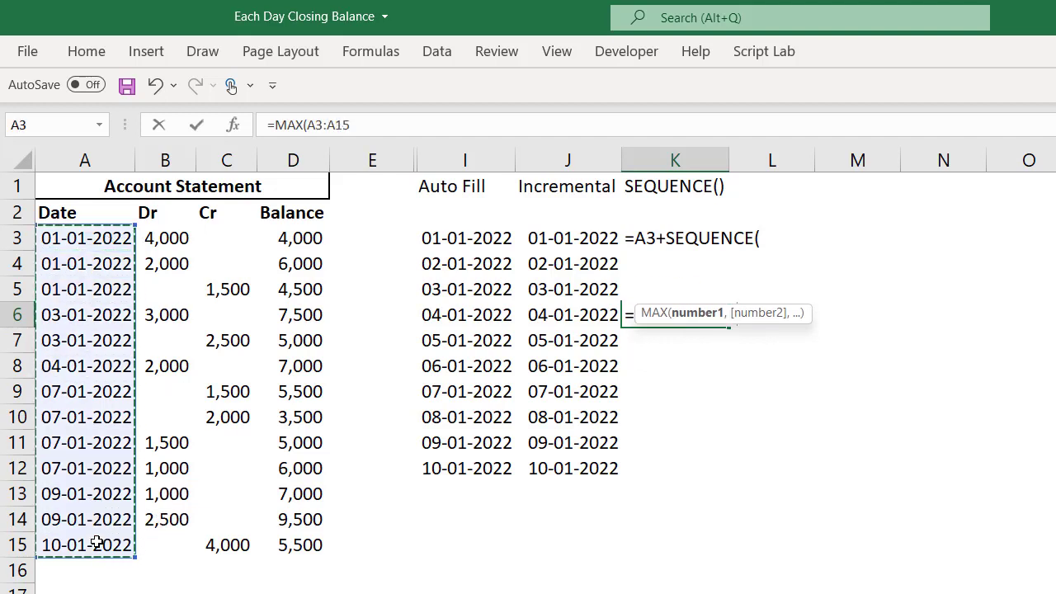
{"action": "type", "text": ")-"}
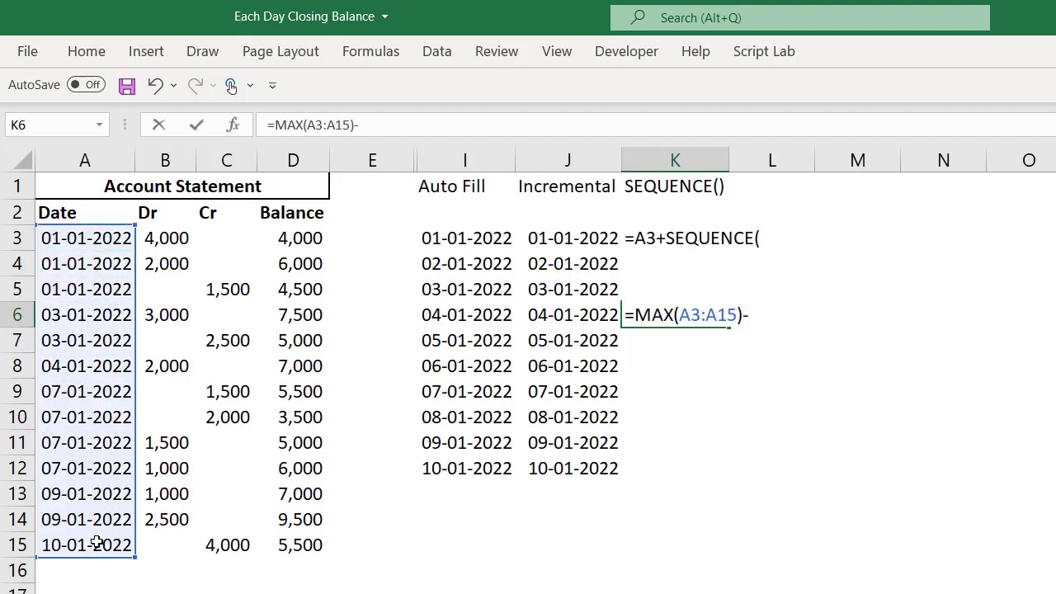
{"action": "type", "text": "MIN("}
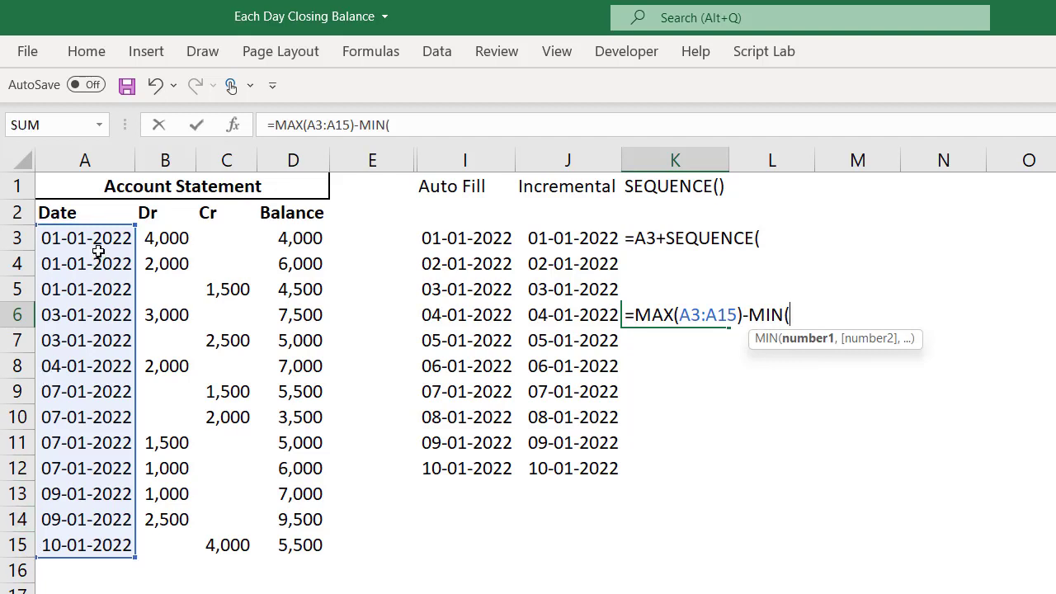
{"action": "left_click_drag", "start_coordinate": [85, 237], "coordinate": [85, 545]}
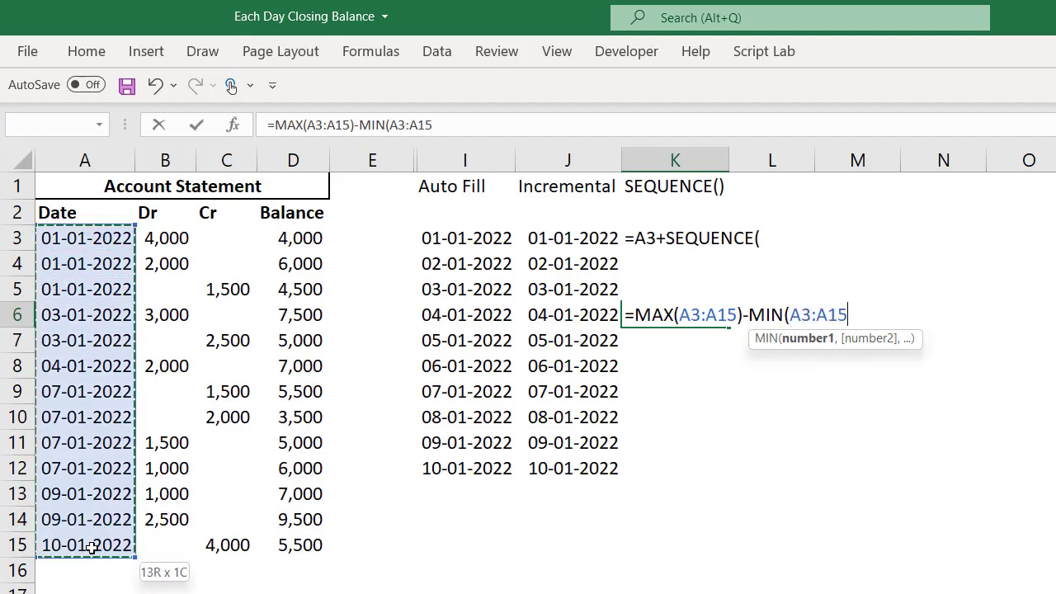
{"action": "type", "text": ")"}
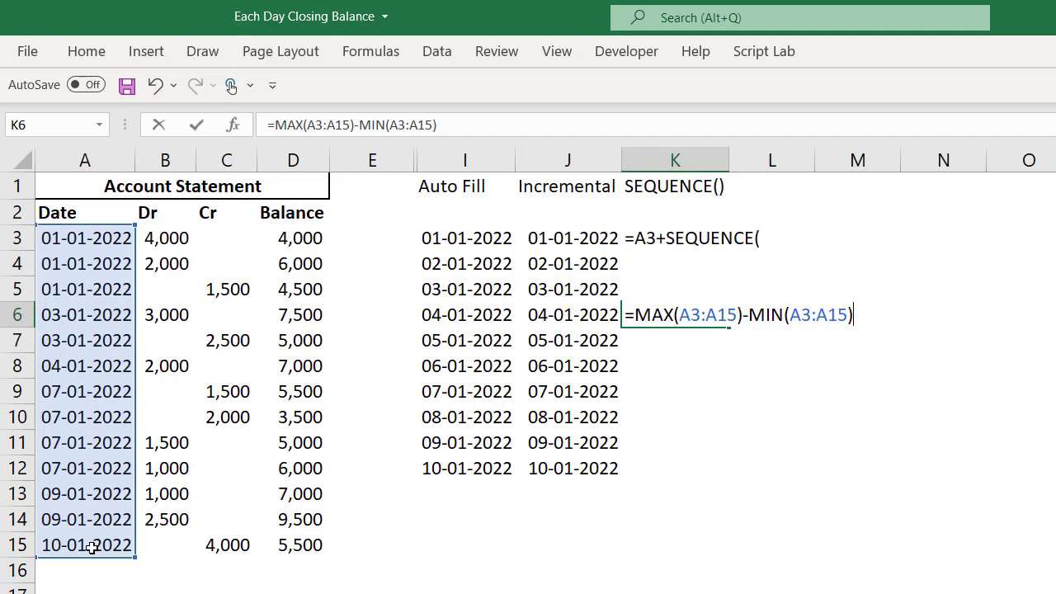
{"action": "type", "text": "+1"}
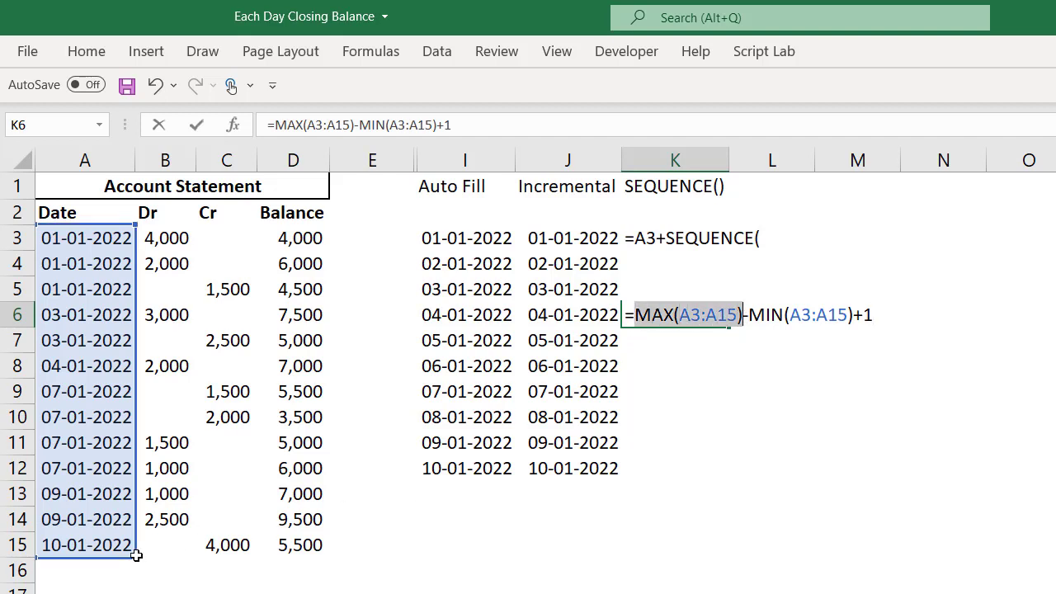
{"action": "mouse_move", "coordinate": [107, 532]}
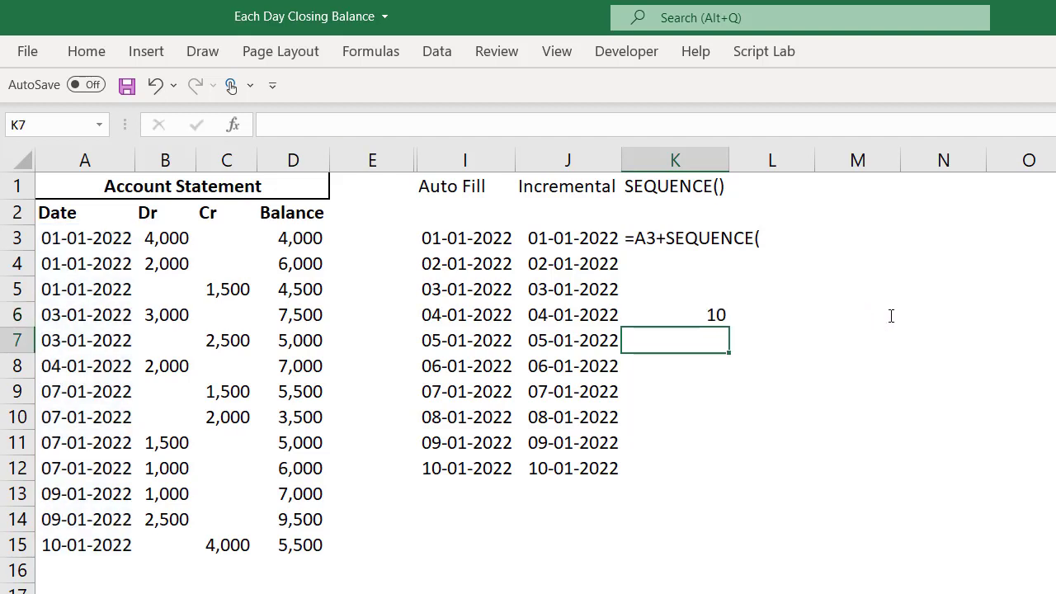
Move the day count into K3, making =A3+SEQUENCE(MAX(A3:A15)-MIN(A3:A15)+1).
{"action": "left_click", "coordinate": [673, 314]}
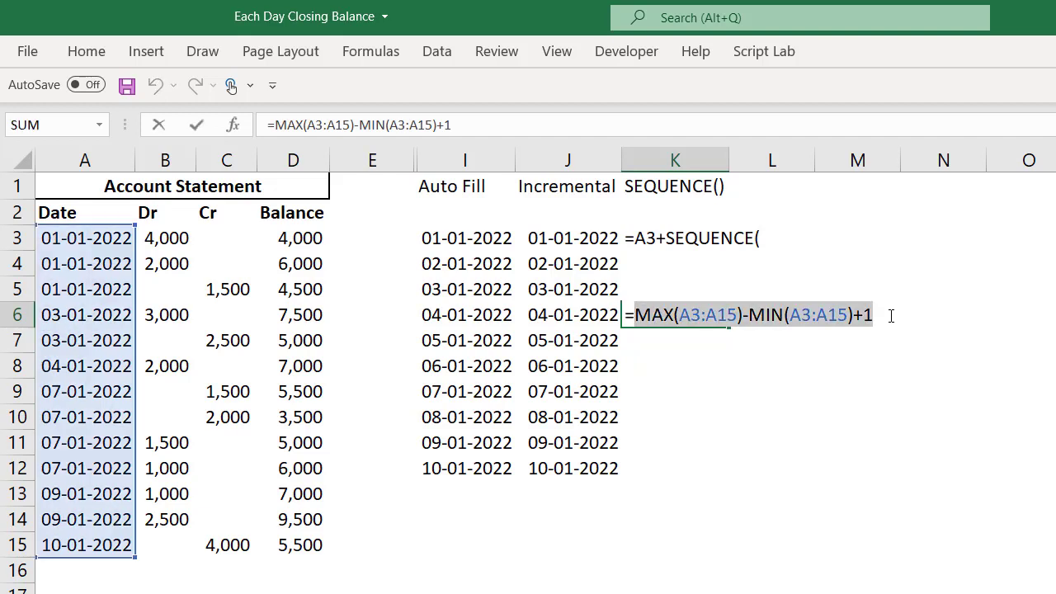
{"action": "key", "text": "Escape"}
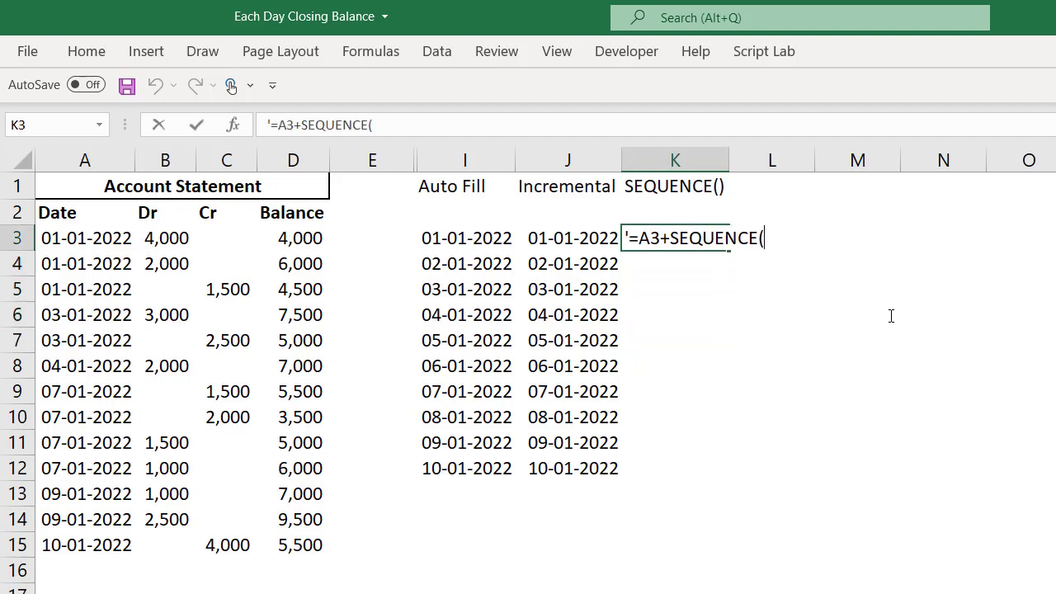
{"action": "type", "text": "MAX(A3:A15)-MIN(A3:A15)+1)"}
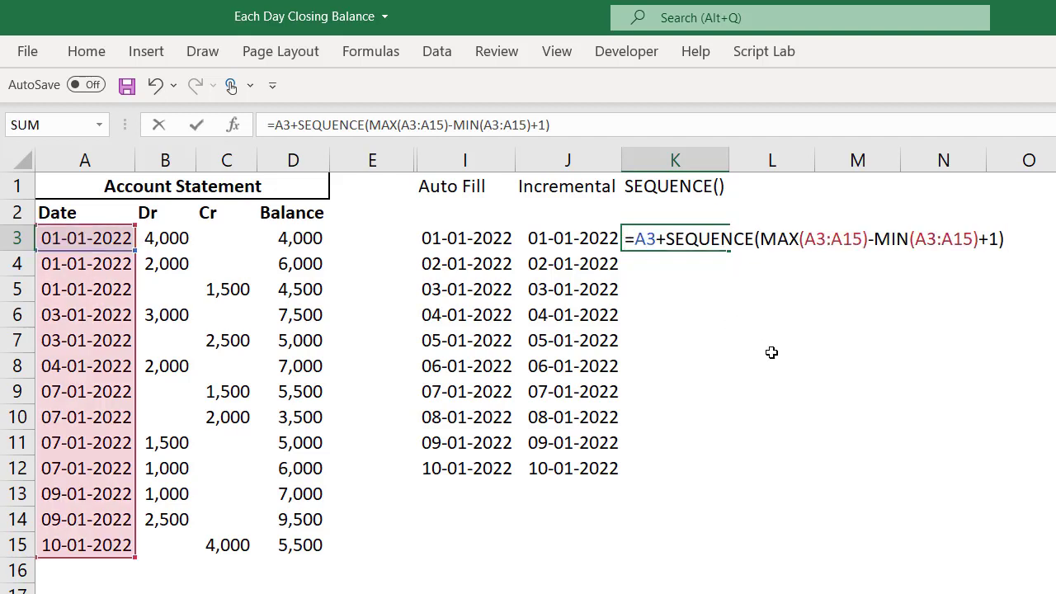
Reopen the SEQUENCE formula in K3 for editing.
{"action": "double_click", "coordinate": [643, 238]}
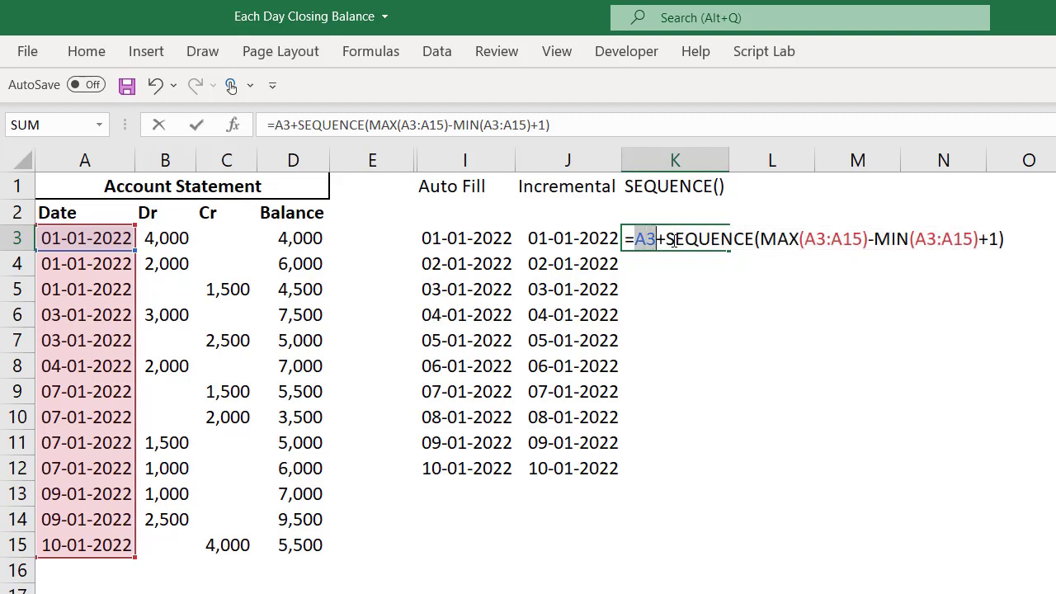
{"action": "mouse_move", "coordinate": [631, 272]}
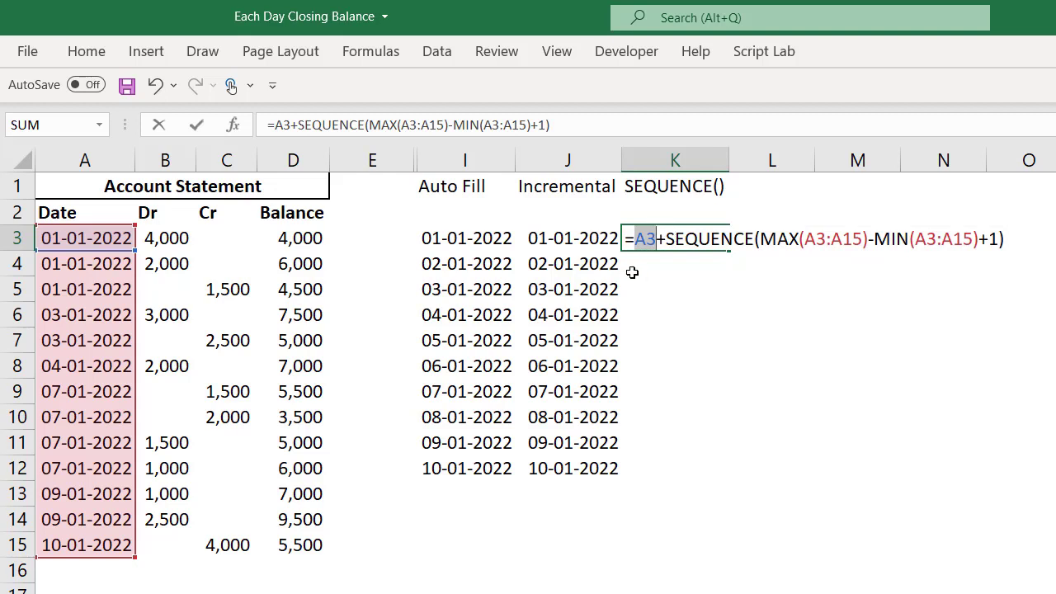
{"action": "mouse_move", "coordinate": [650, 296]}
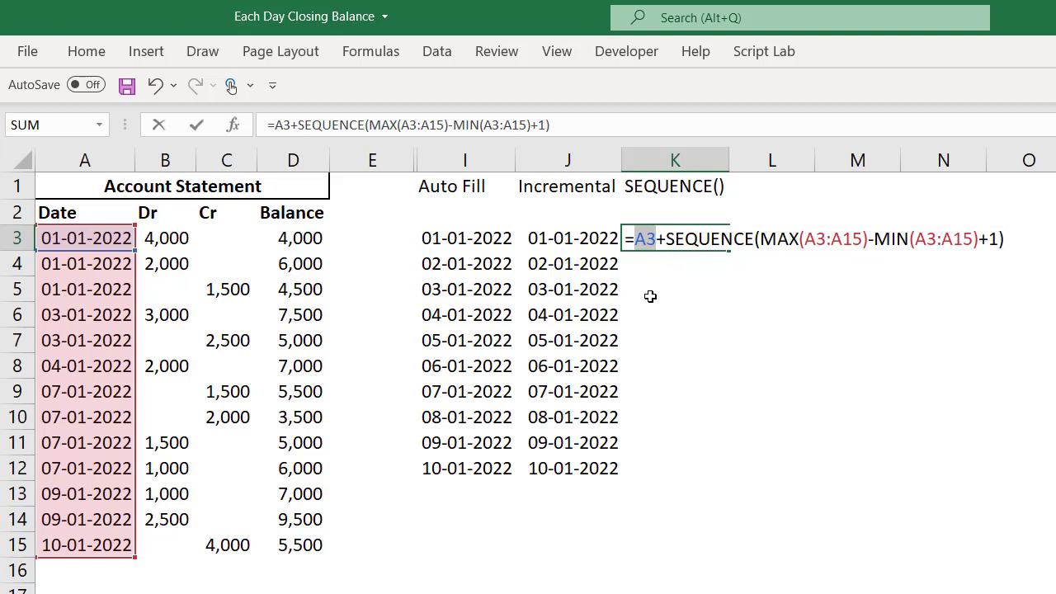
{"action": "mouse_move", "coordinate": [687, 309]}
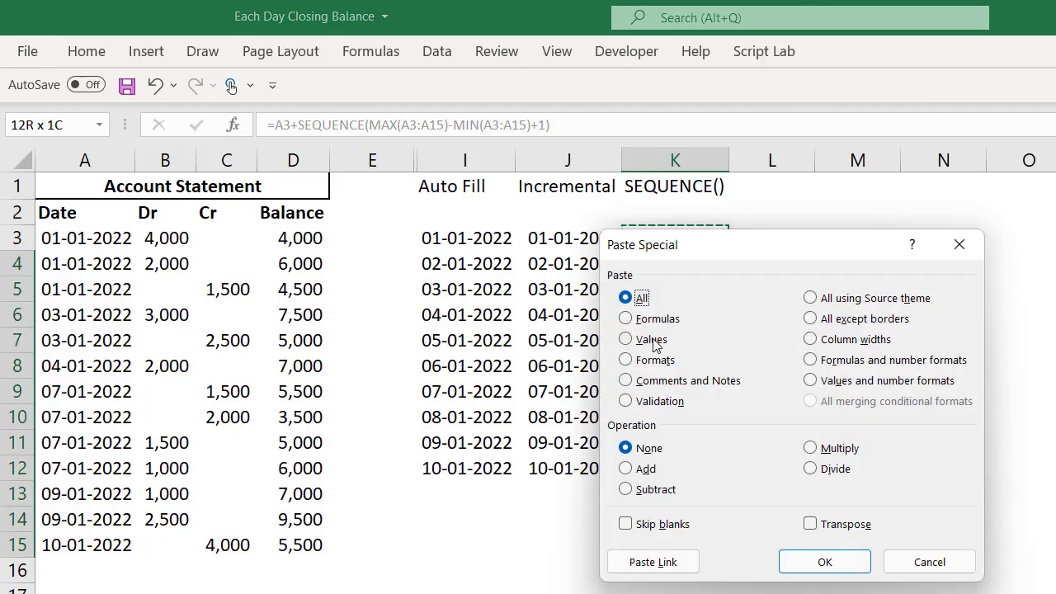
Dismiss the Paste Special options so the K3 SEQUENCE formula can be committed.
{"action": "left_click", "coordinate": [824, 562]}
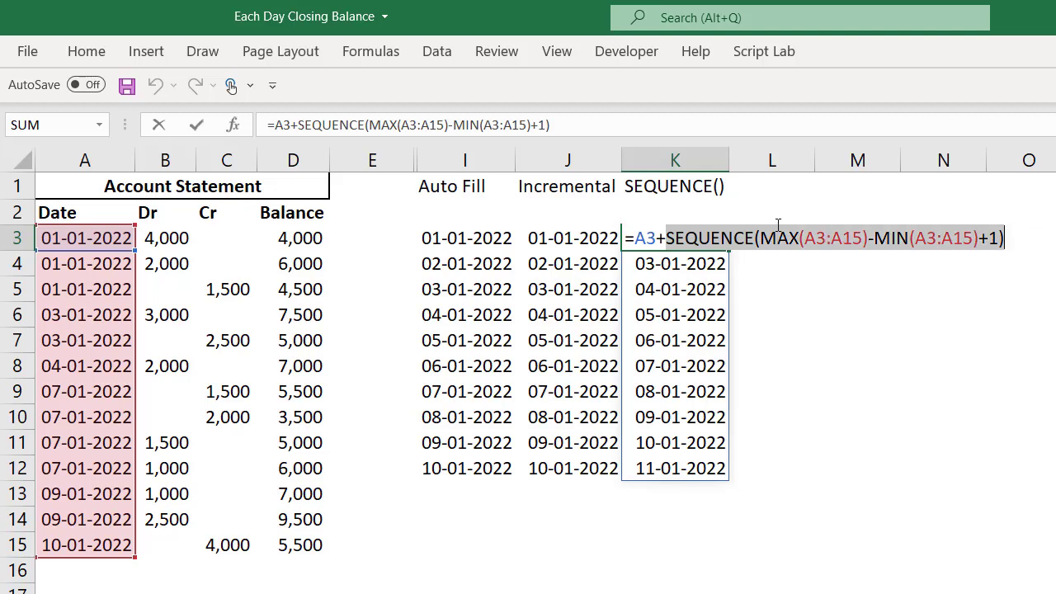
{"action": "mouse_move", "coordinate": [764, 237]}
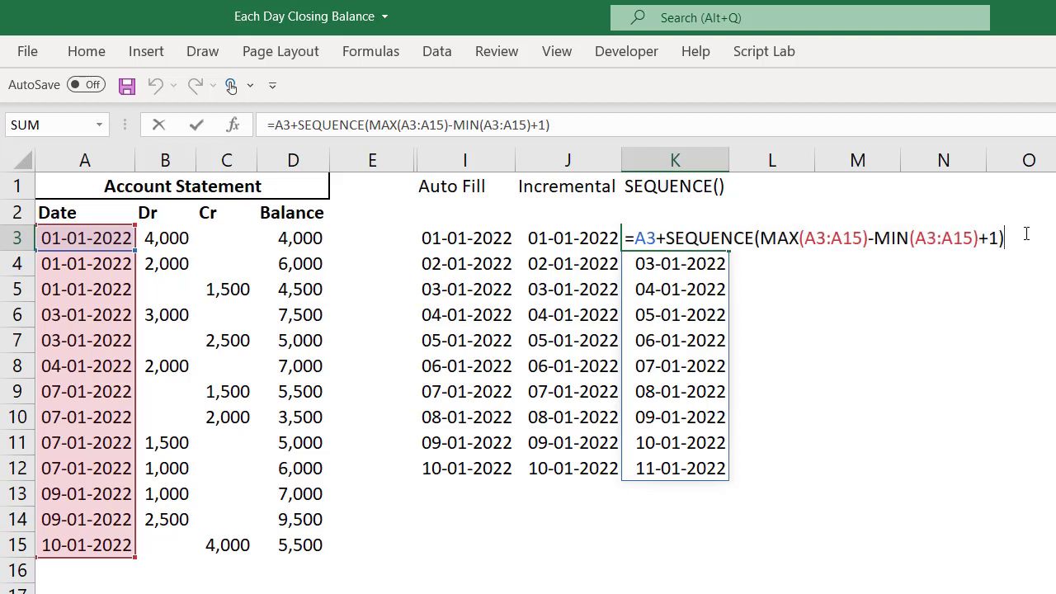
Append -1 to the K3 SEQUENCE formula so the dates start at 01-01-2022.
{"action": "type", "text": "-1"}
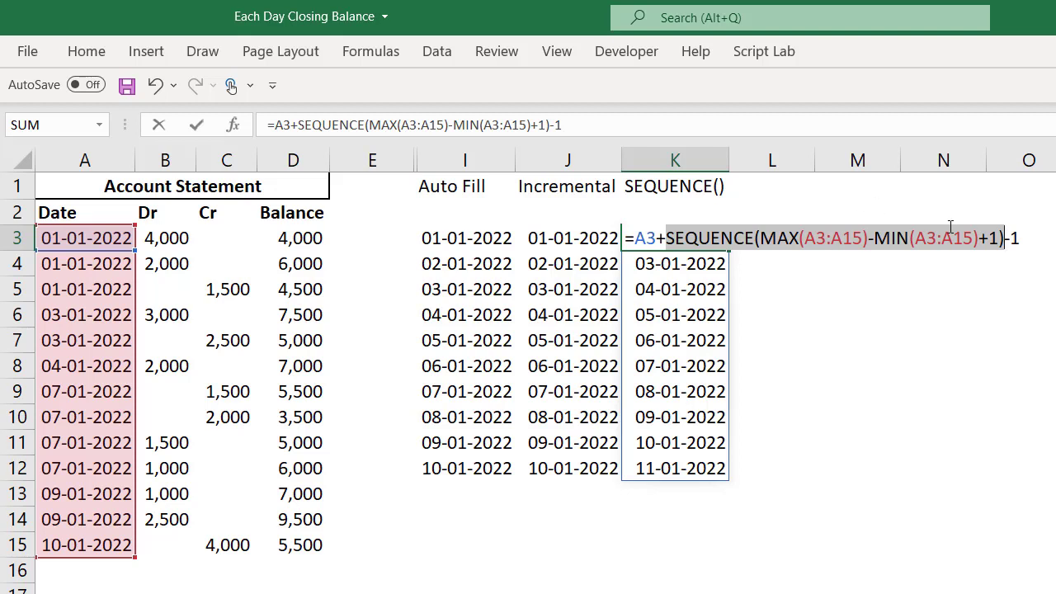
{"action": "mouse_move", "coordinate": [958, 186]}
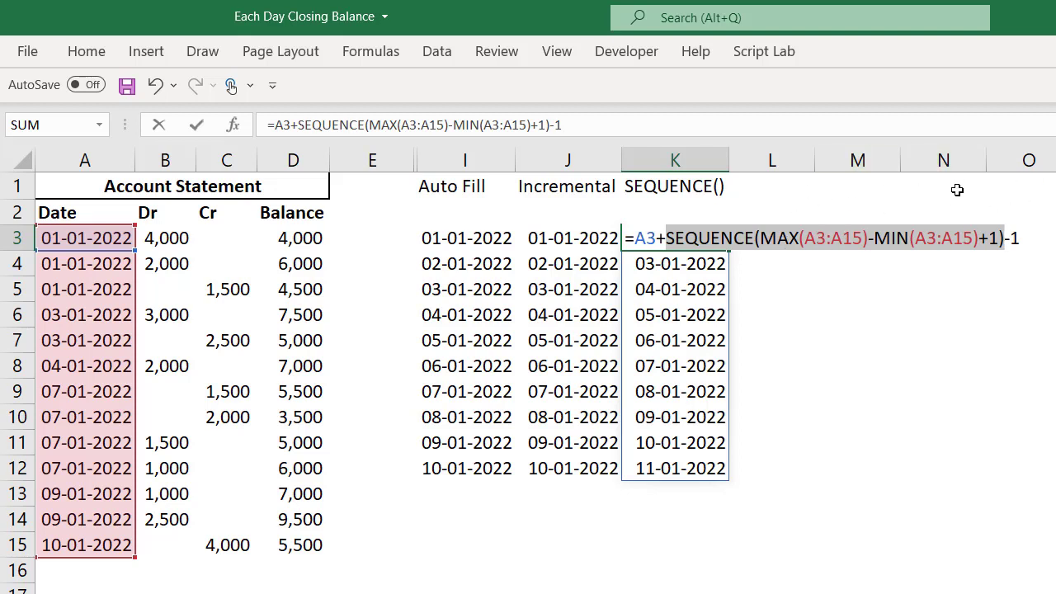
{"action": "mouse_move", "coordinate": [879, 201]}
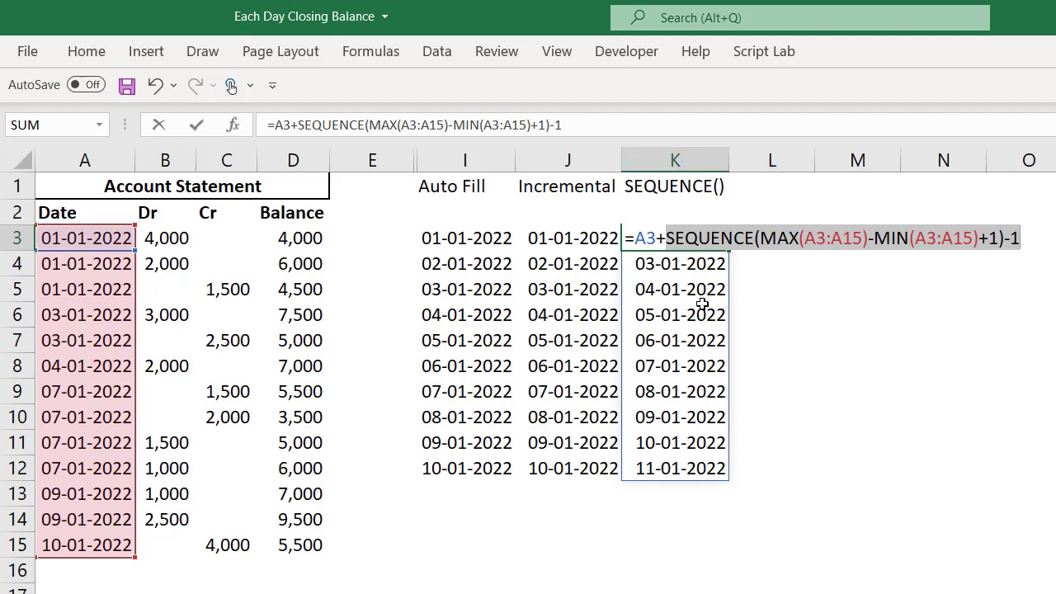
{"action": "mouse_move", "coordinate": [814, 289]}
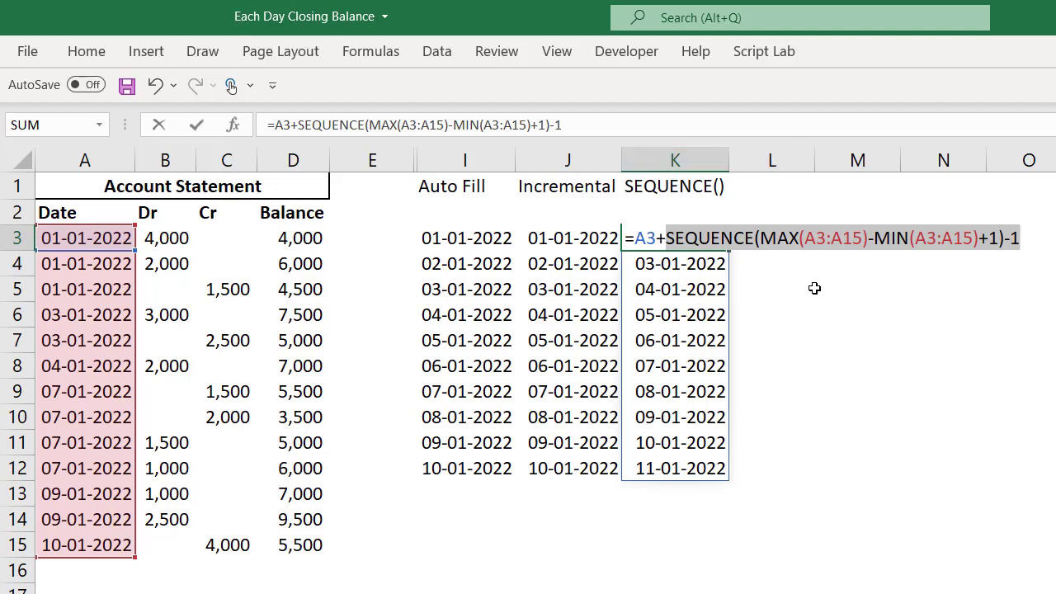
{"action": "mouse_move", "coordinate": [753, 249]}
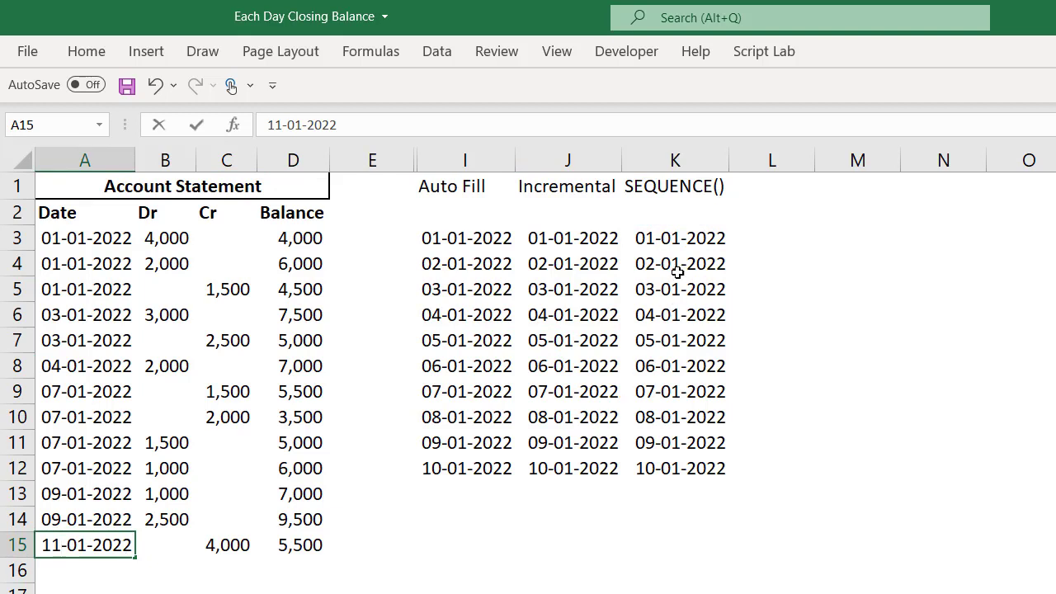
{"action": "mouse_move", "coordinate": [701, 407]}
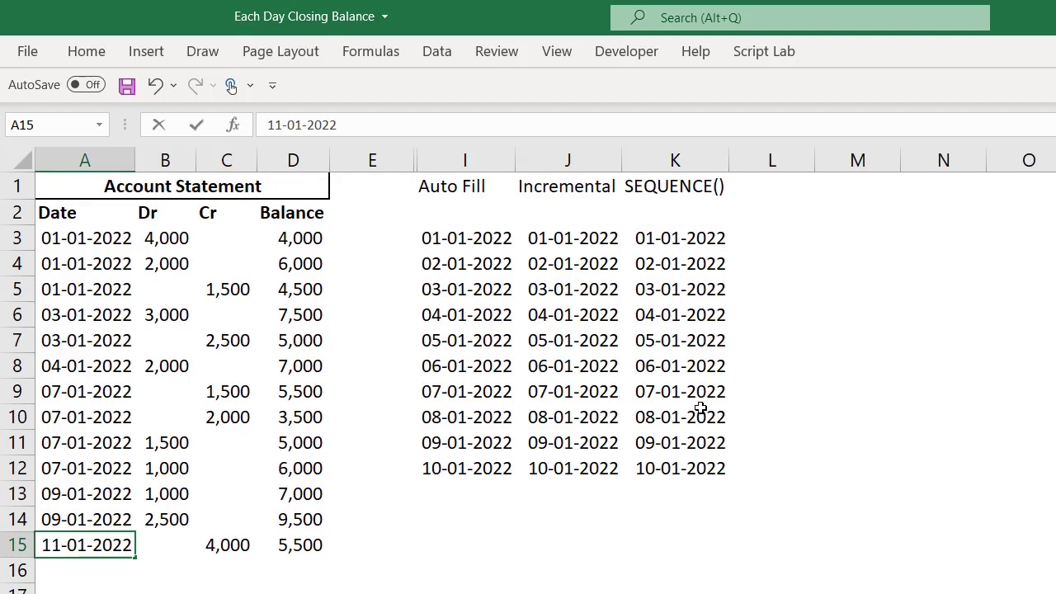
Commit 11-01-2022 in A15 so the date spill extends to that date.
{"action": "key", "text": "Return"}
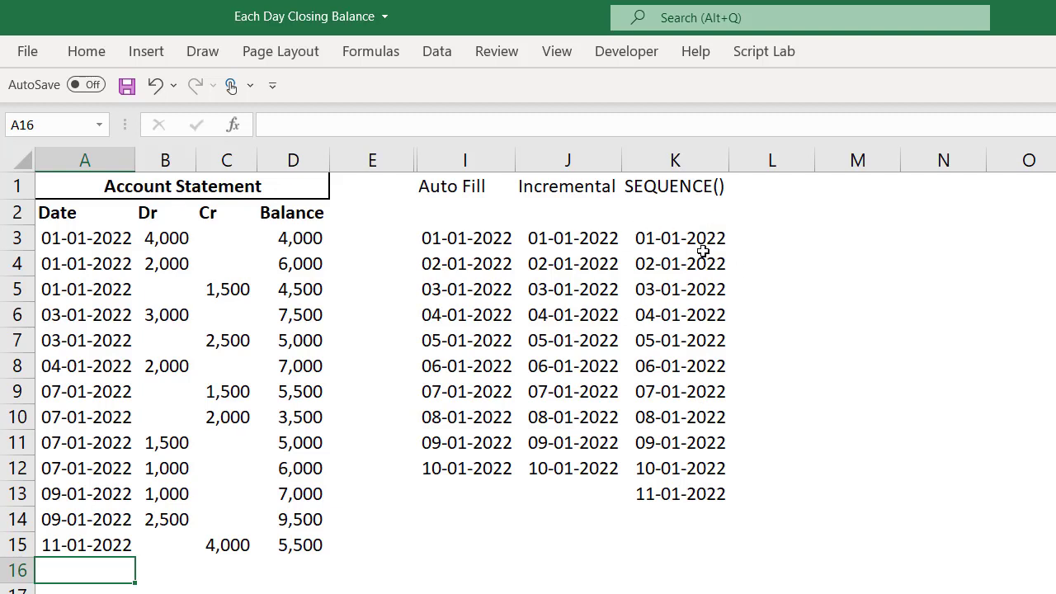
{"action": "mouse_move", "coordinate": [669, 203]}
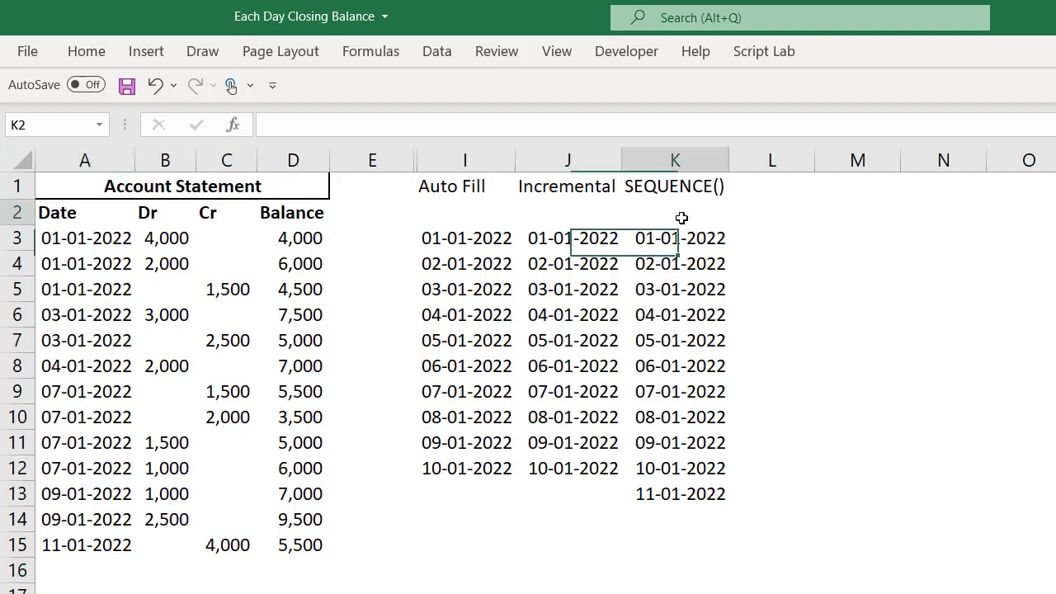
Enter the heading 'Date' in K2 above the spilled dates.
{"action": "type", "text": "dATE"}
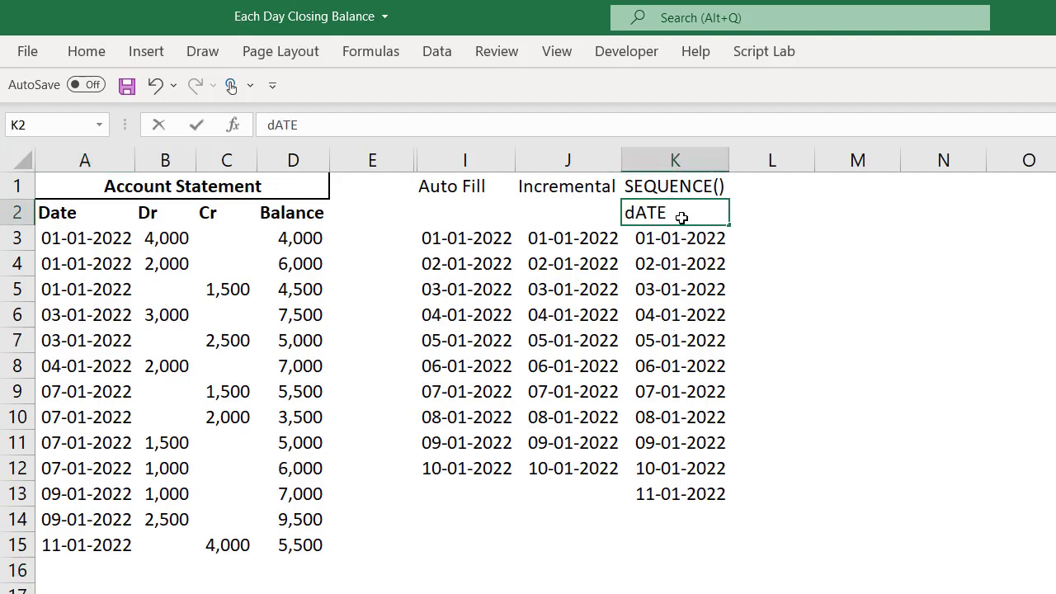
{"action": "type", "text": "Date"}
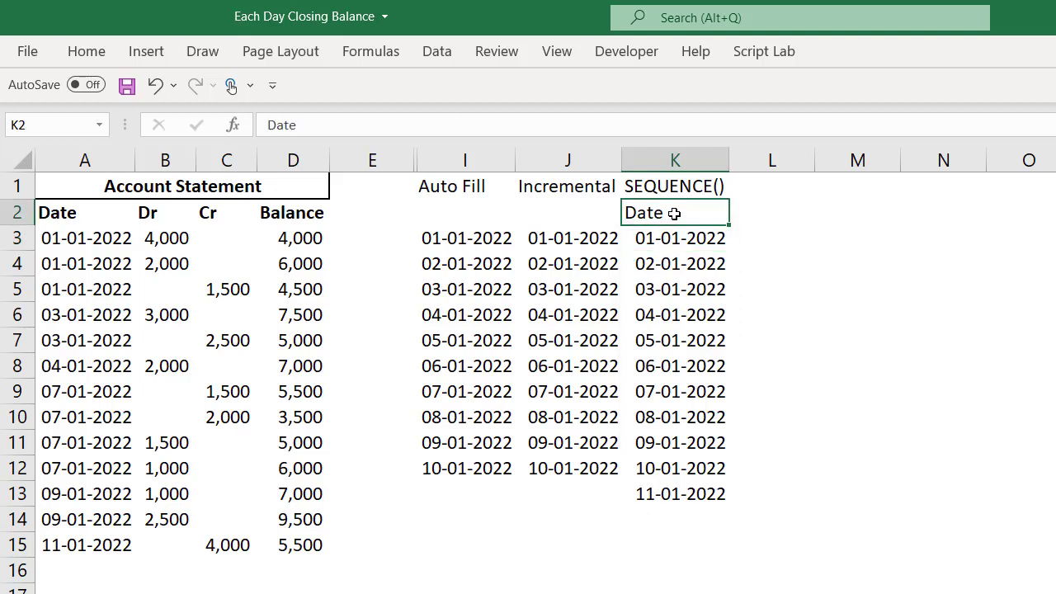
{"action": "left_click", "coordinate": [771, 212]}
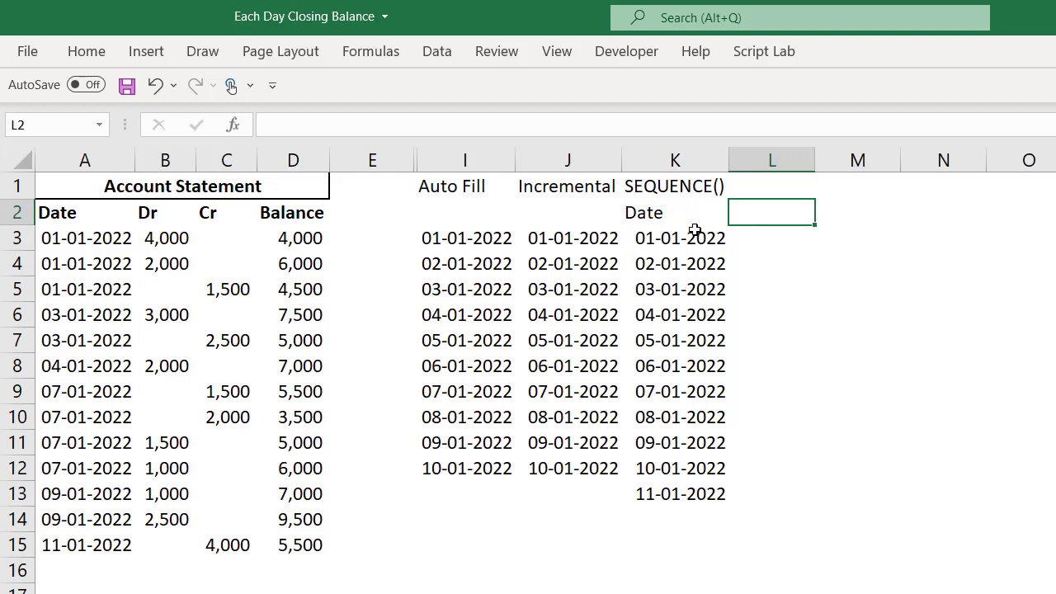
{"action": "mouse_move", "coordinate": [656, 226]}
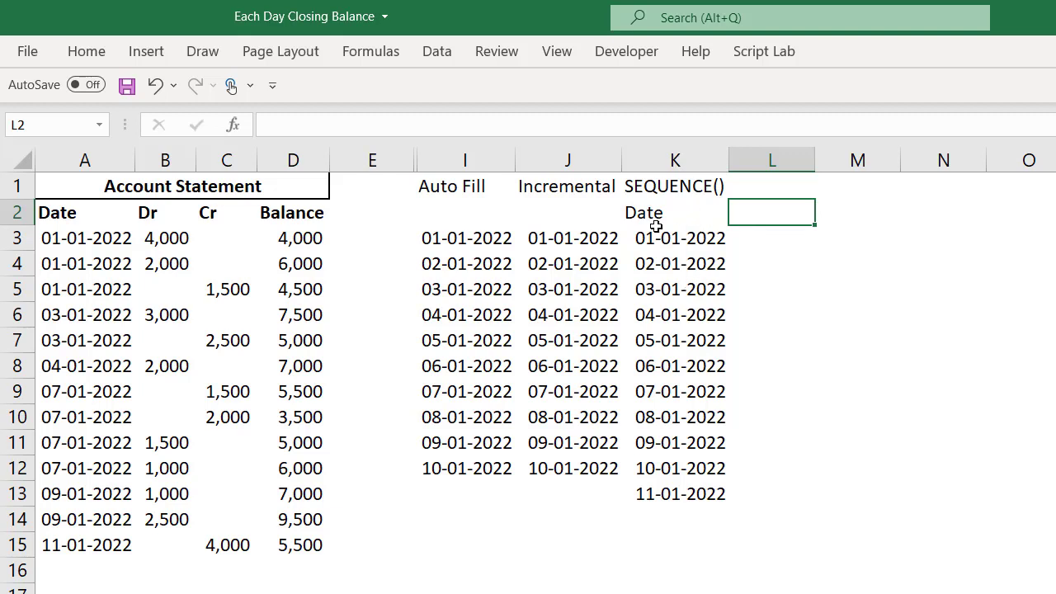